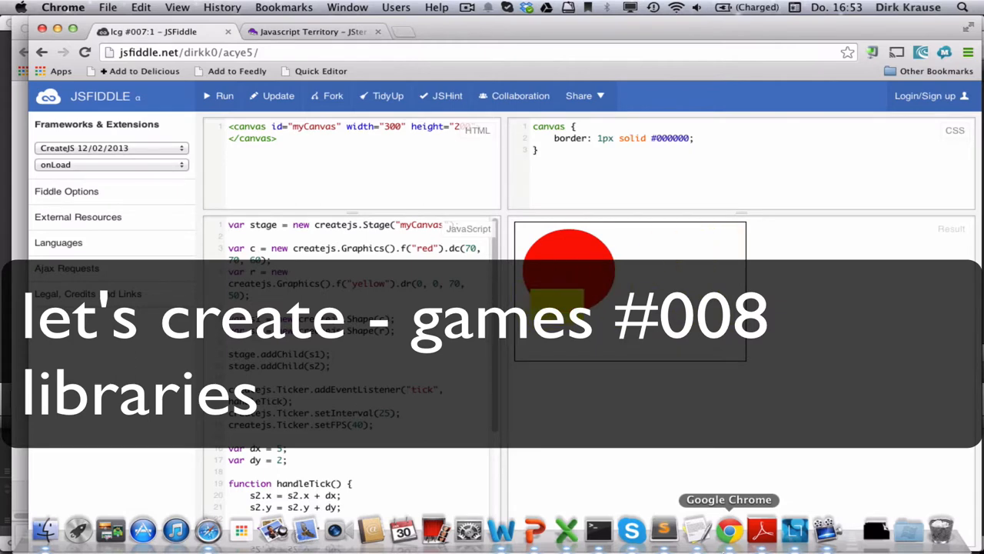
- Switch from the CreateJS fiddle to the 'Javascript Territory – JSter' tab
click(311, 31)
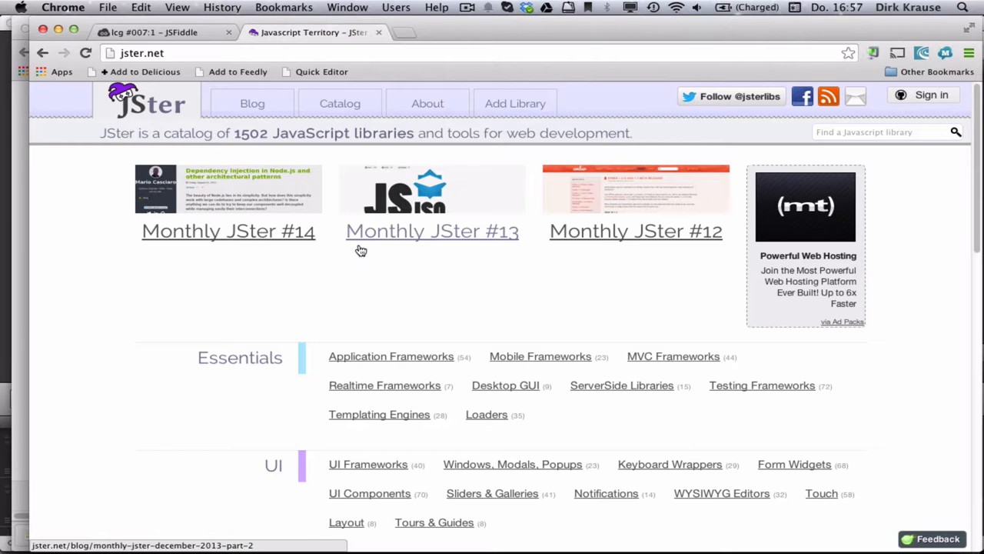
- Scroll the JSter home page to the Multimedia section and open Game Engines
scroll(down, 3)
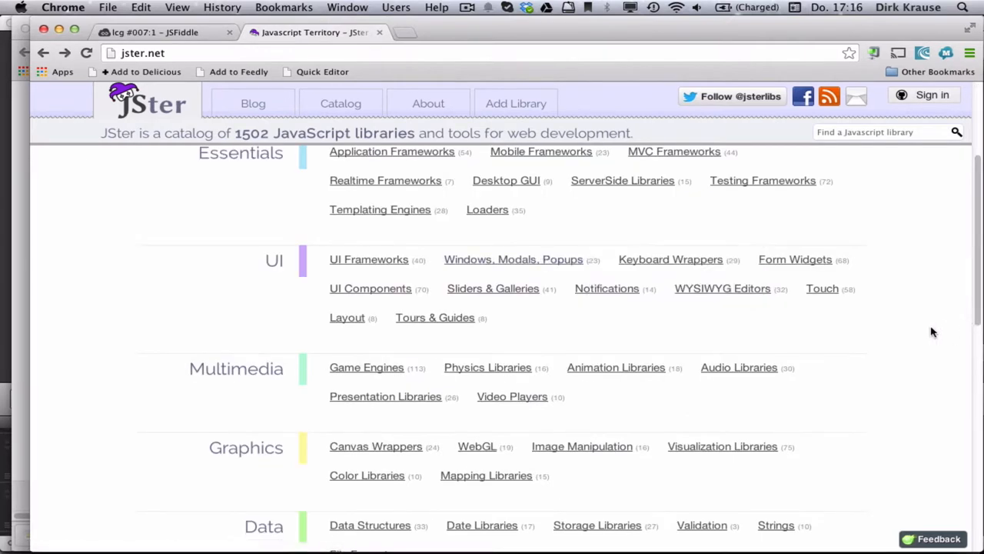
mouse_move(925, 333)
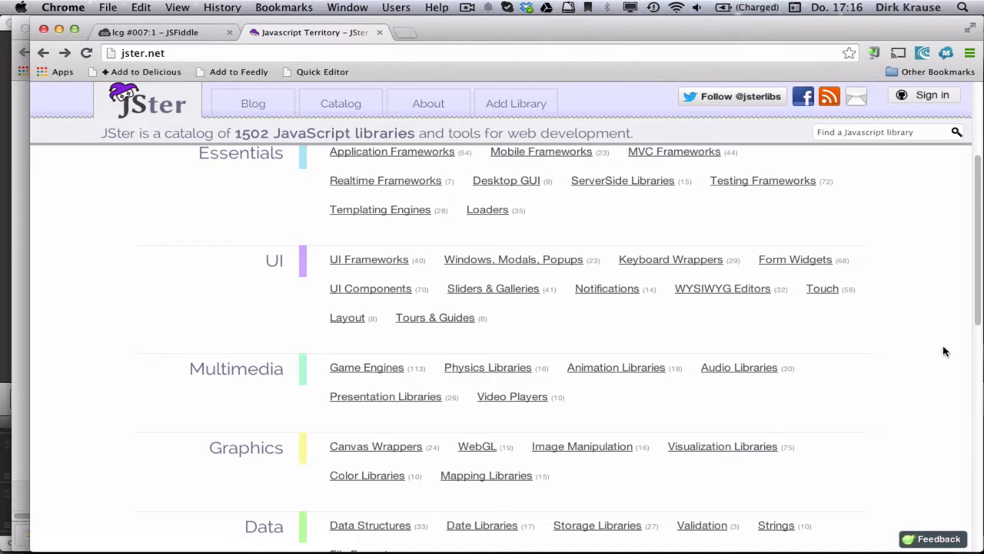
mouse_move(932, 344)
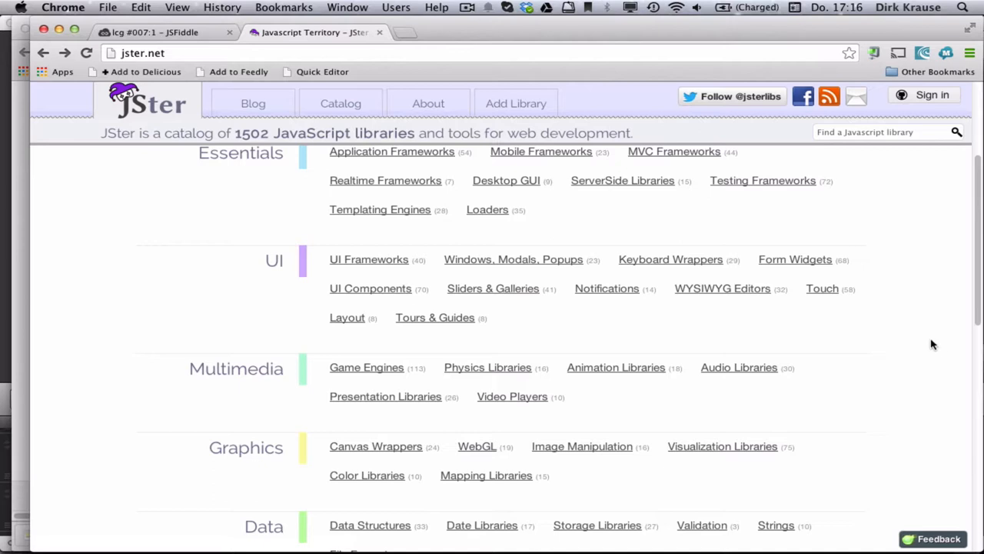
mouse_move(849, 305)
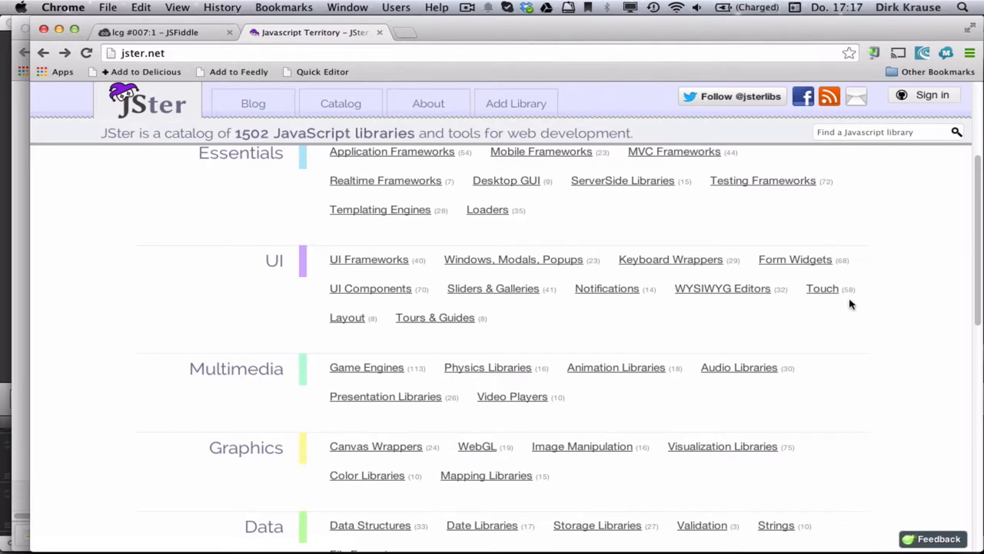
mouse_move(244, 136)
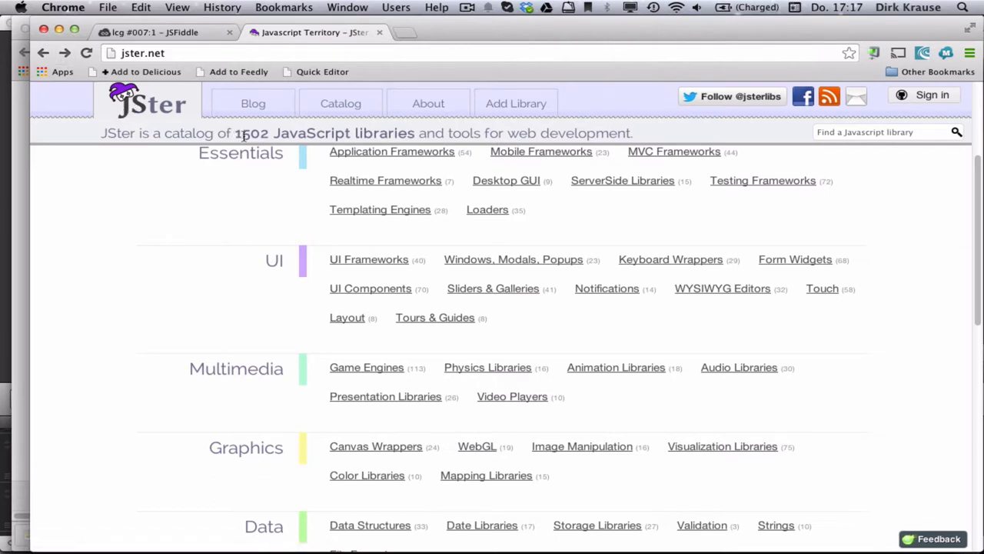
mouse_move(373, 146)
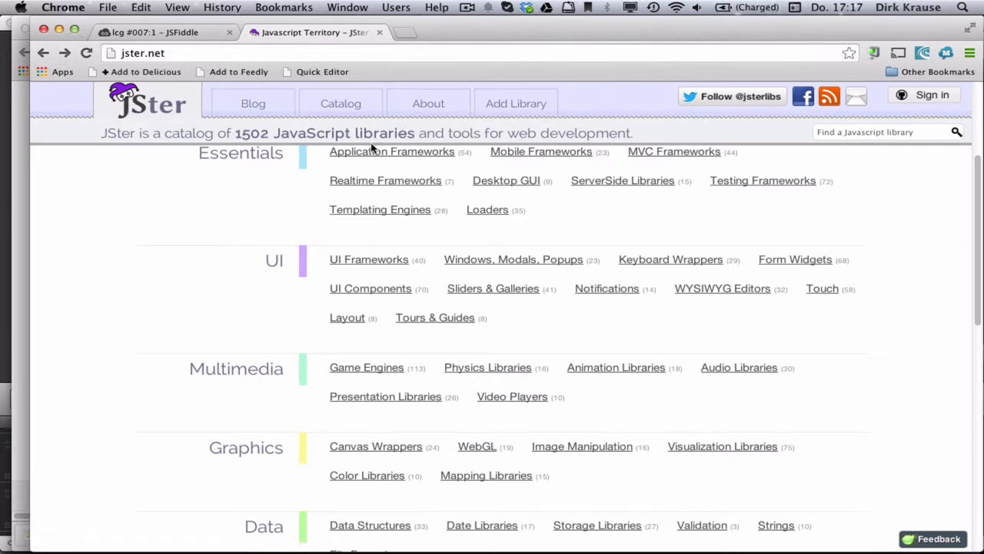
scroll(down, 3)
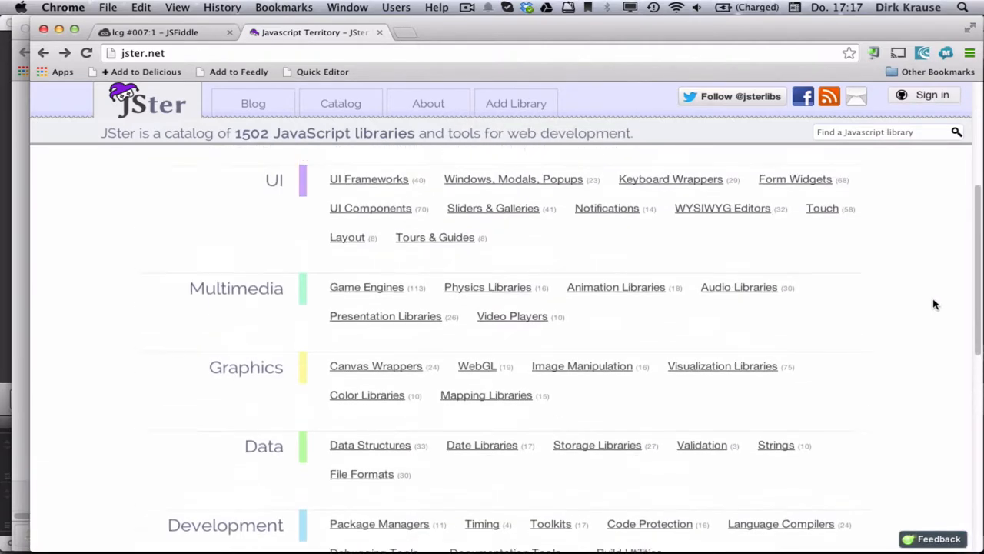
scroll(down, 3)
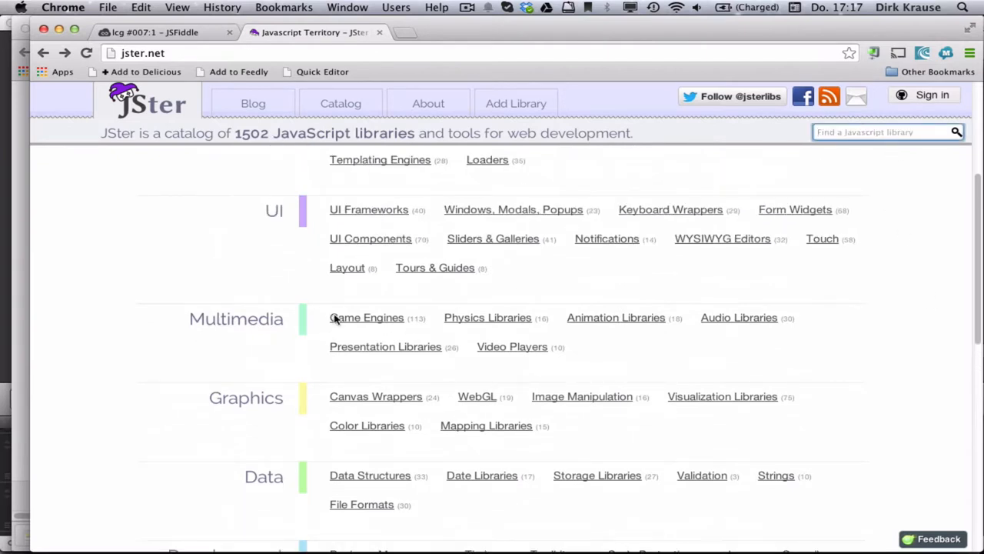
mouse_move(388, 327)
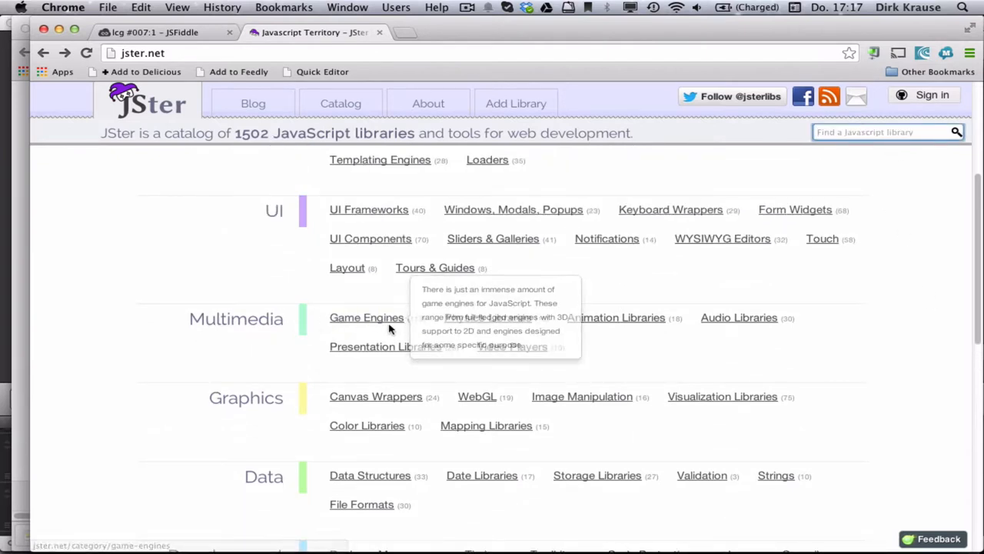
click(365, 317)
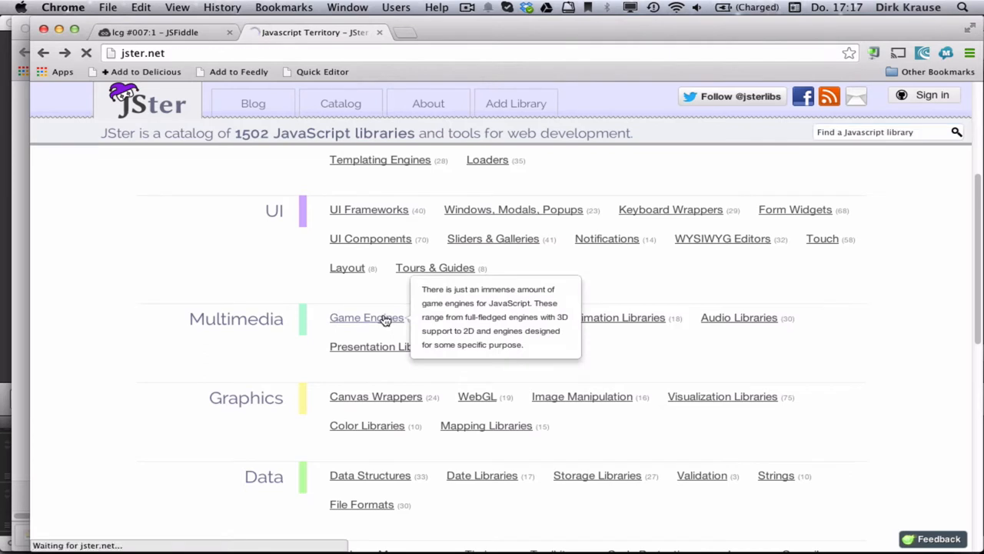
- Filter the JSter Game Engines listing by the '3d' tag
click(366, 317)
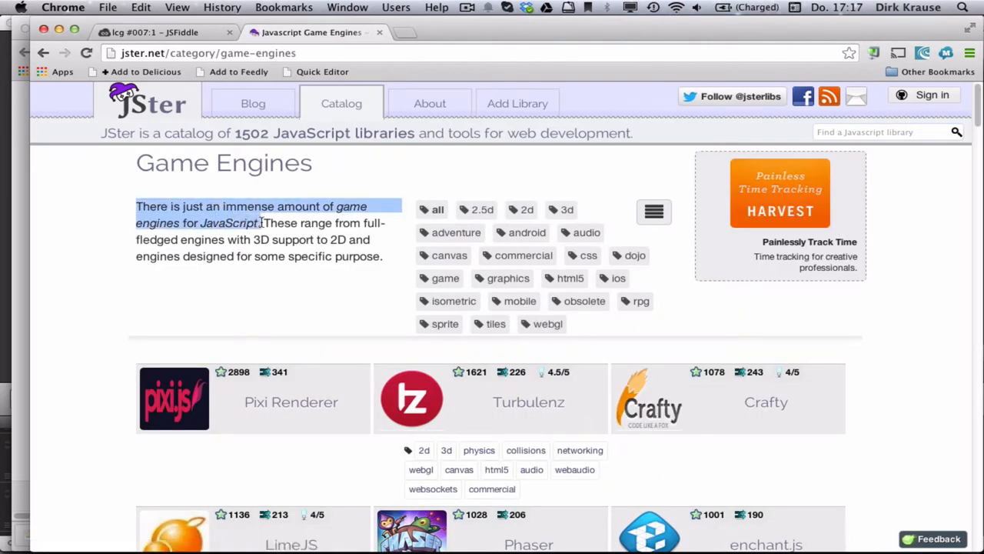
mouse_move(340, 268)
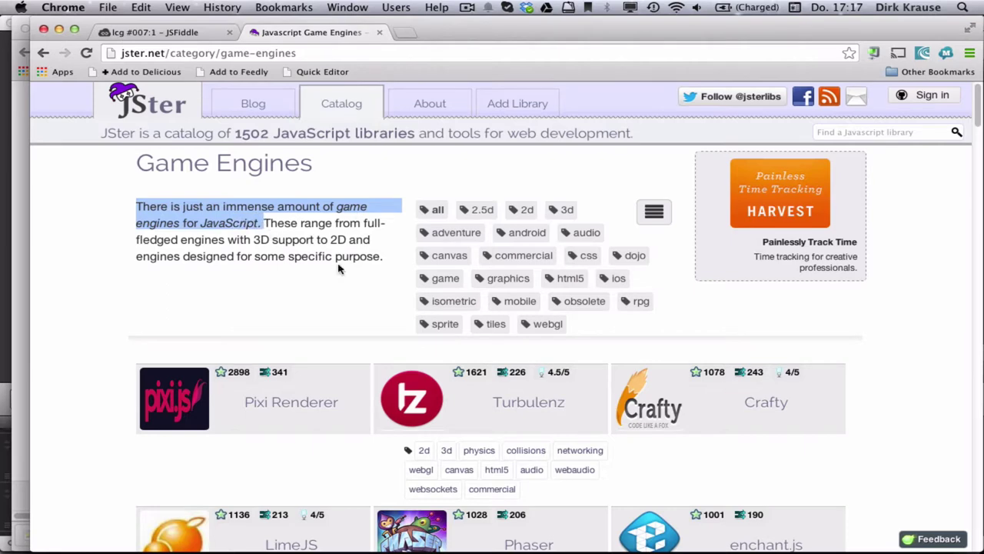
scroll(down, 3)
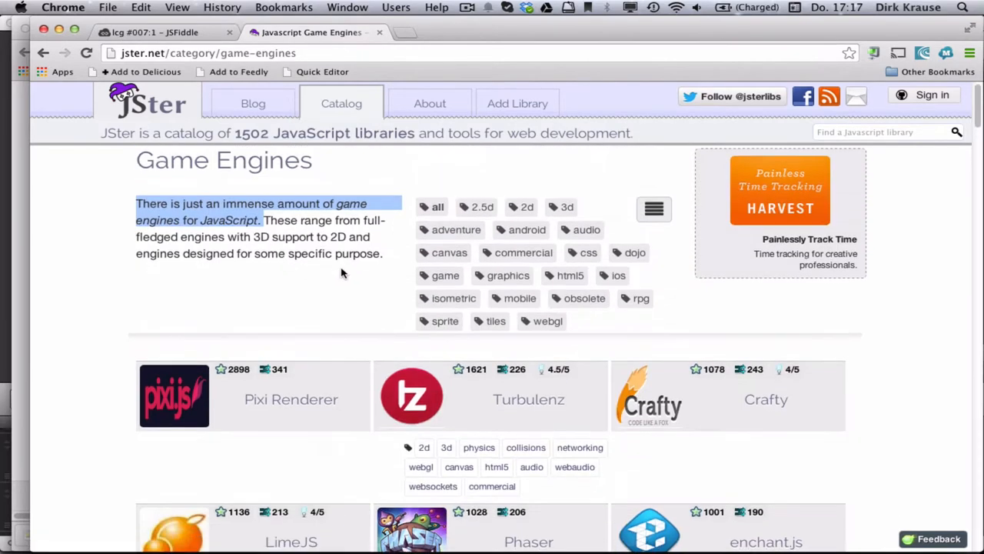
mouse_move(580, 210)
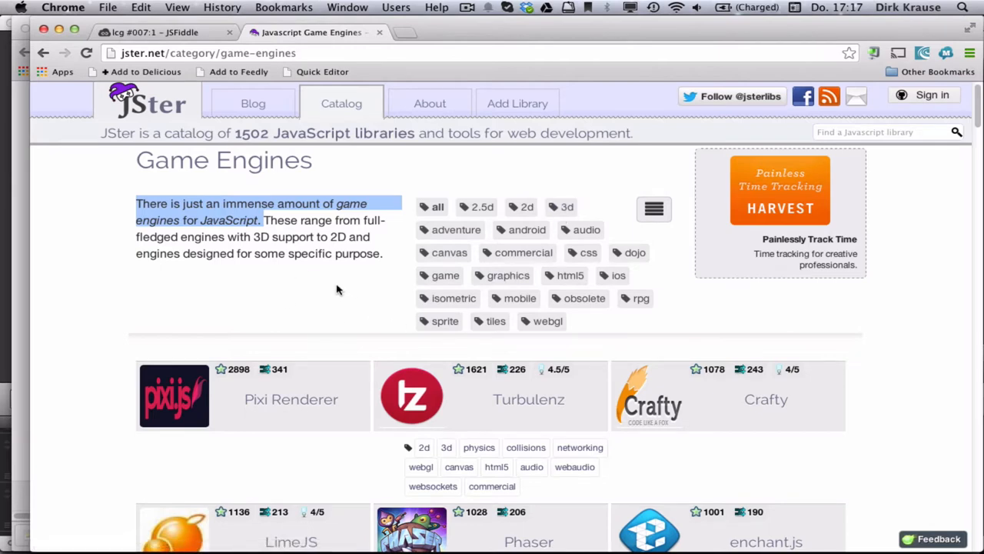
mouse_move(559, 216)
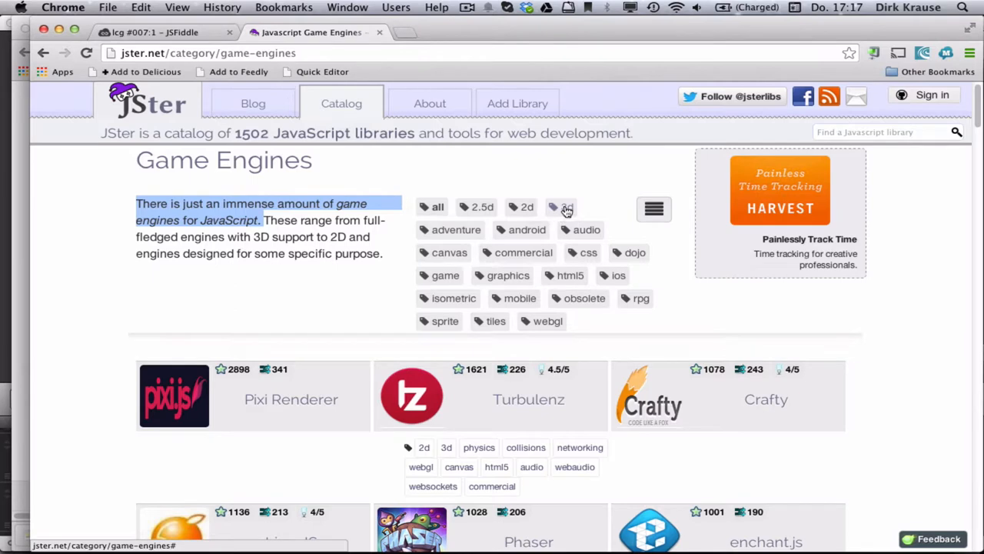
click(565, 206)
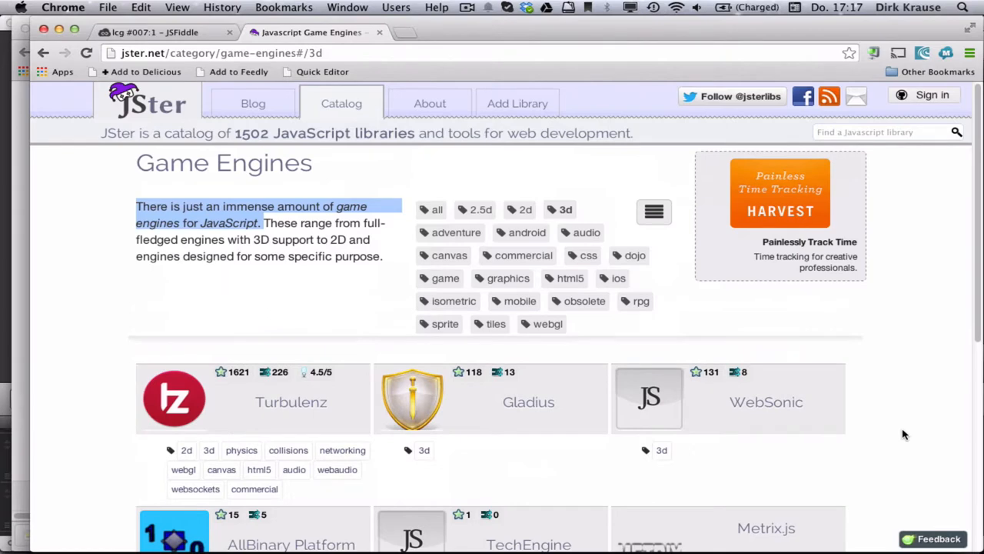
mouse_move(586, 190)
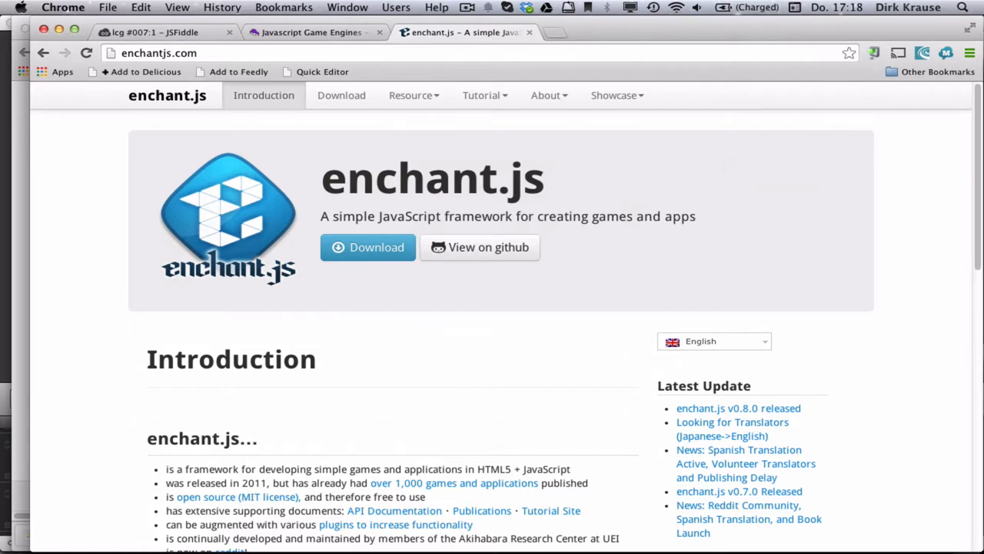
mouse_move(687, 221)
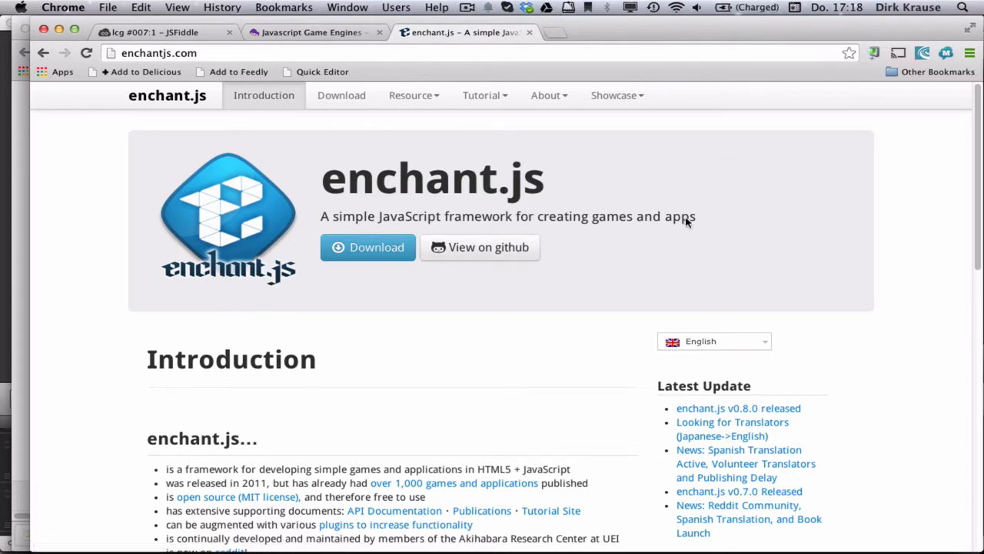
- Play the enchant.js Shooting live sample and dismiss its game-over score alert
scroll(down, 3)
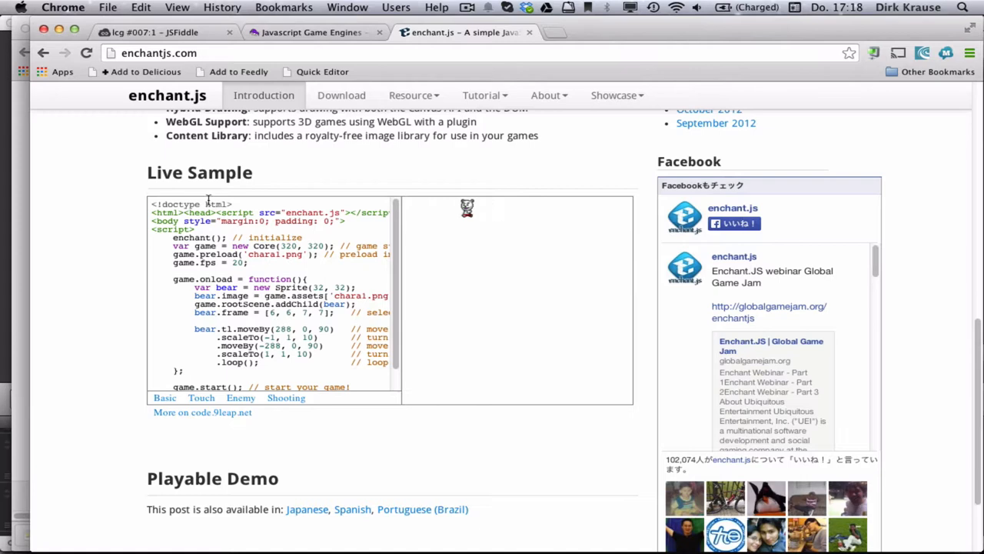
scroll(down, 3)
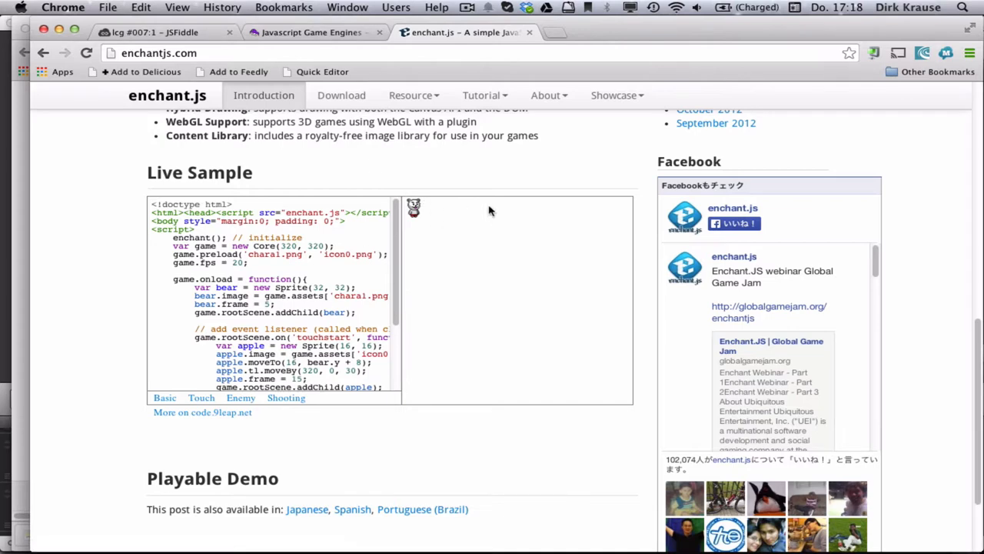
mouse_move(508, 281)
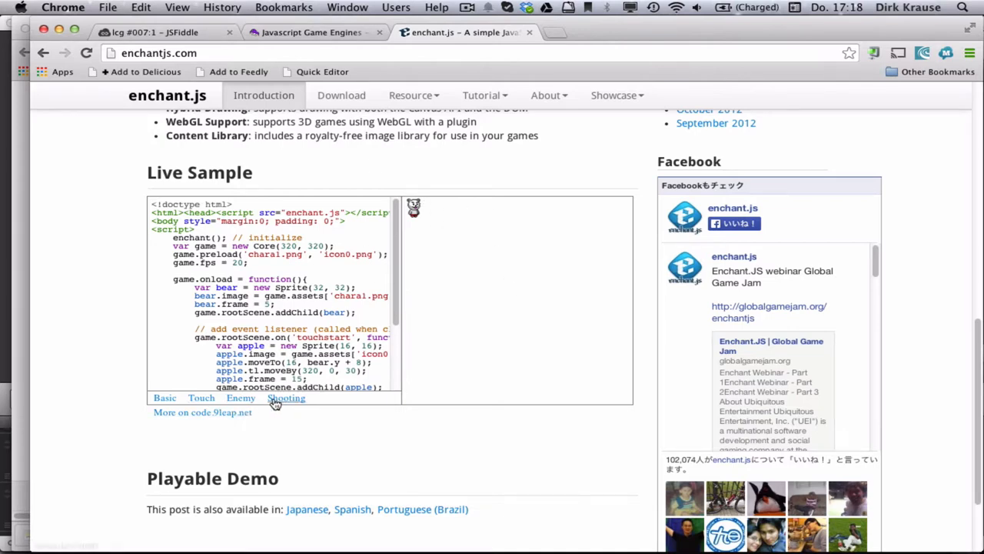
click(240, 398)
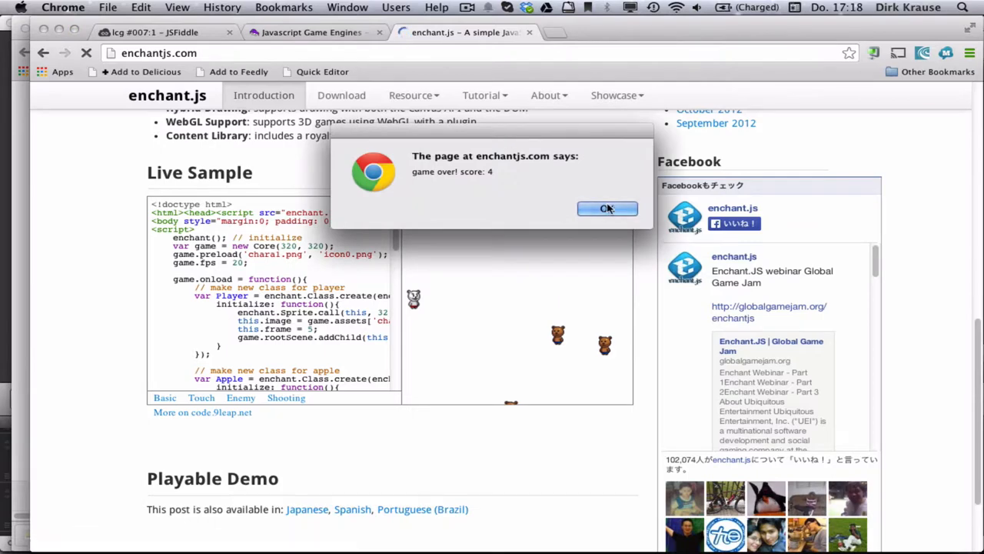
click(607, 208)
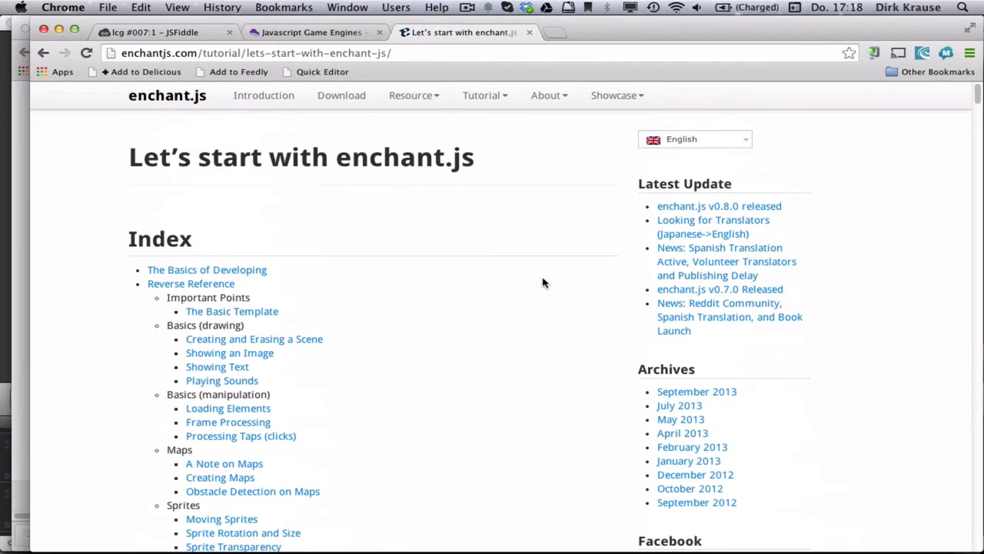
scroll(down, 3)
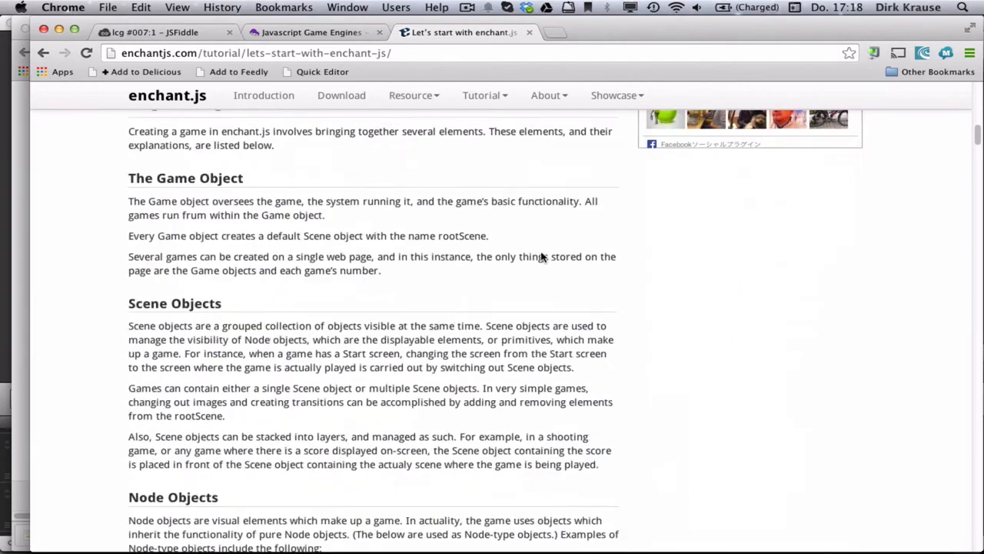
scroll(down, 3)
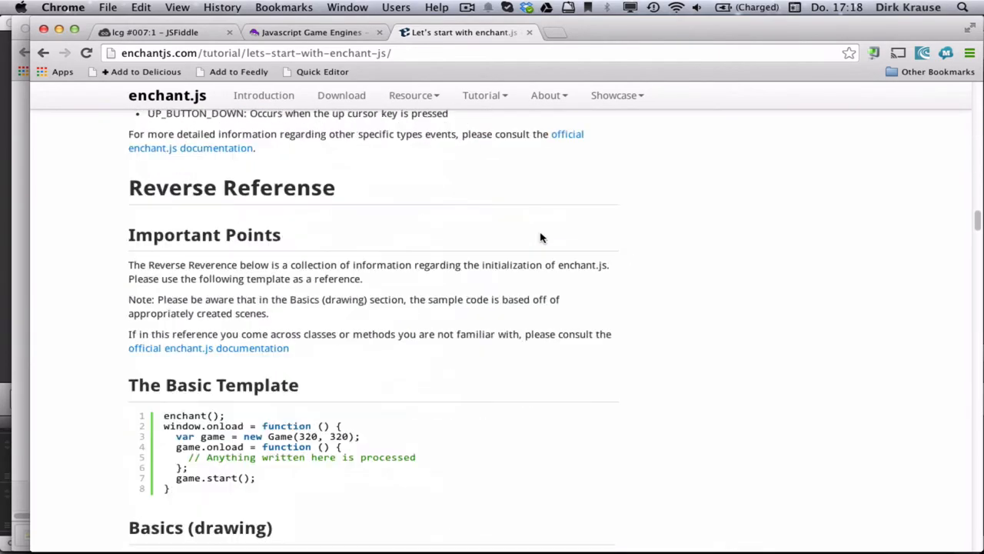
scroll(down, 3)
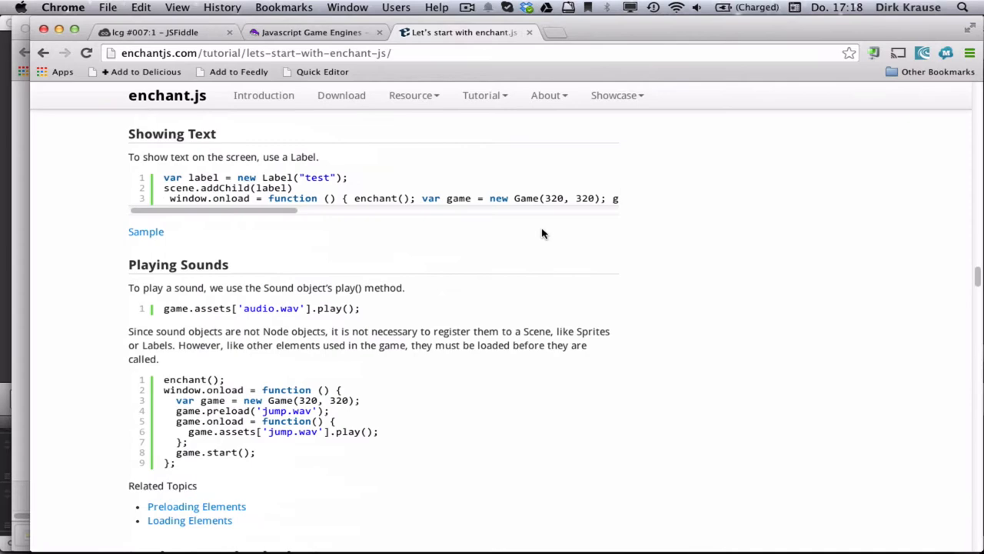
scroll(down, 3)
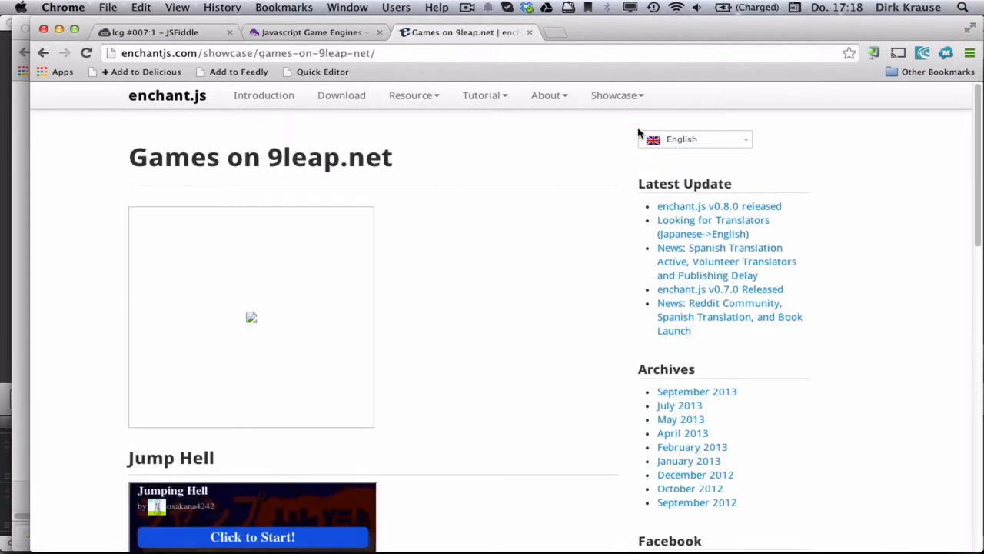
mouse_move(361, 239)
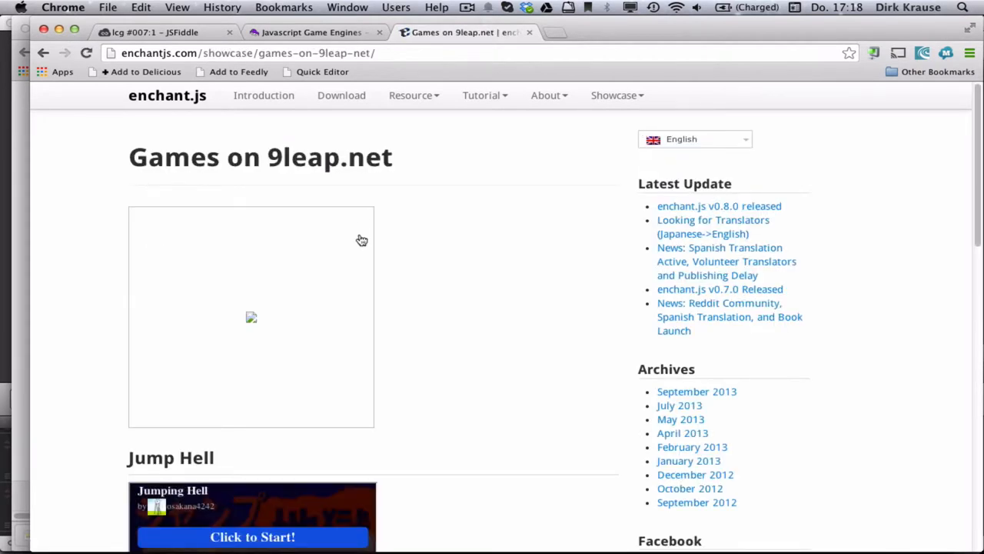
- Scroll to Jump Hell on the 9leap.net showcase and play it
scroll(down, 3)
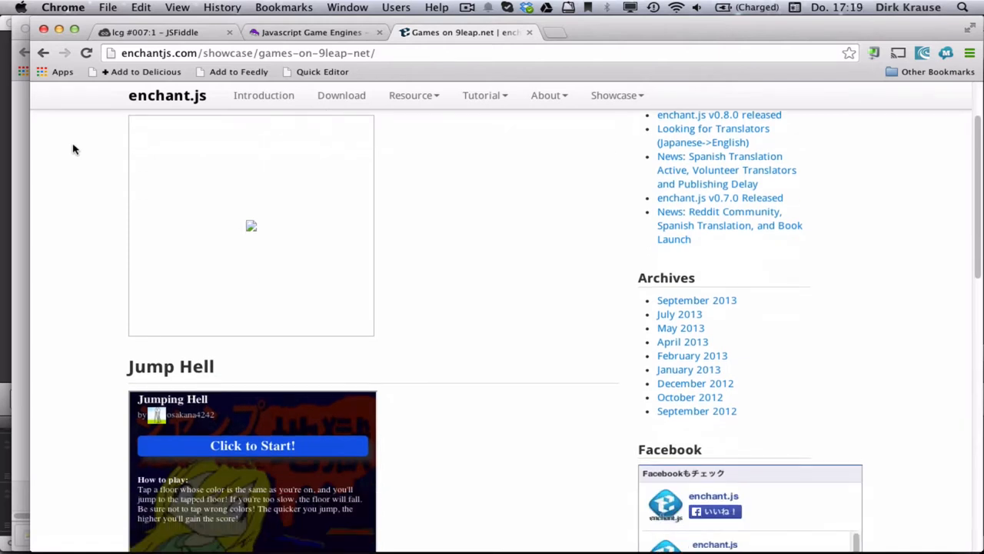
scroll(down, 3)
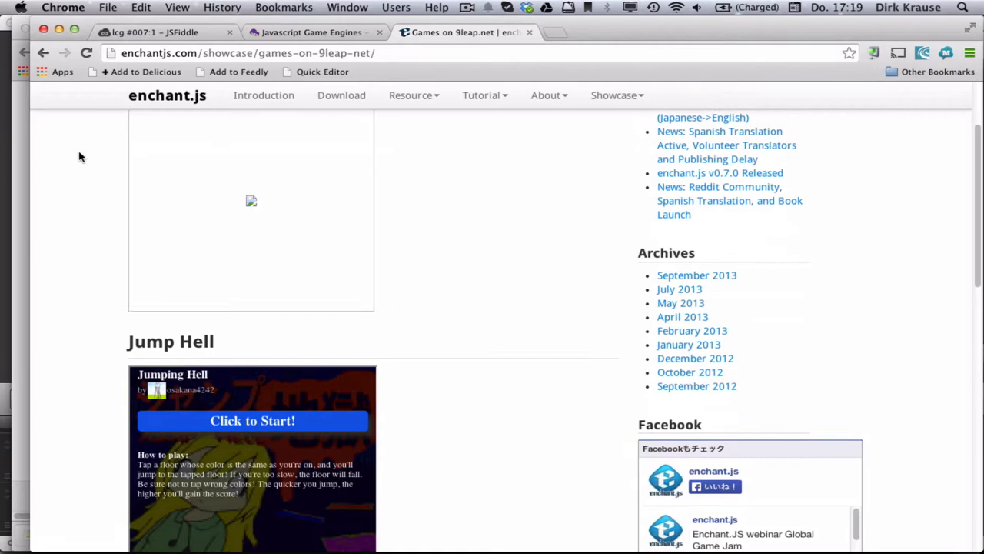
scroll(down, 3)
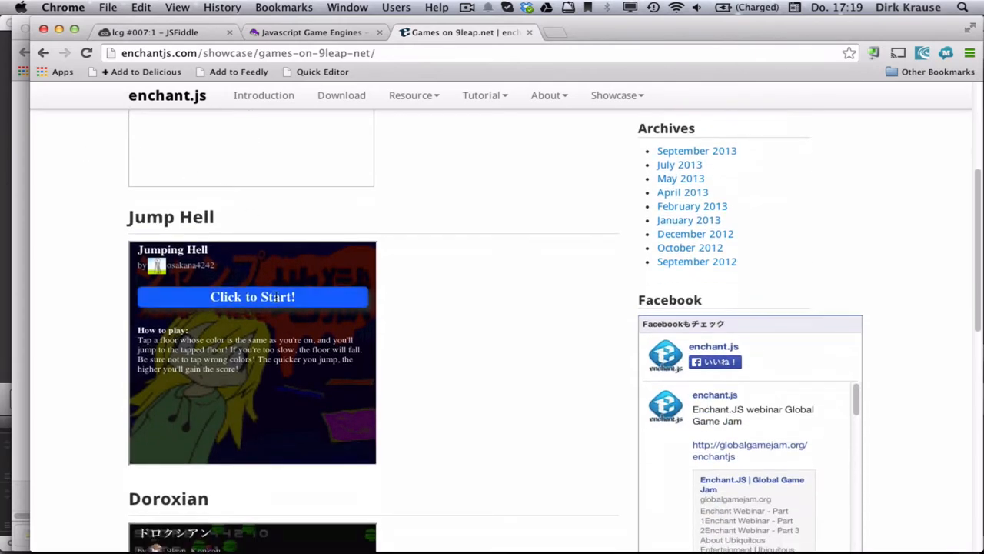
click(252, 297)
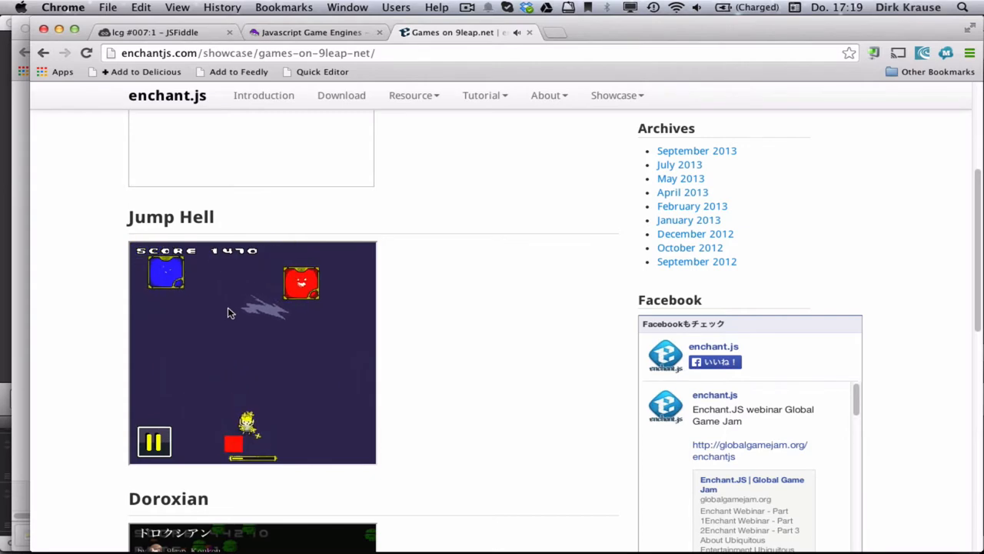
mouse_move(574, 372)
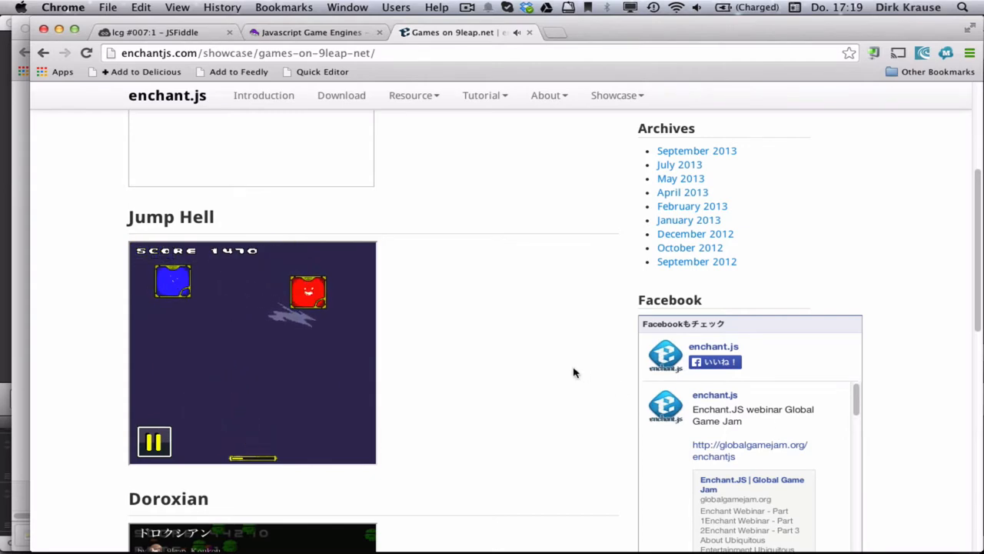
scroll(down, 3)
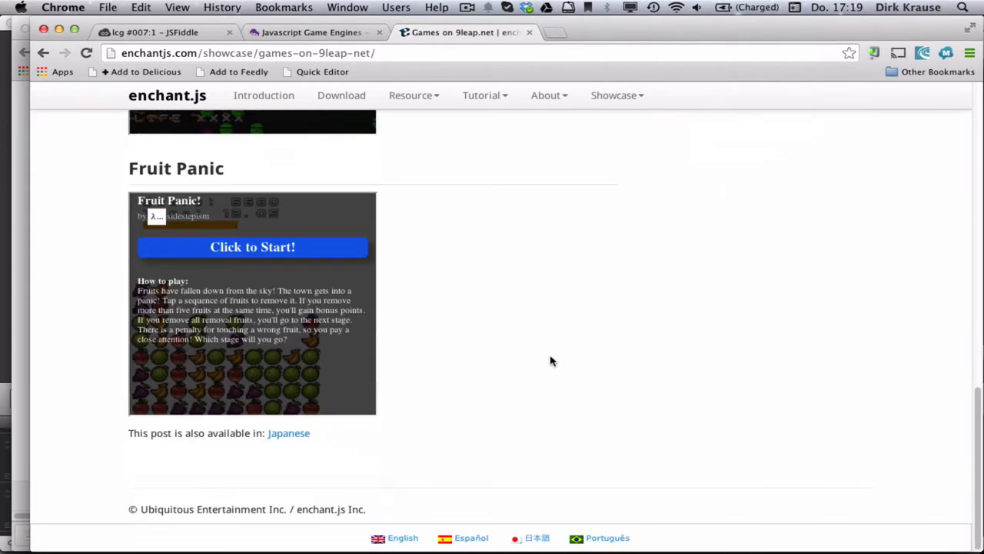
scroll(up, 3)
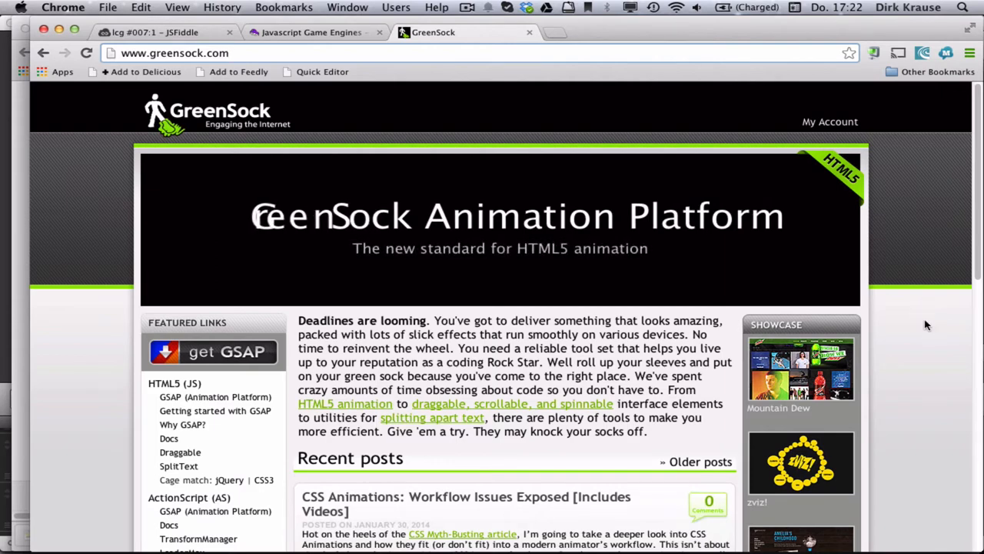
- Open the Getting Started with GSAP JS guide and scroll to the Jump Start
scroll(down, 3)
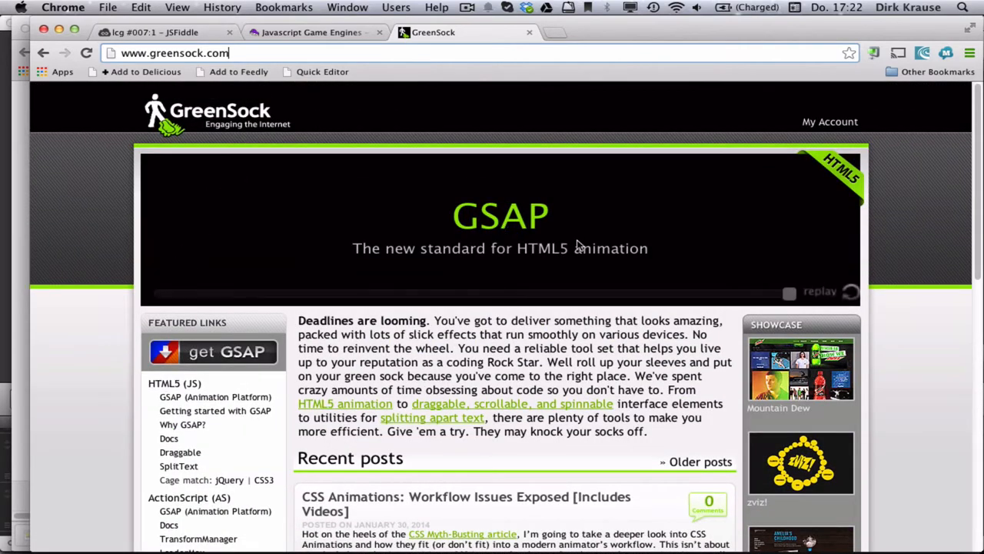
mouse_move(609, 244)
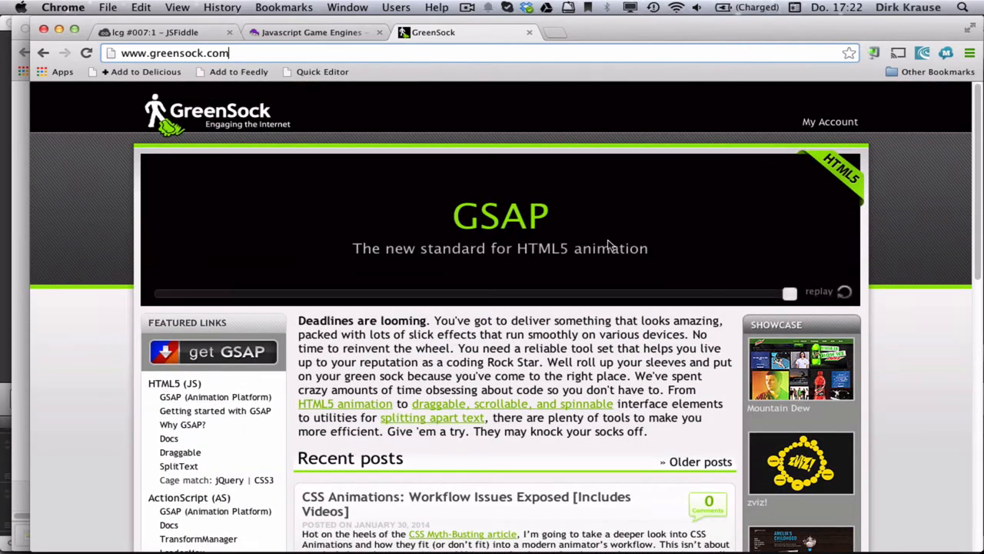
mouse_move(123, 77)
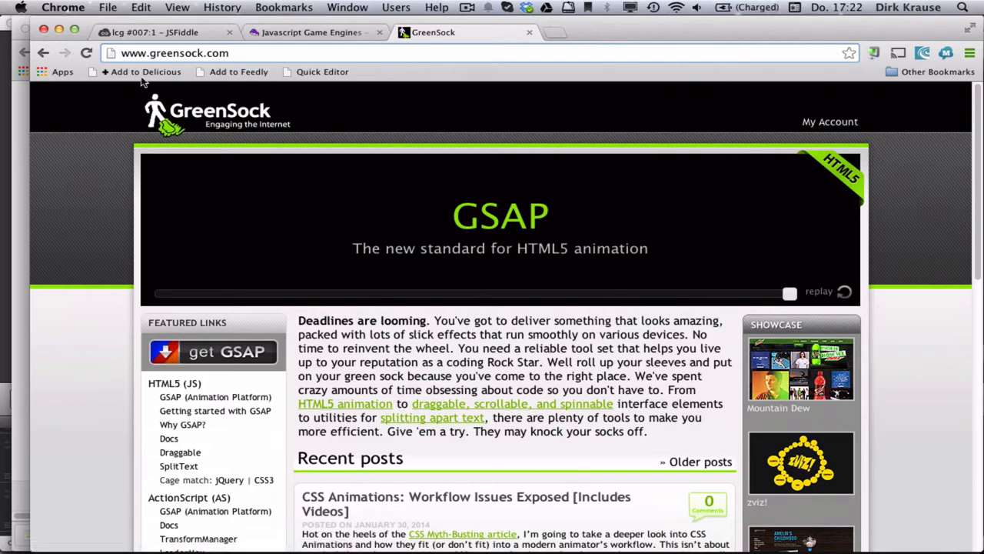
click(215, 411)
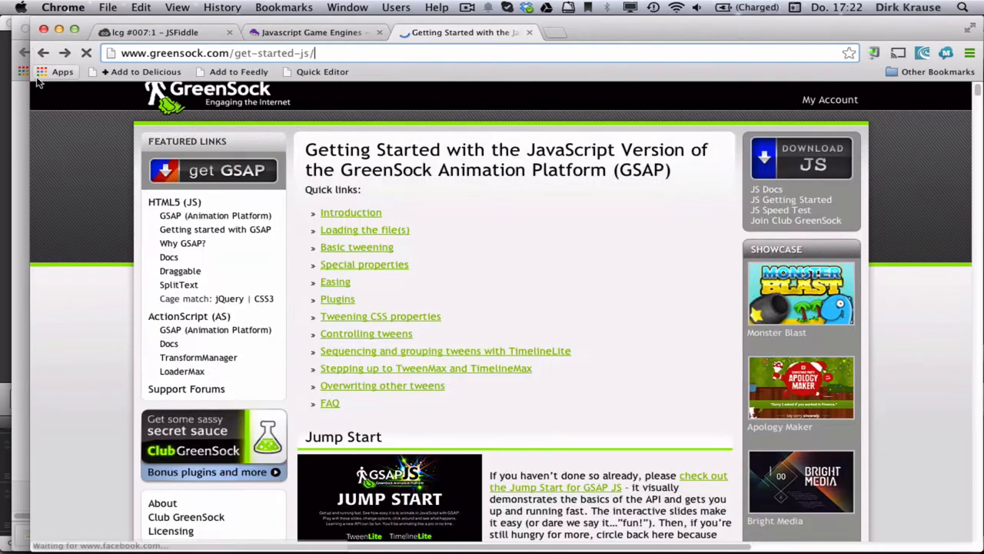
scroll(down, 3)
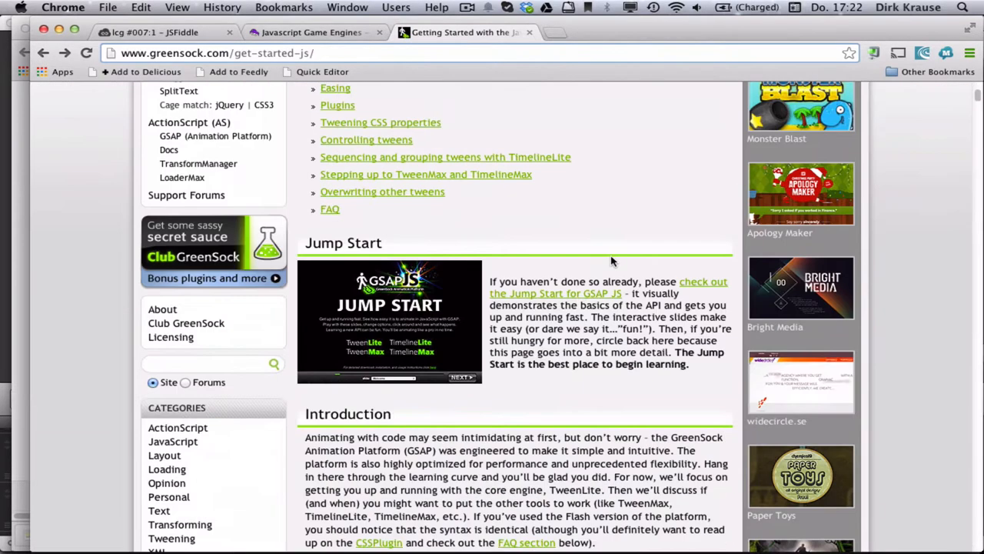
scroll(down, 3)
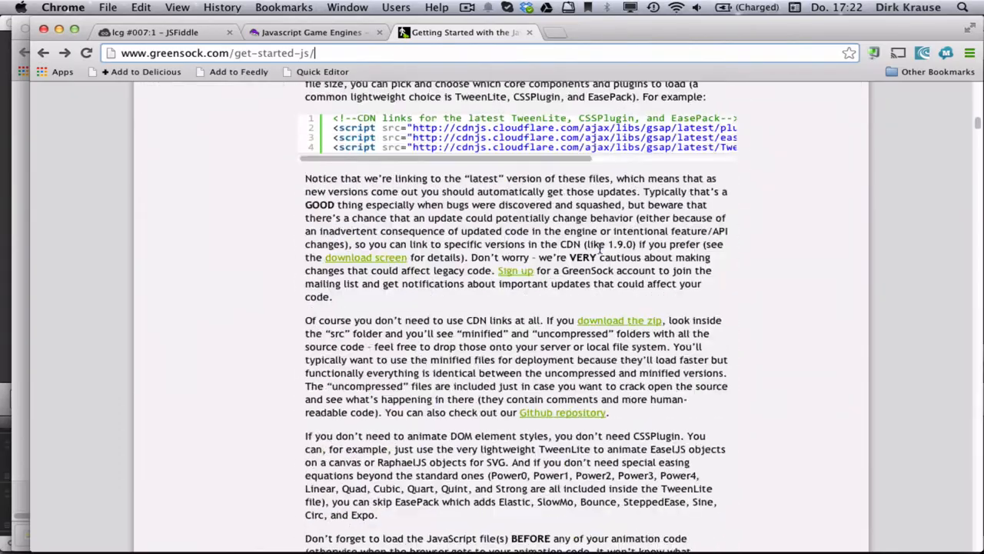
scroll(down, 3)
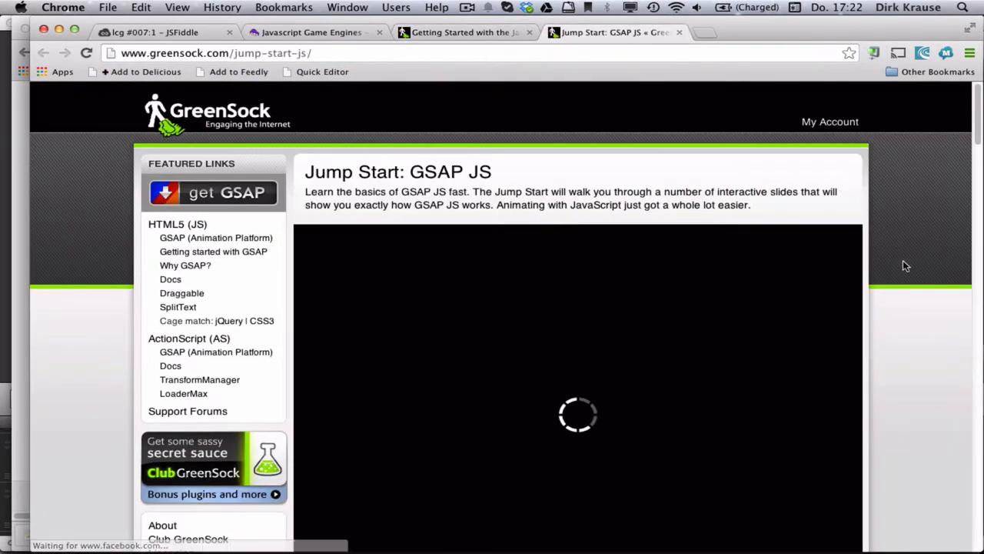
scroll(down, 3)
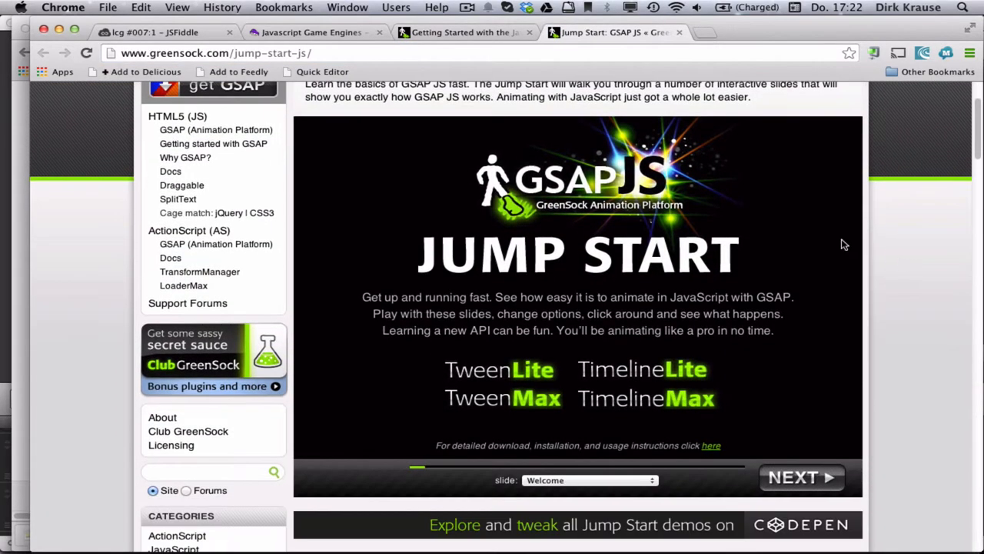
- Step through the Jump Start slides from Basic Tween to Add Easing
click(801, 477)
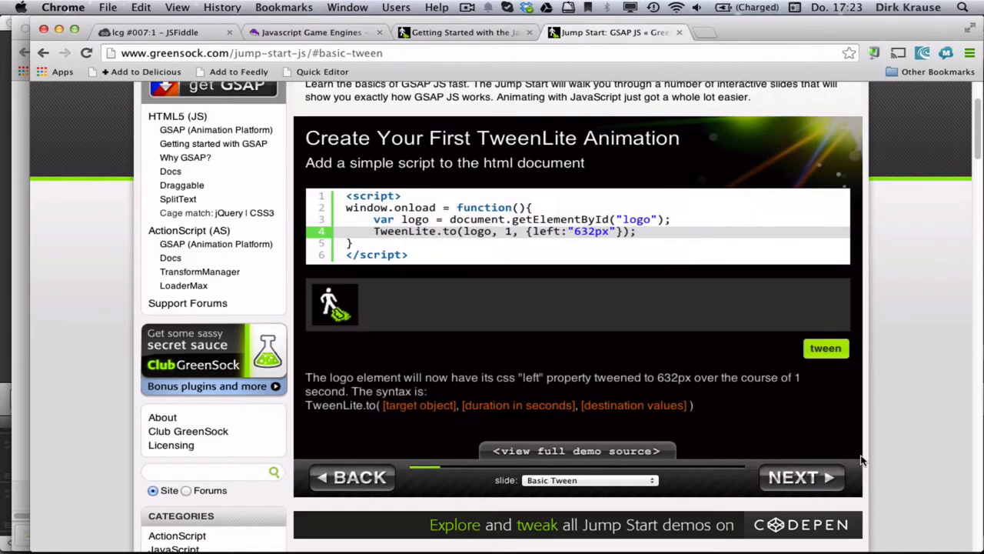
mouse_move(874, 418)
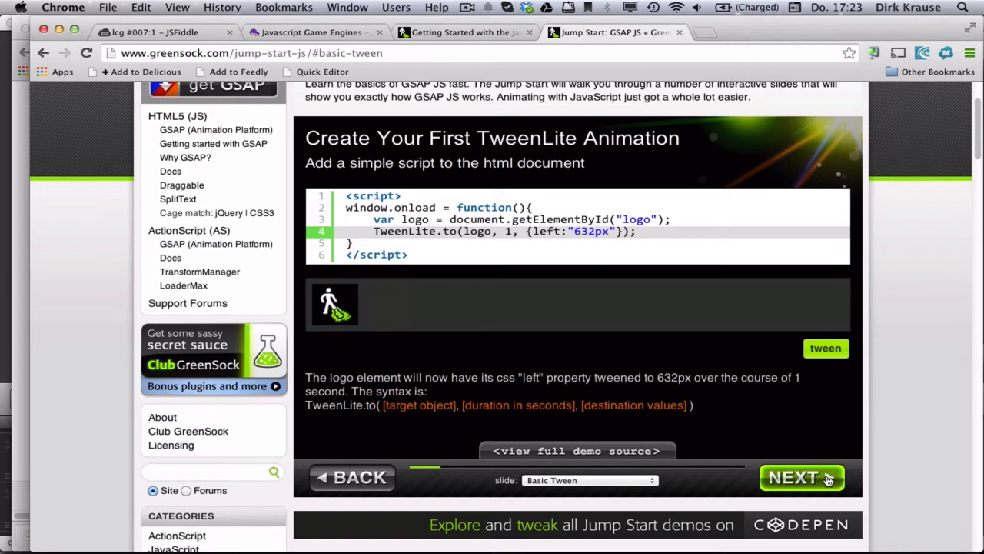
click(797, 478)
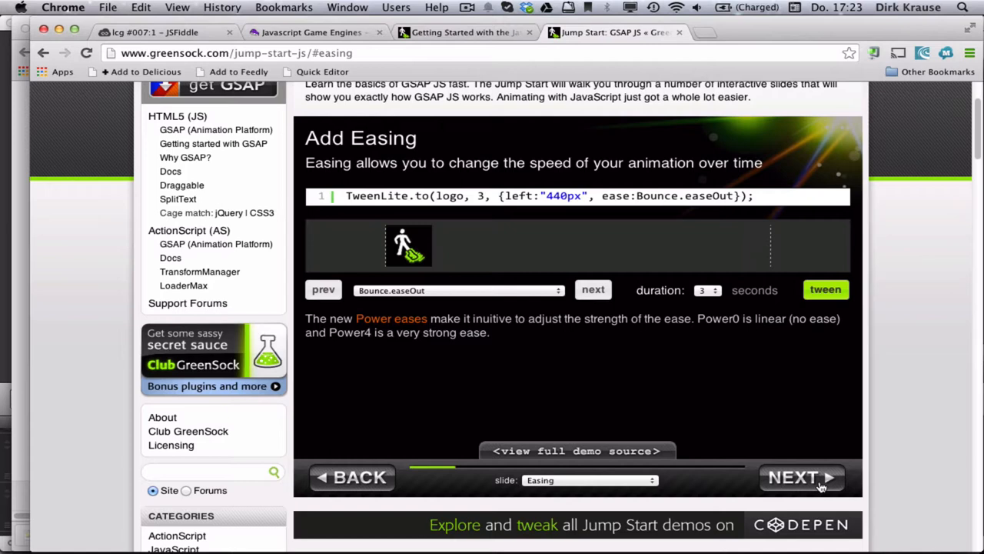
mouse_move(815, 484)
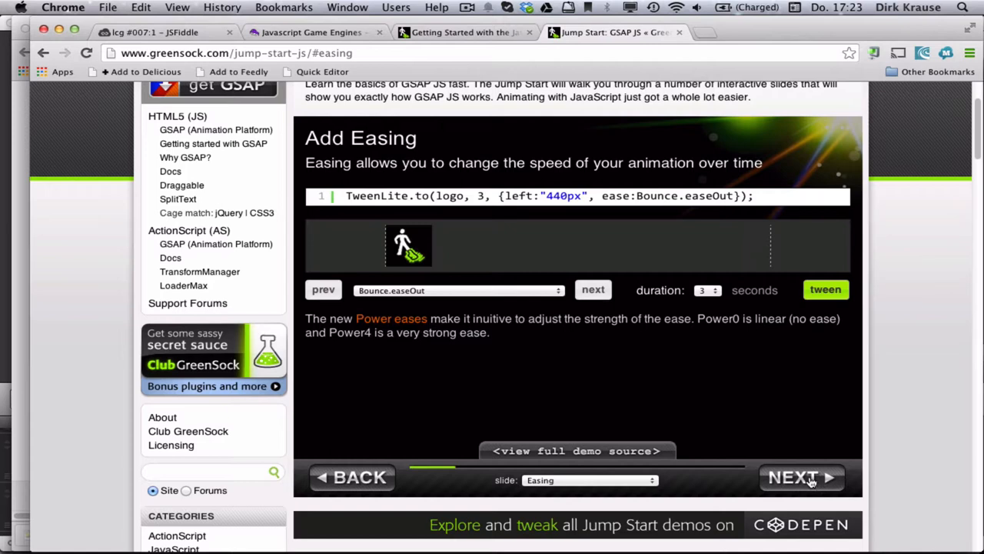
mouse_move(814, 485)
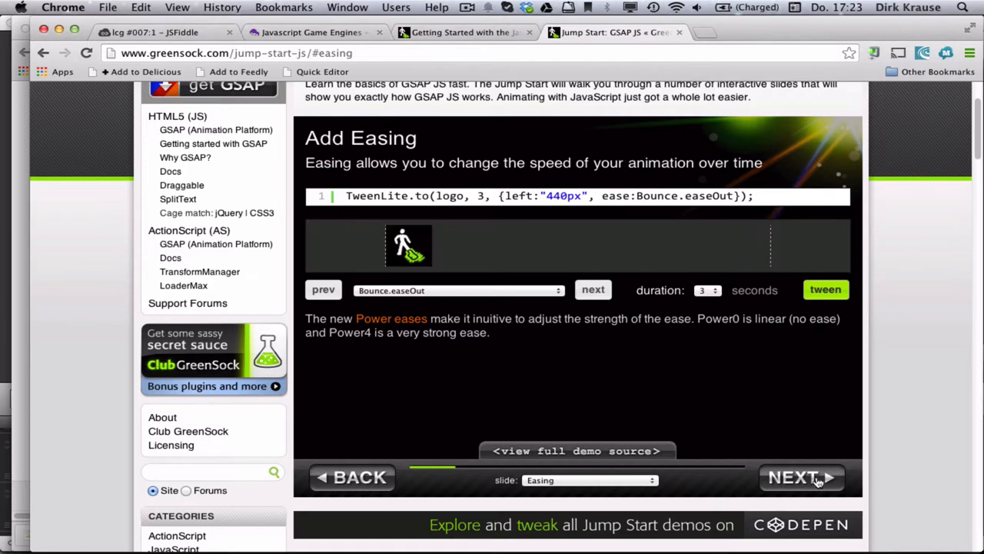
click(801, 477)
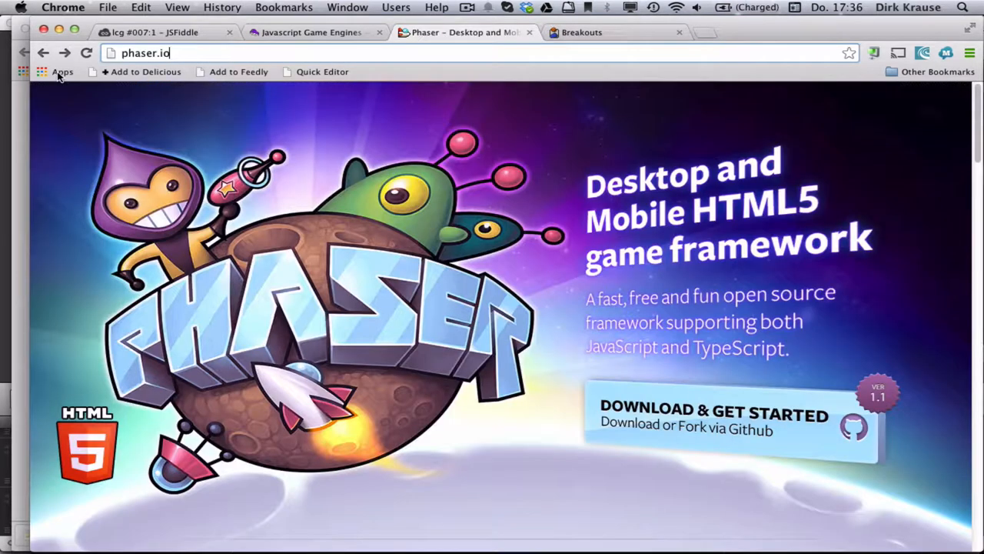
mouse_move(740, 332)
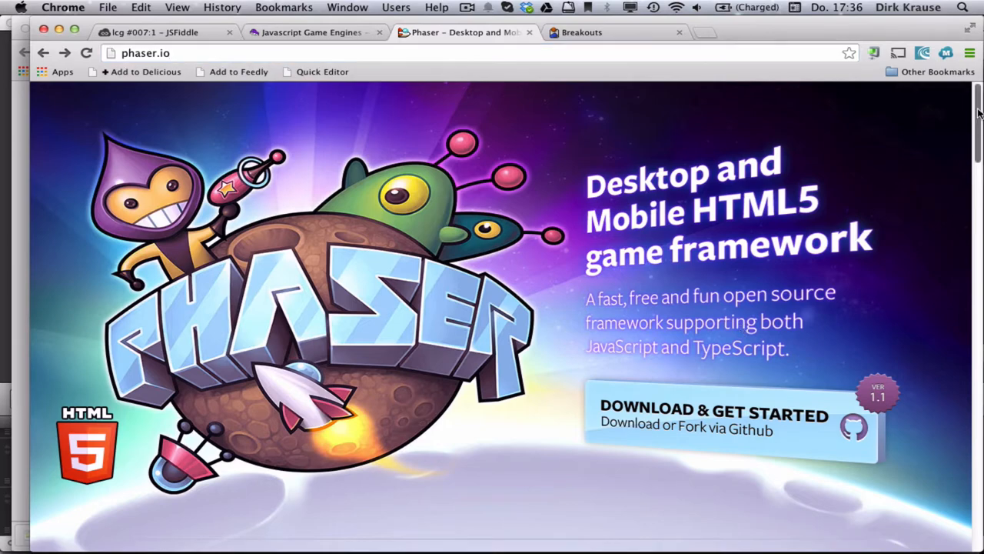
- Open the Phaser source repository on GitHub and scroll its readme
scroll(down, 3)
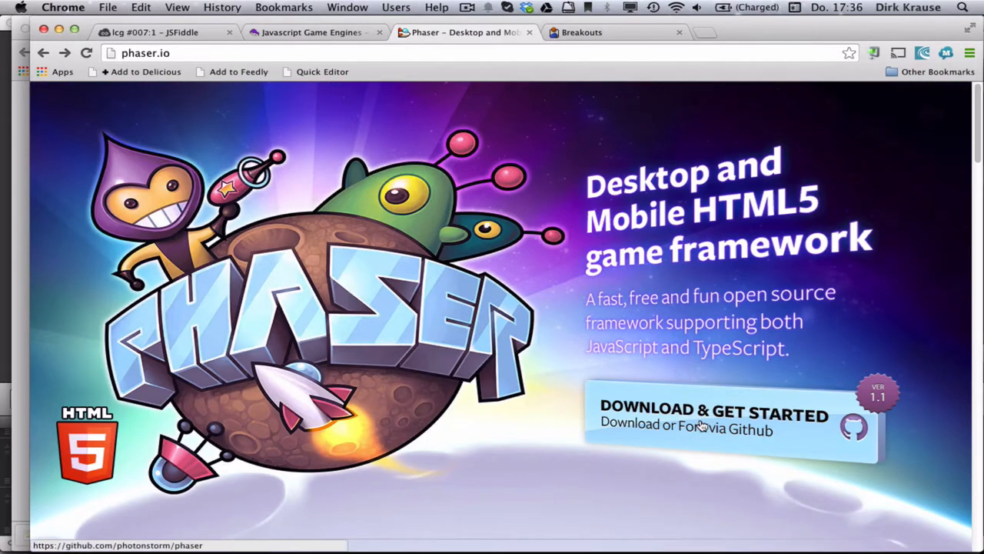
click(719, 425)
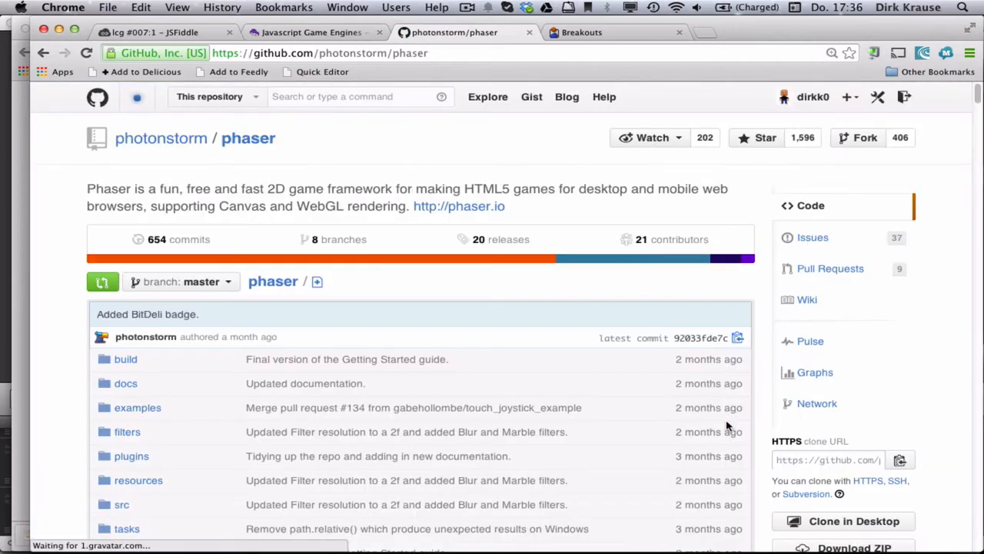
scroll(down, 3)
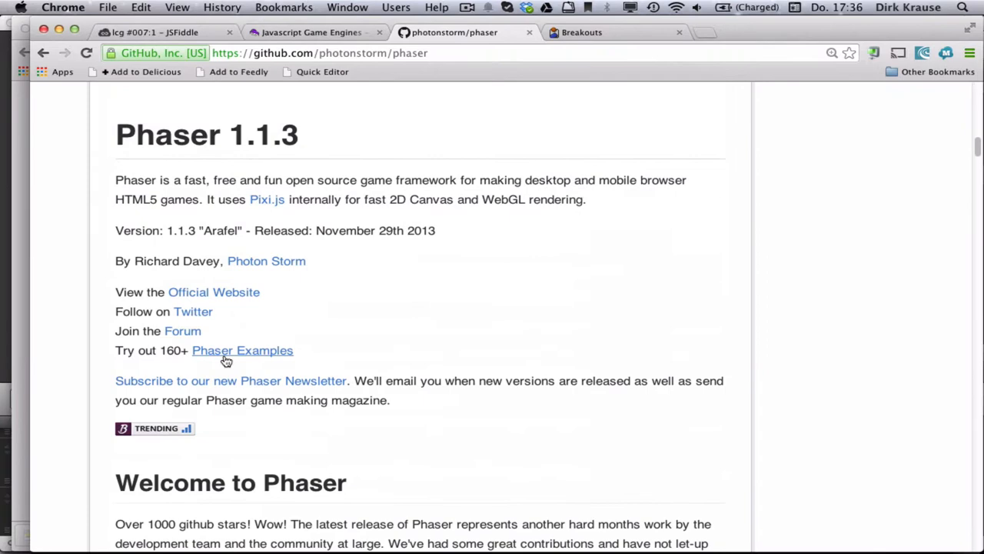
mouse_move(251, 355)
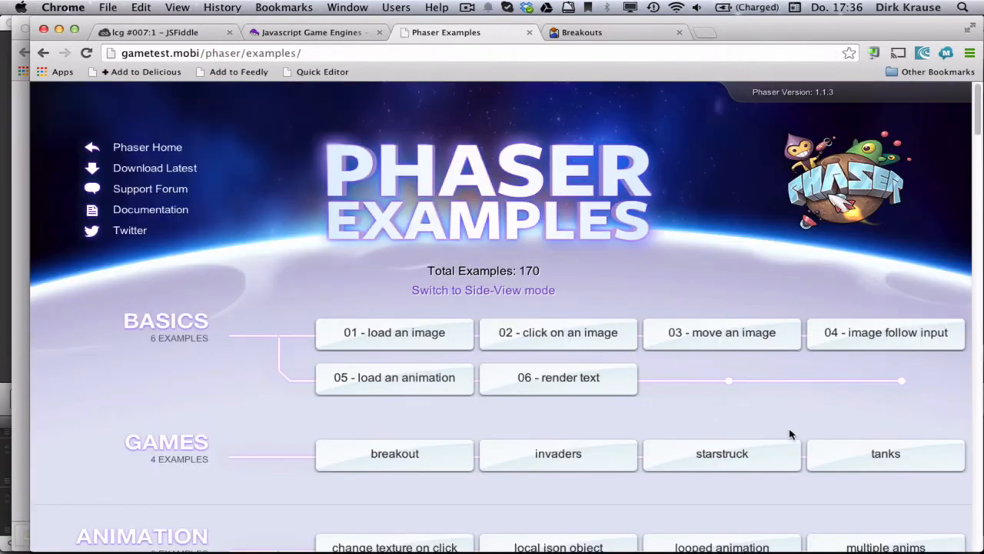
- Play the Phaser Invaders example, then return to the examples list
scroll(down, 3)
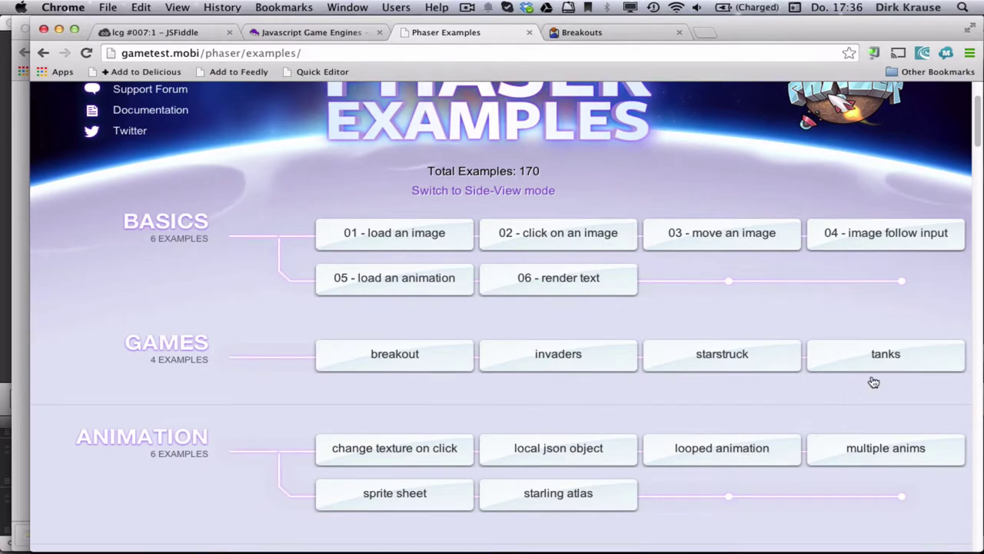
click(557, 355)
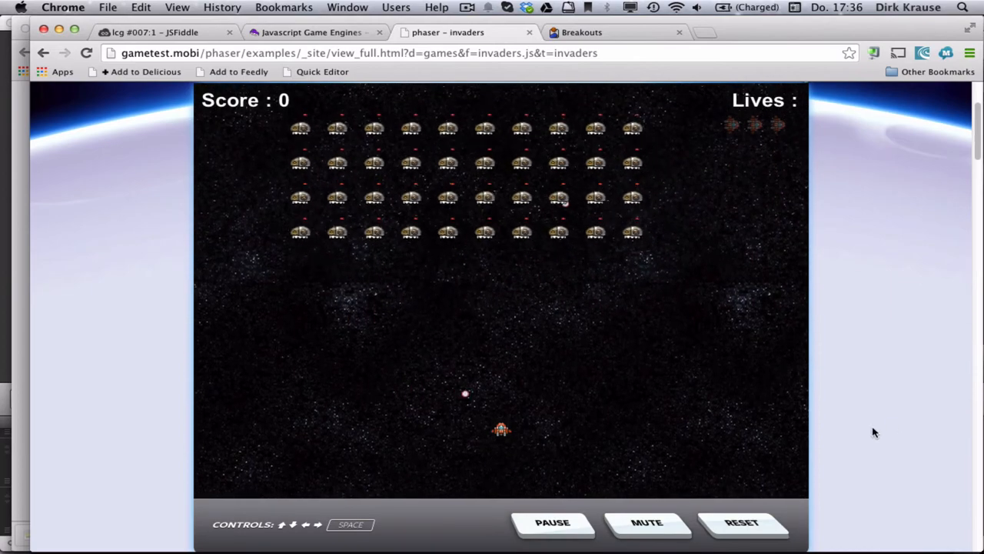
scroll(down, 3)
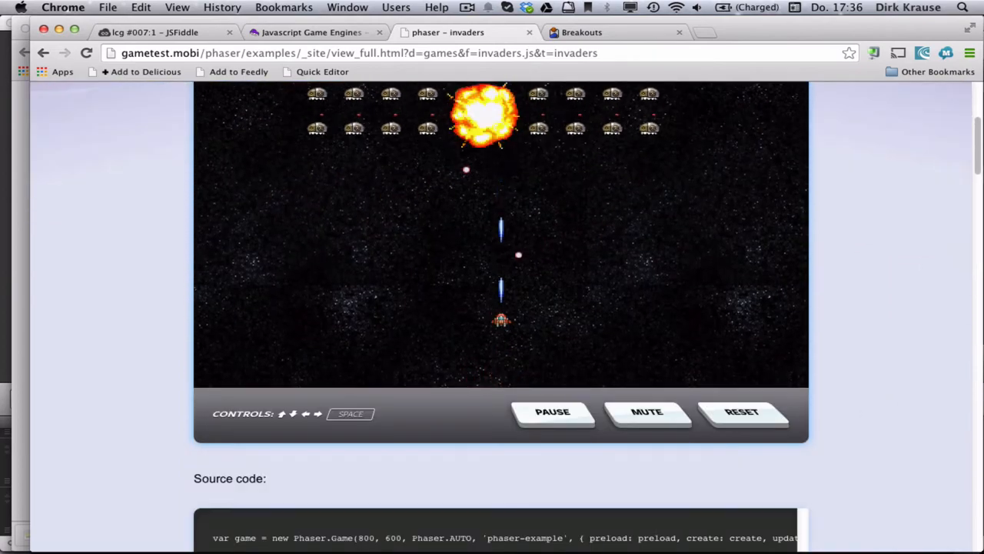
scroll(down, 3)
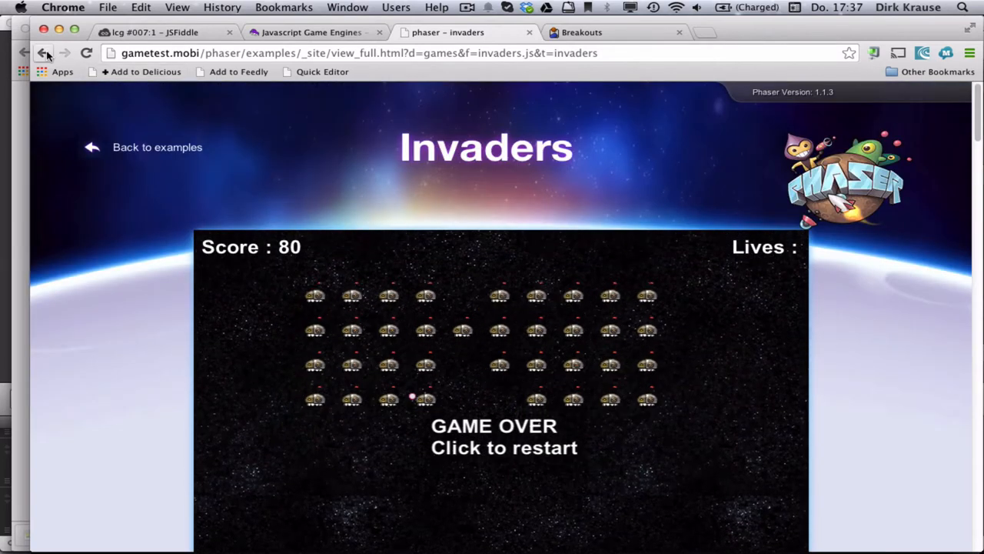
click(44, 57)
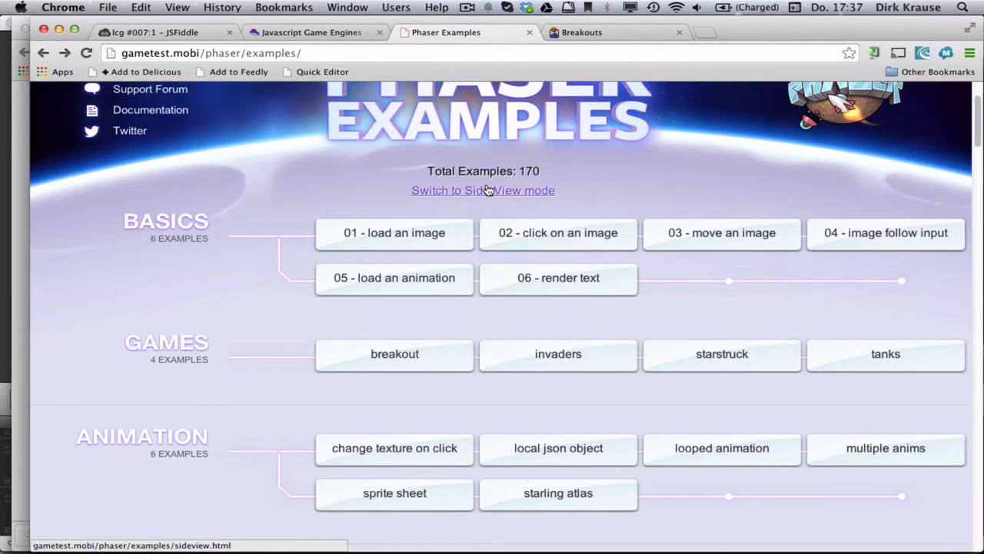
- Start and play the Phaser Breakout example, then switch to the Breakouts tab
click(393, 354)
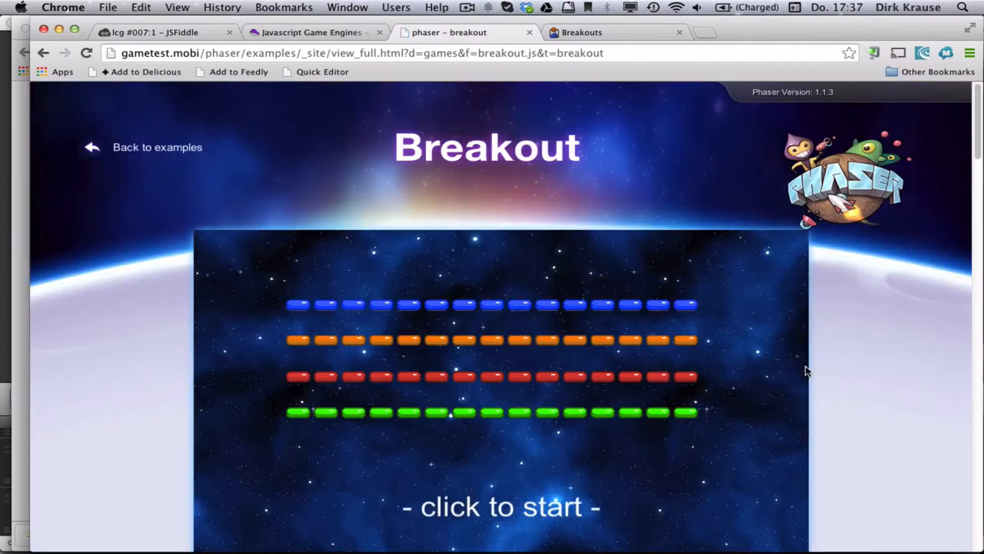
click(502, 507)
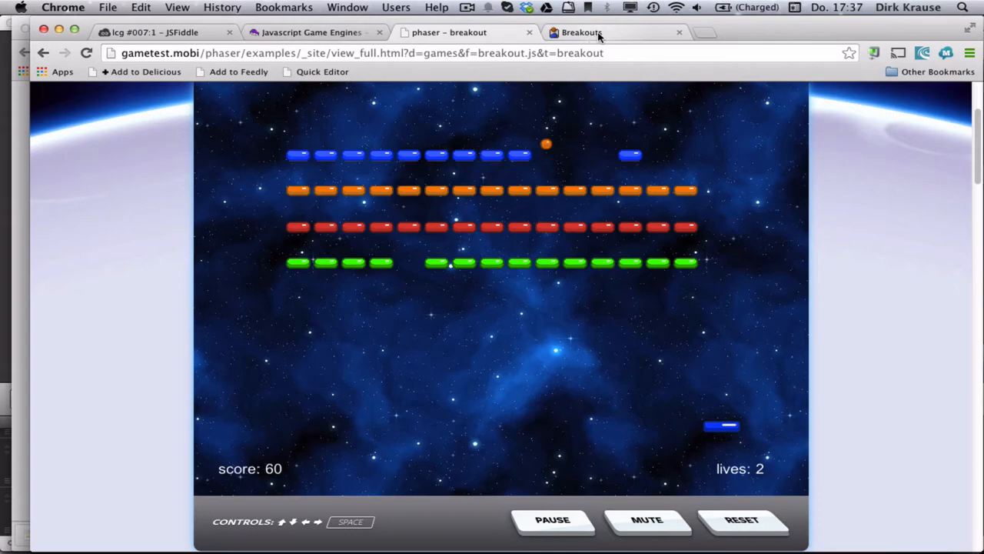
click(584, 32)
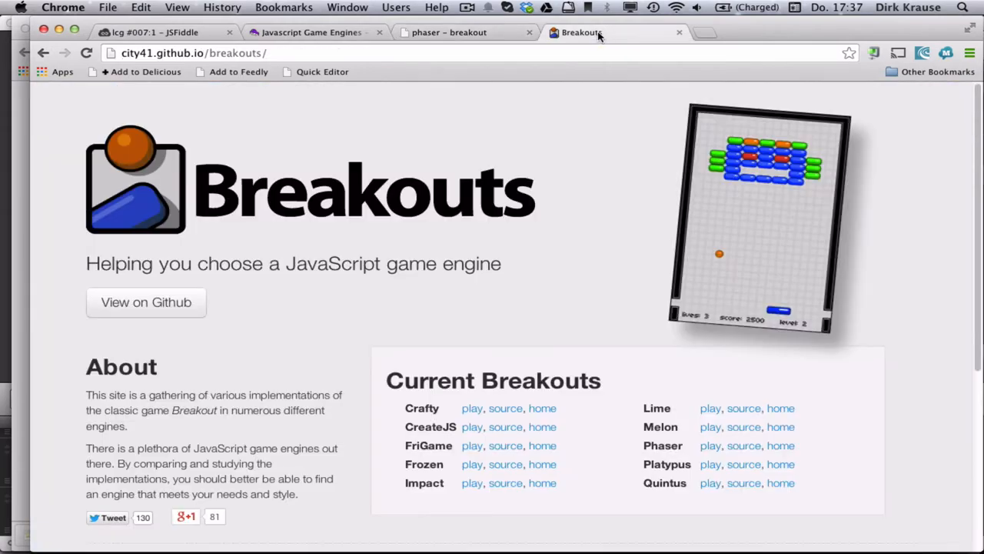
- Close the Phaser Breakout tab and scroll the Breakouts engine list
click(529, 32)
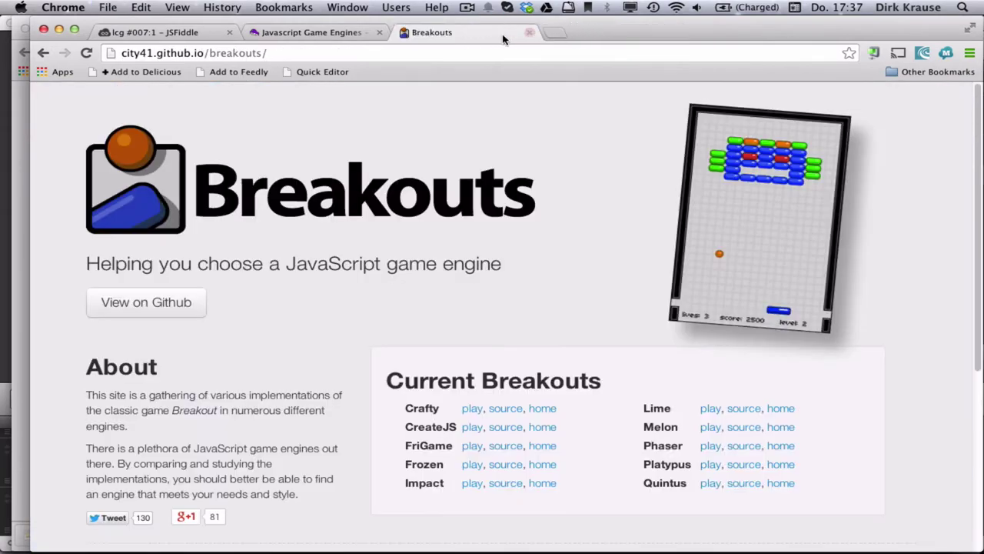
scroll(down, 3)
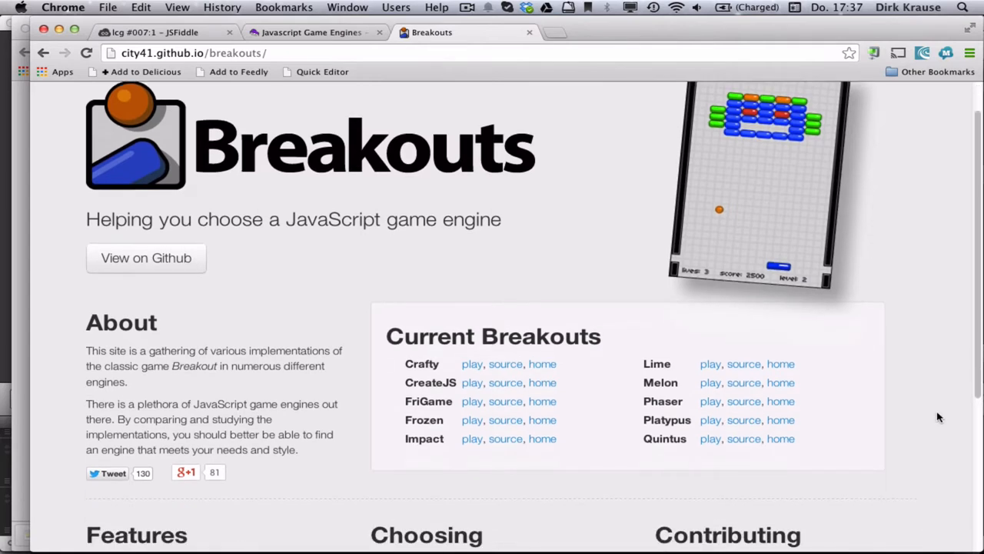
scroll(down, 3)
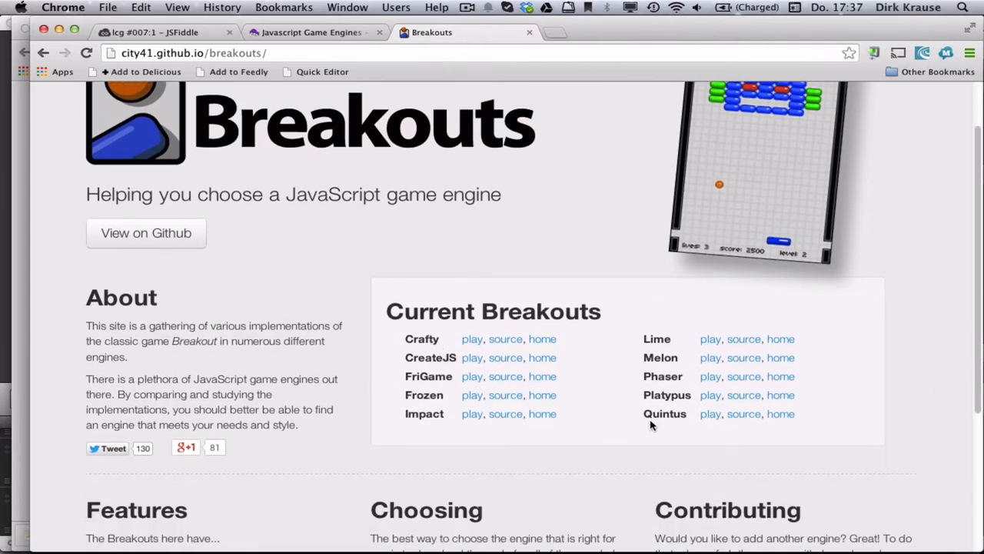
mouse_move(909, 383)
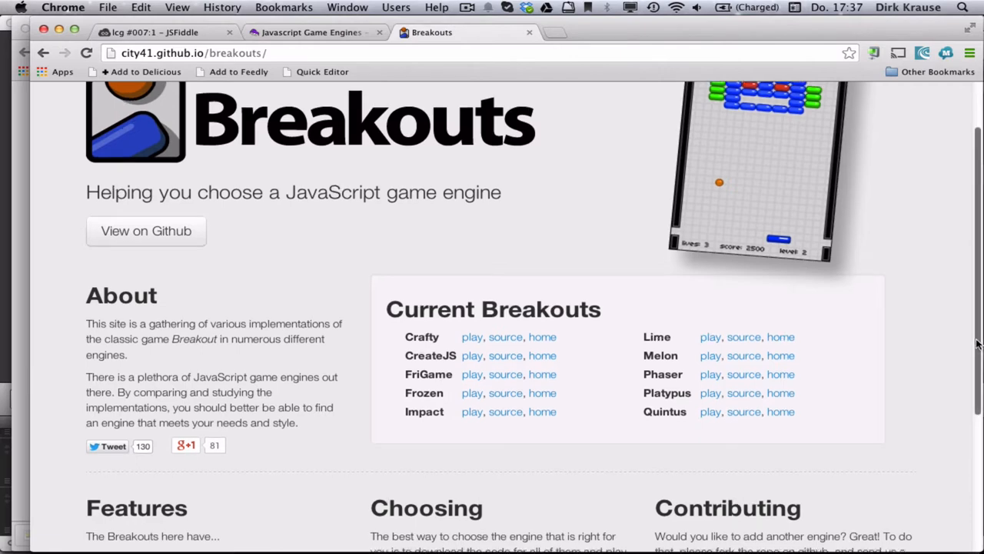
scroll(up, 3)
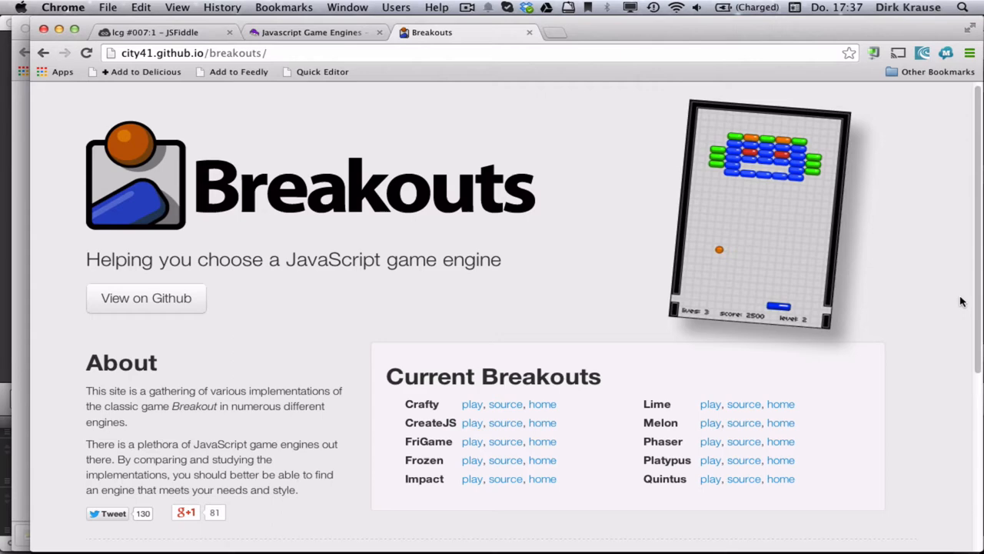
mouse_move(968, 329)
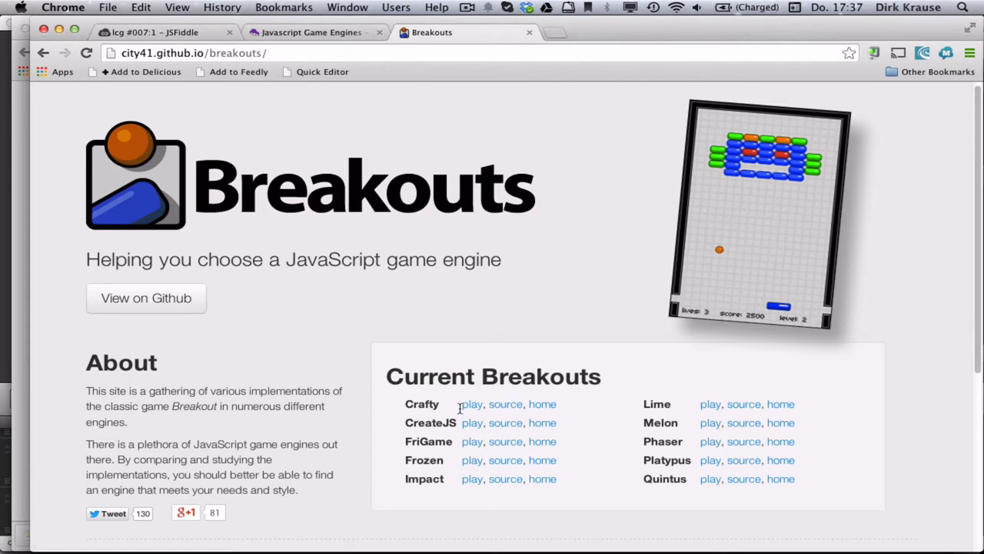
mouse_move(665, 445)
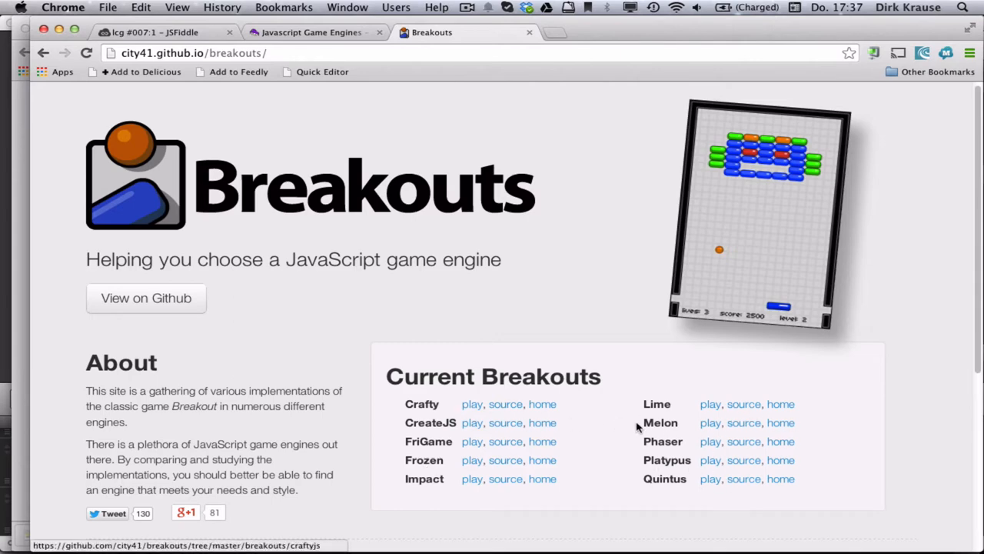
mouse_move(745, 407)
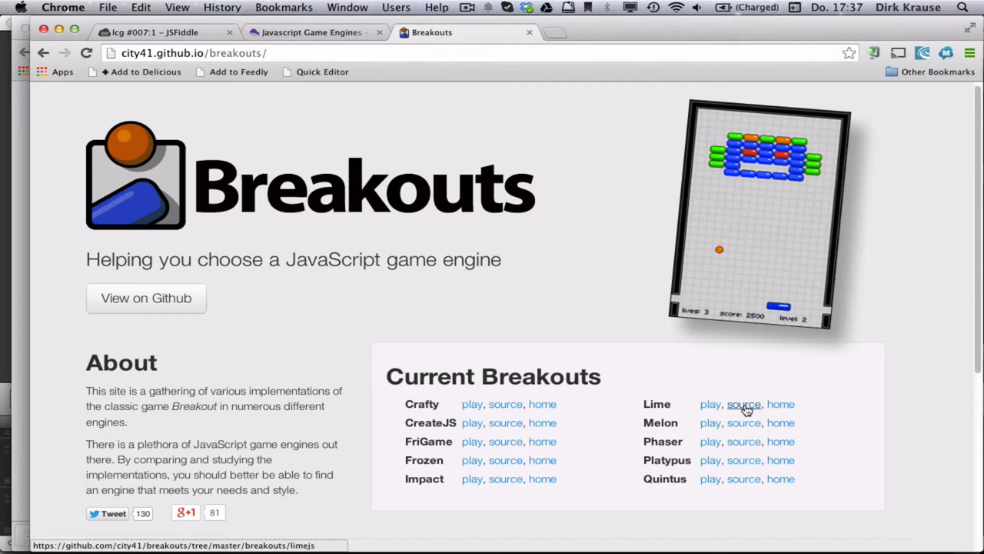
mouse_move(749, 412)
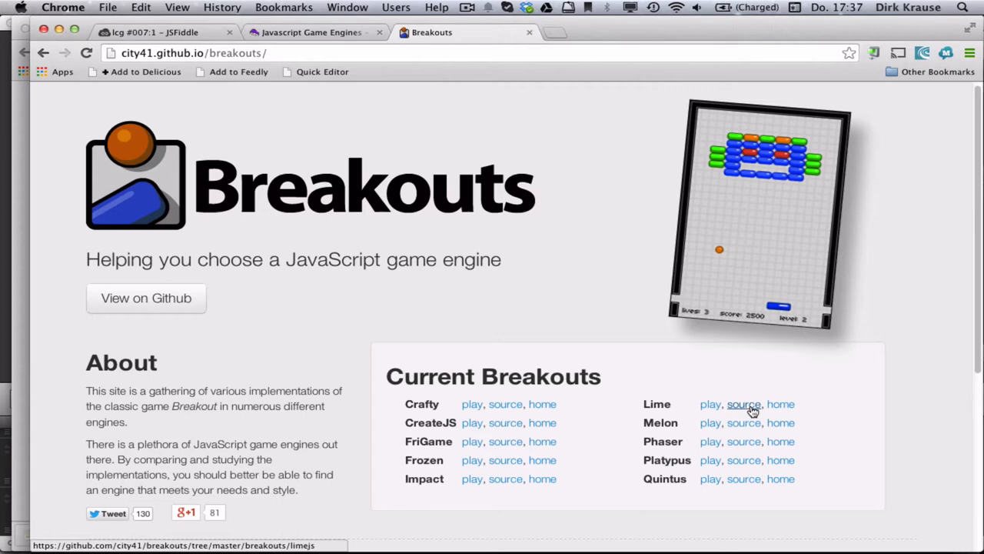
mouse_move(711, 423)
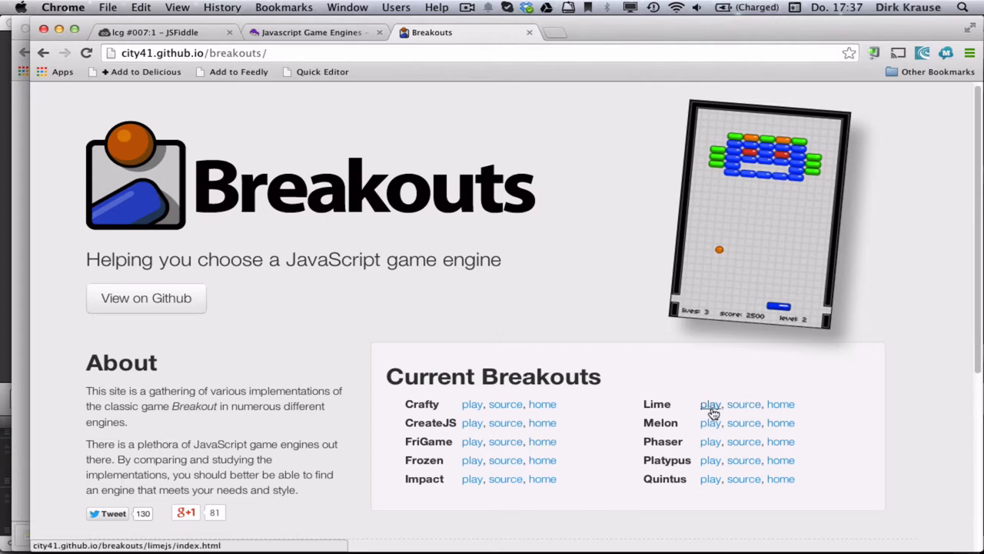
- Scroll through the Breakouts Features and choosing sections, then switch to the three.js tab
scroll(down, 3)
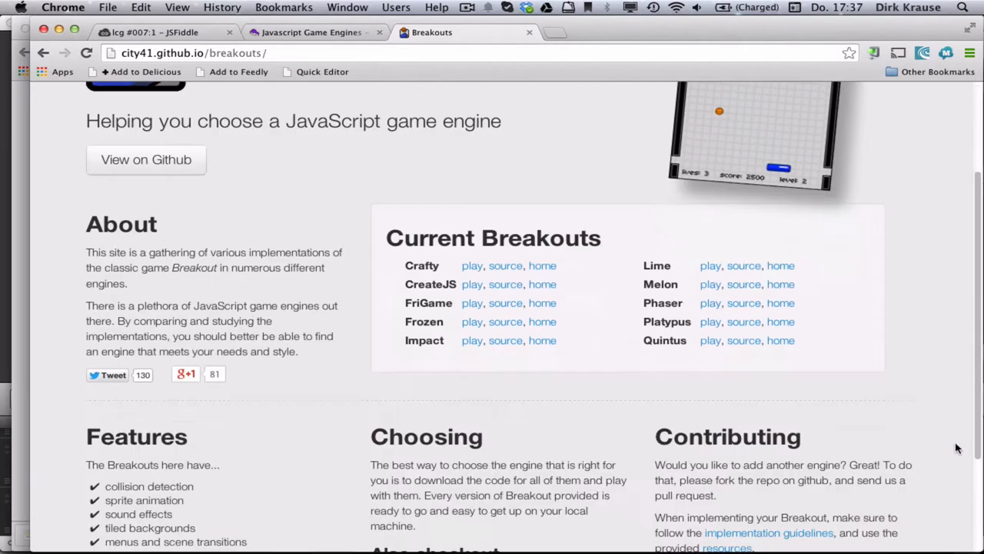
scroll(down, 3)
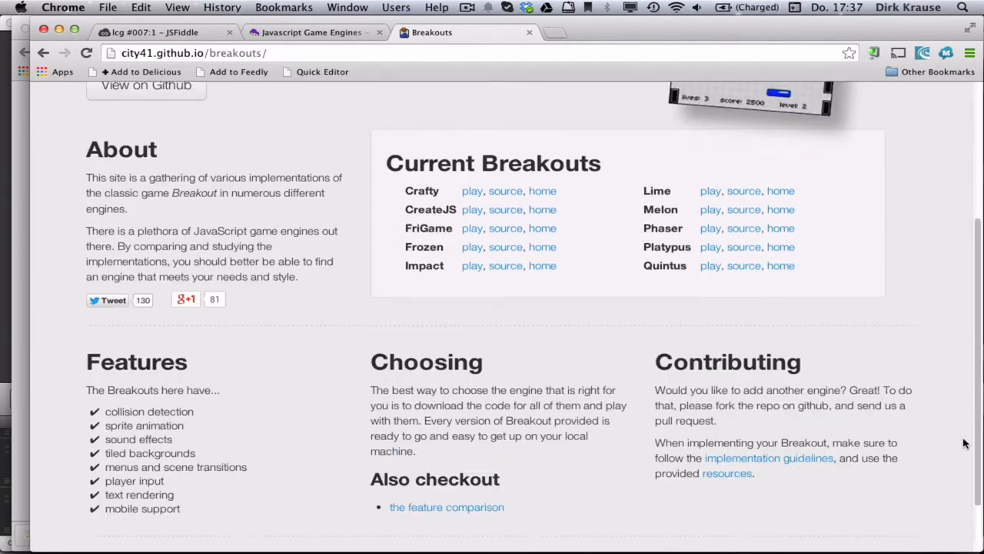
scroll(down, 3)
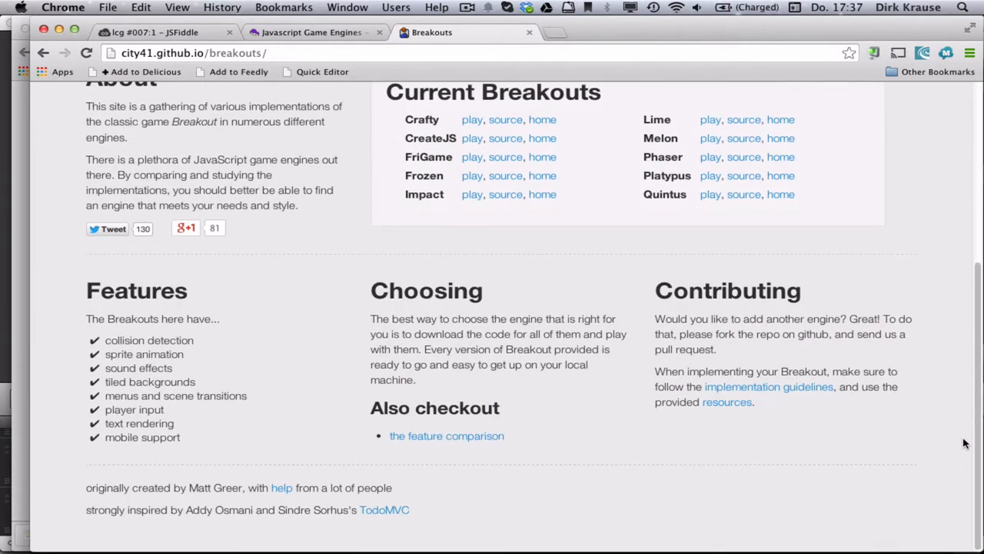
click(461, 32)
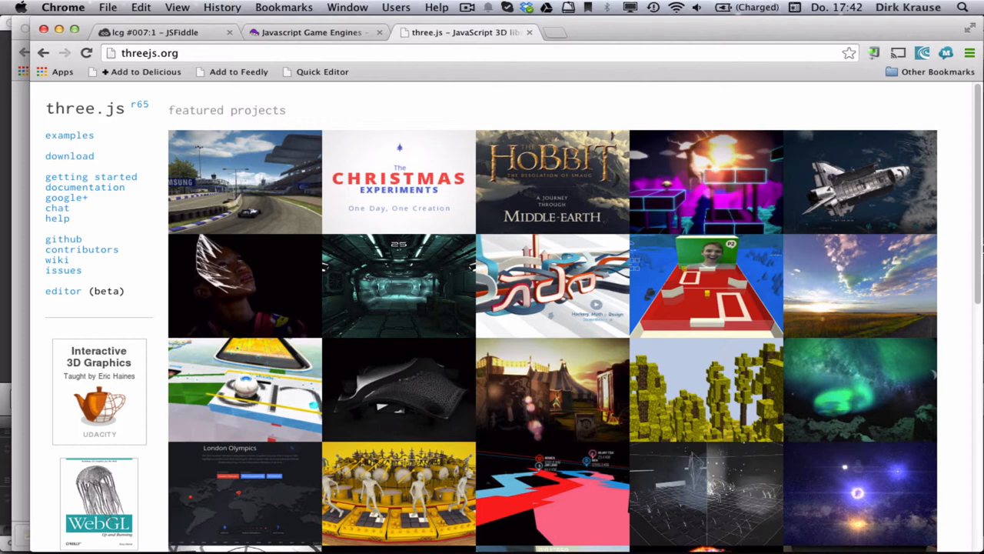
- Scroll through the three.js featured projects gallery
scroll(down, 3)
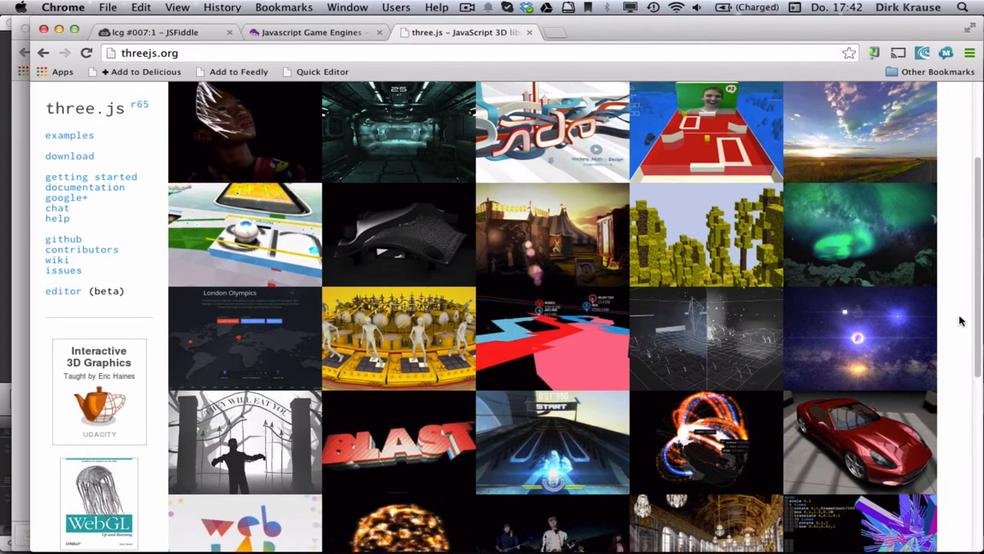
scroll(up, 3)
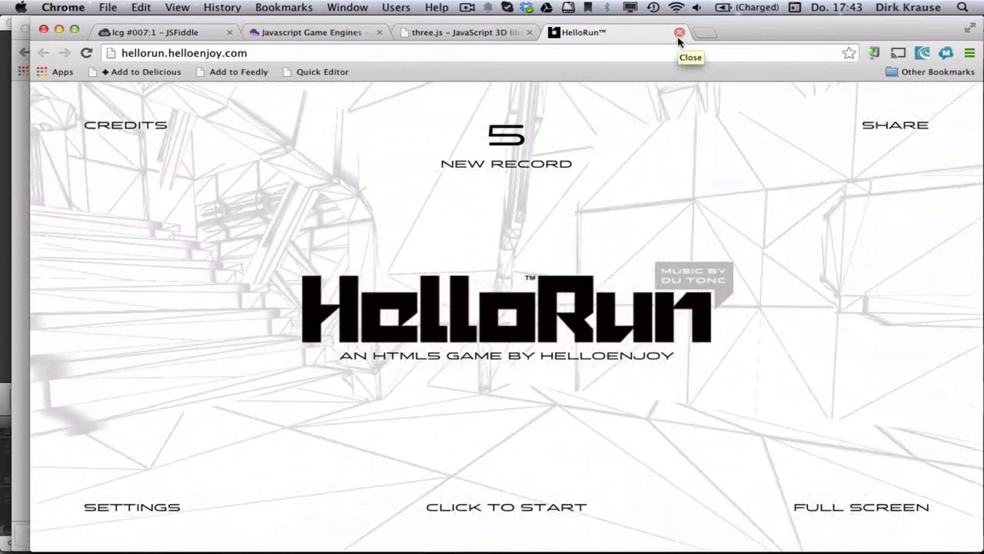
- Close the HelloRun game, browse the Babylon.js demo gallery, and launch the Robot demo
click(673, 32)
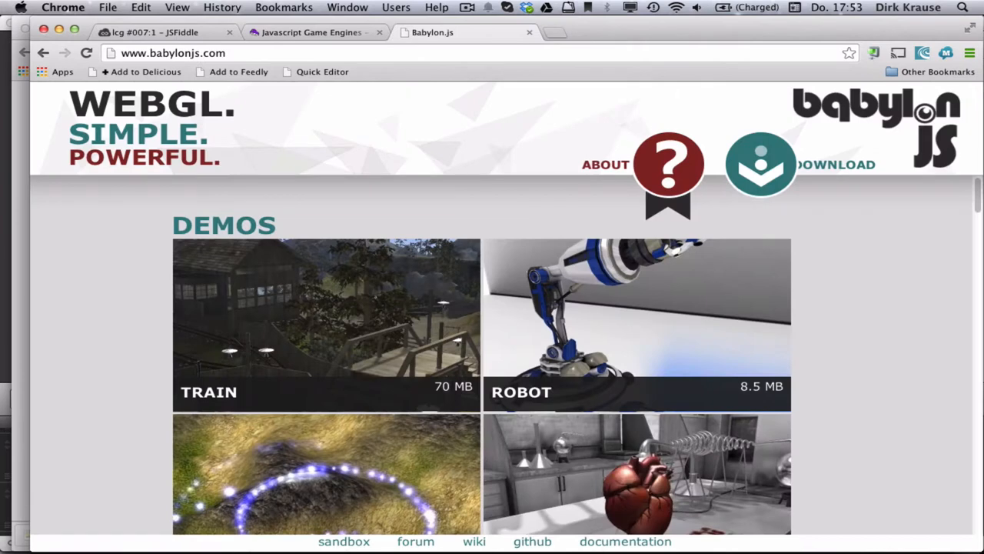
mouse_move(930, 193)
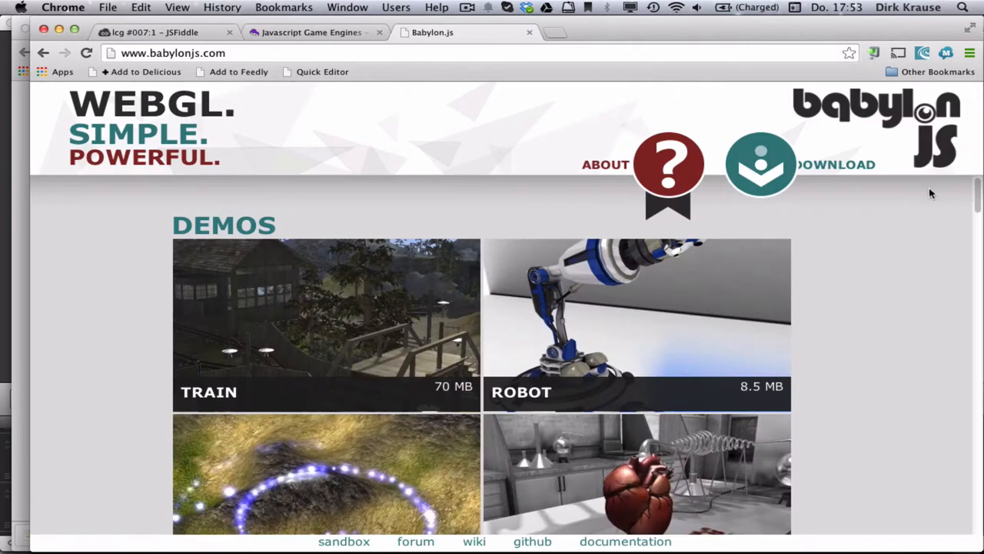
mouse_move(977, 197)
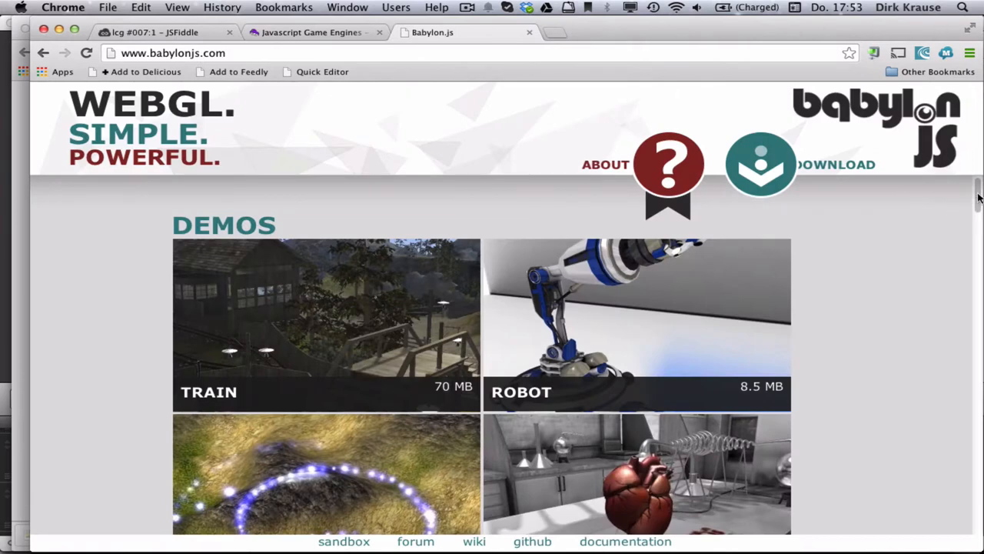
scroll(down, 3)
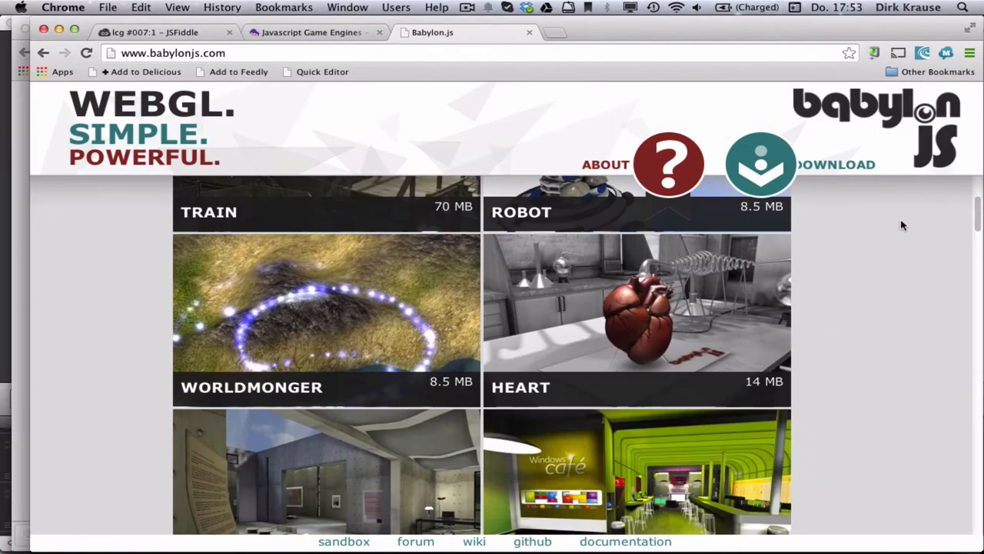
scroll(down, 3)
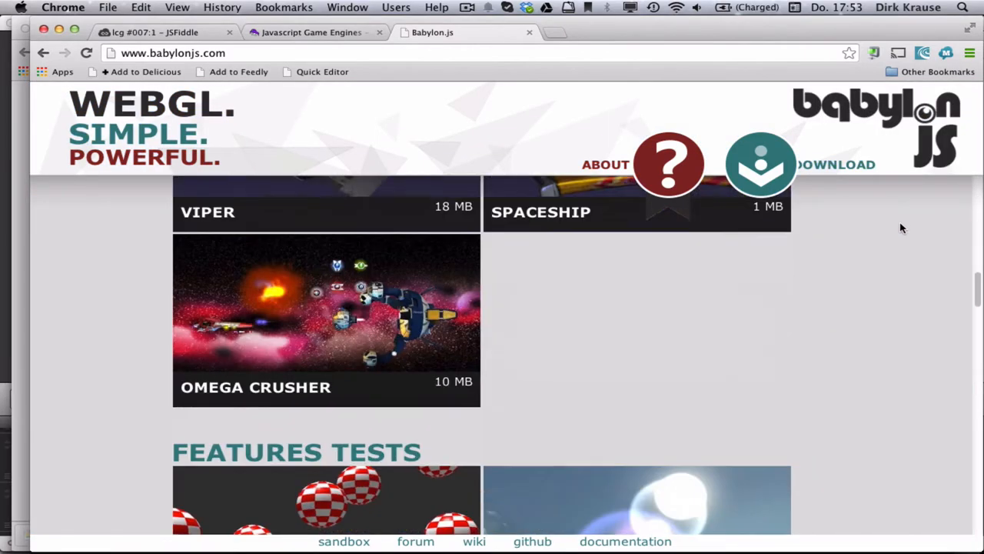
scroll(down, 3)
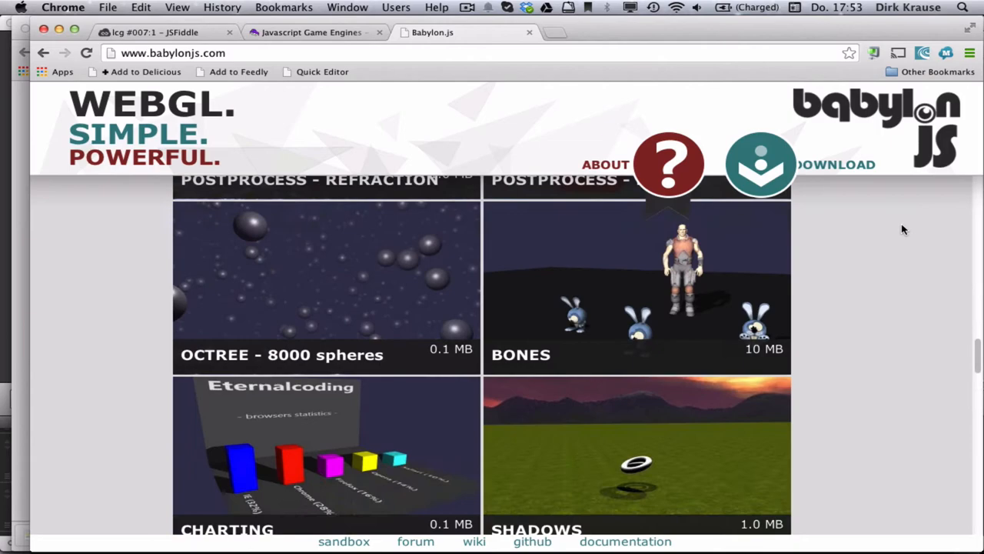
scroll(down, 3)
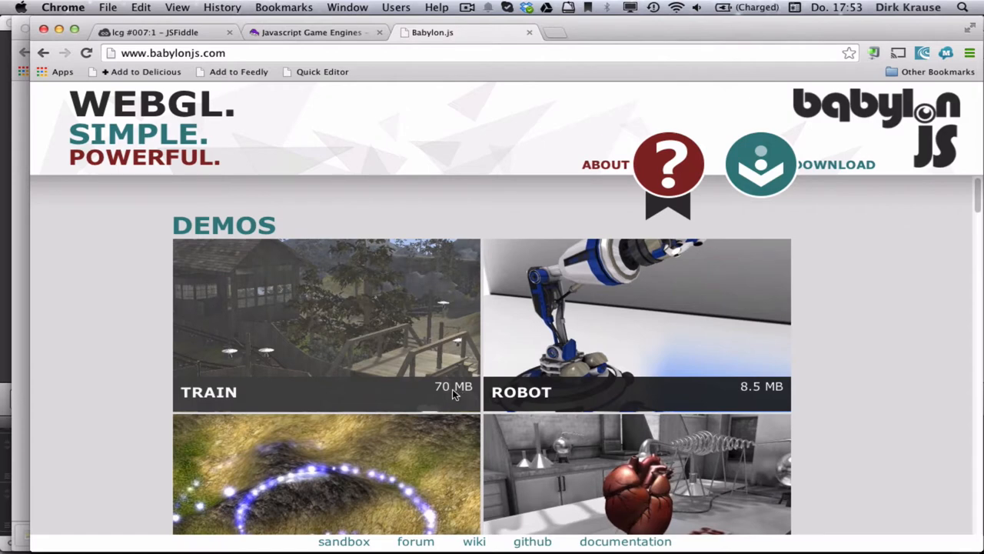
mouse_move(440, 362)
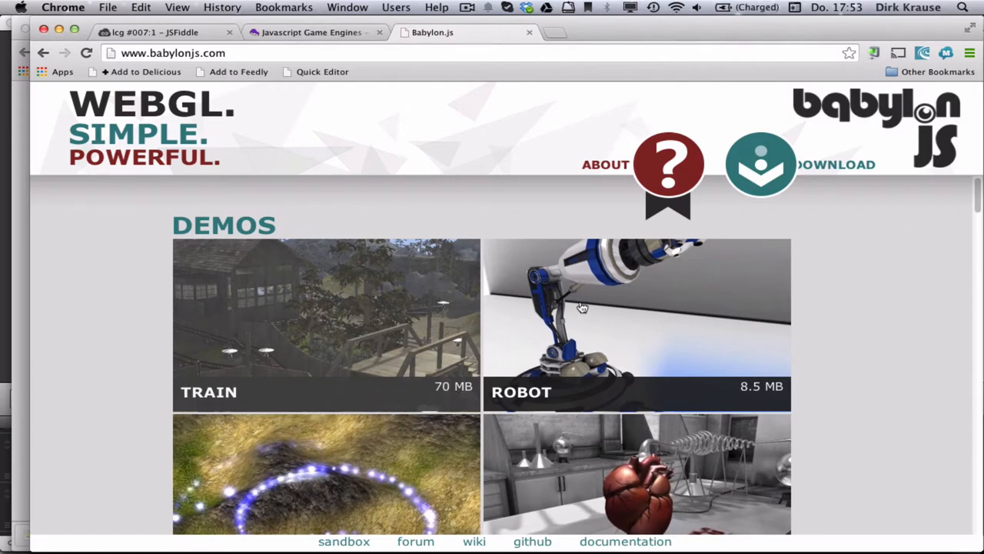
click(326, 322)
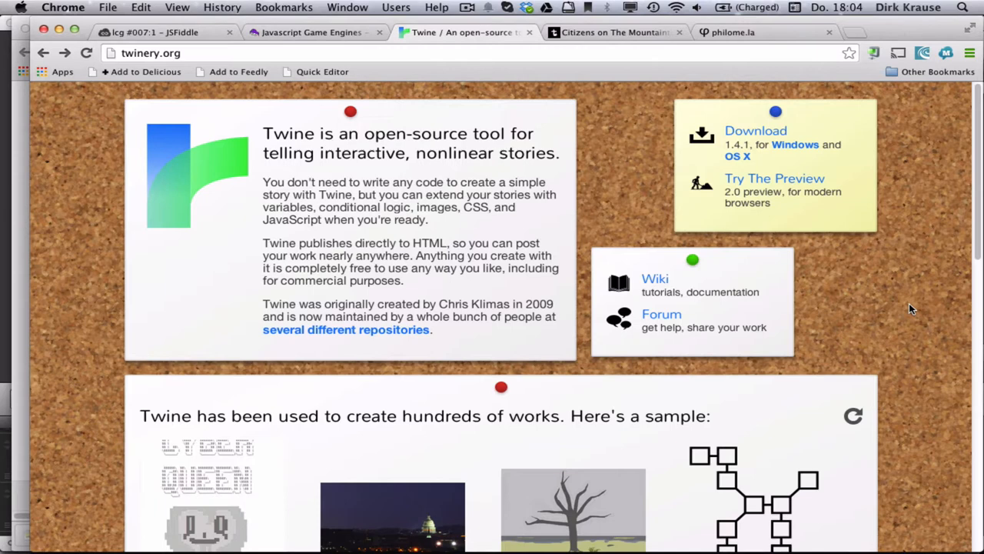
mouse_move(371, 63)
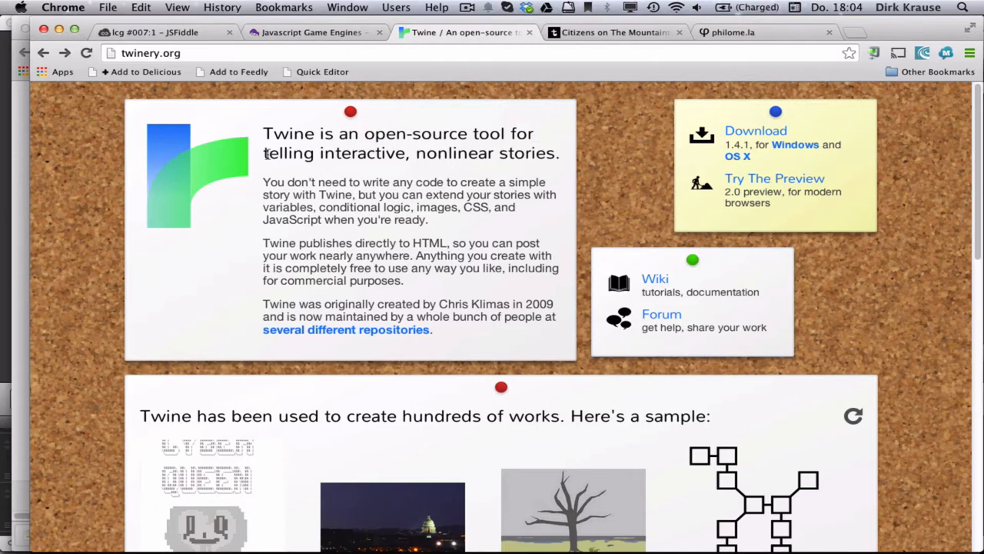
- Highlight the tagline 'telling interactive, nonlinear stories.' on twinery.org
drag(263, 153, 559, 153)
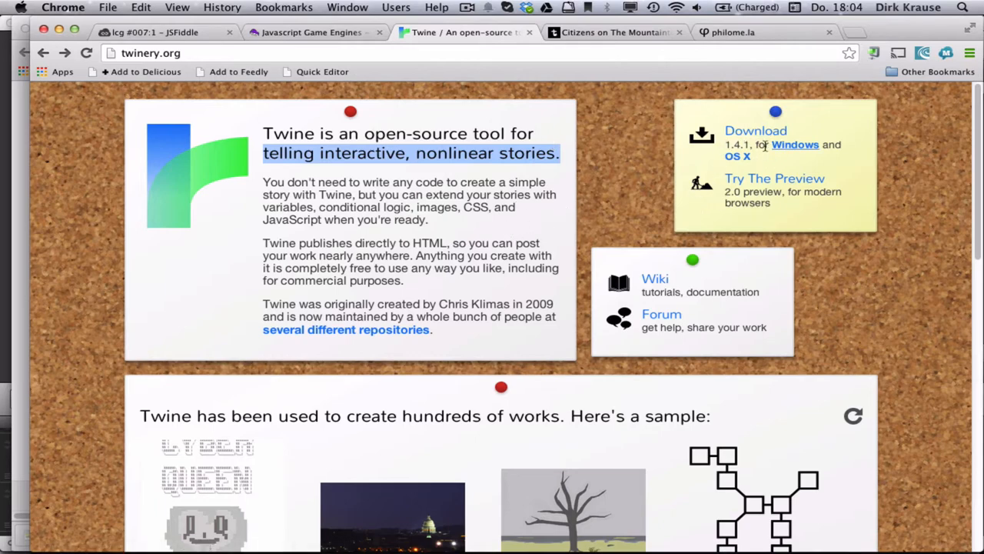
- In the Twine 2.0 preview, create a story named 'test' and add passages
click(775, 178)
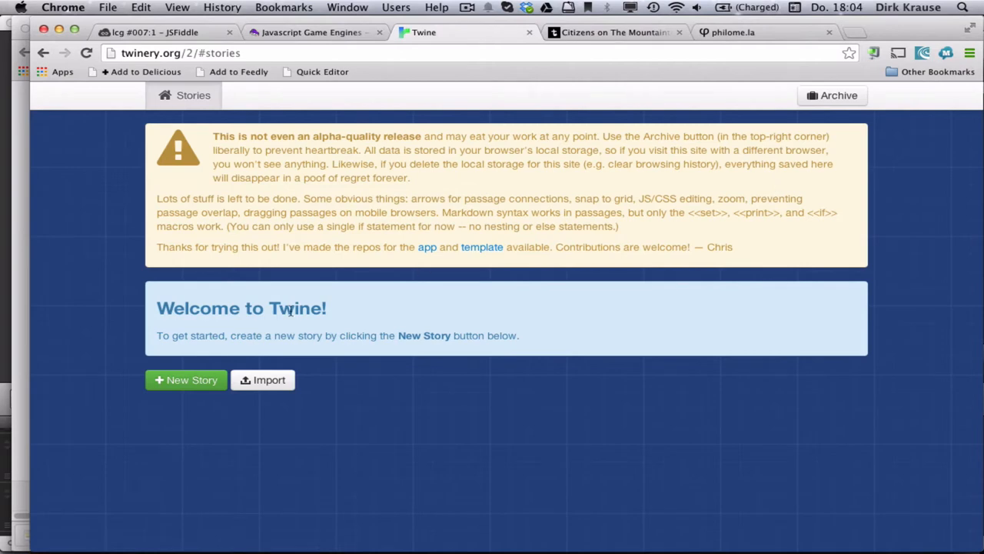
click(186, 380)
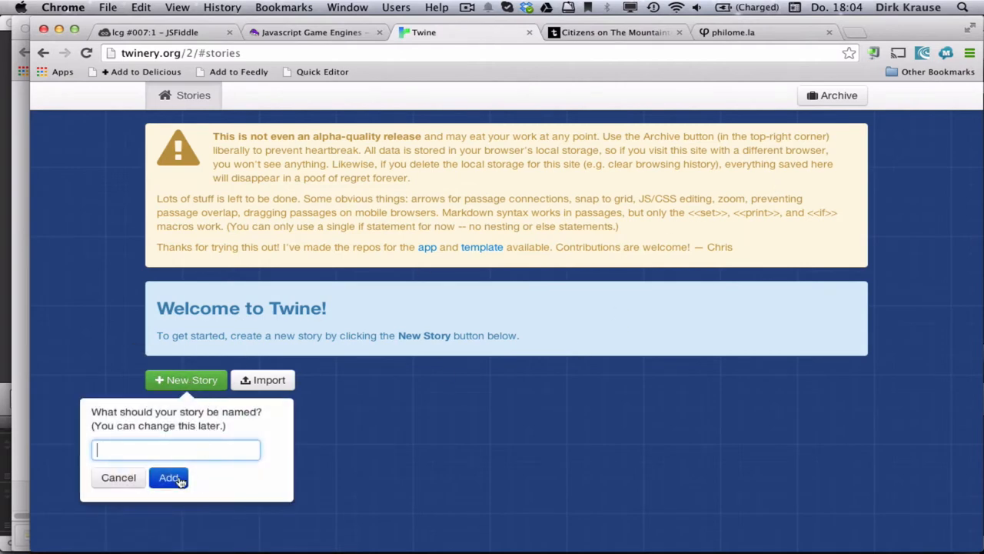
text(test)
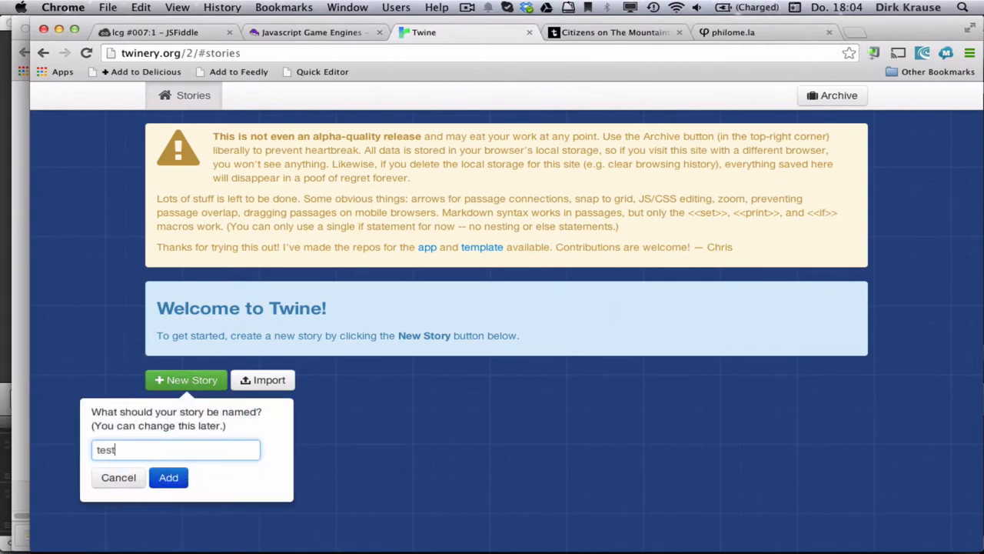
click(167, 478)
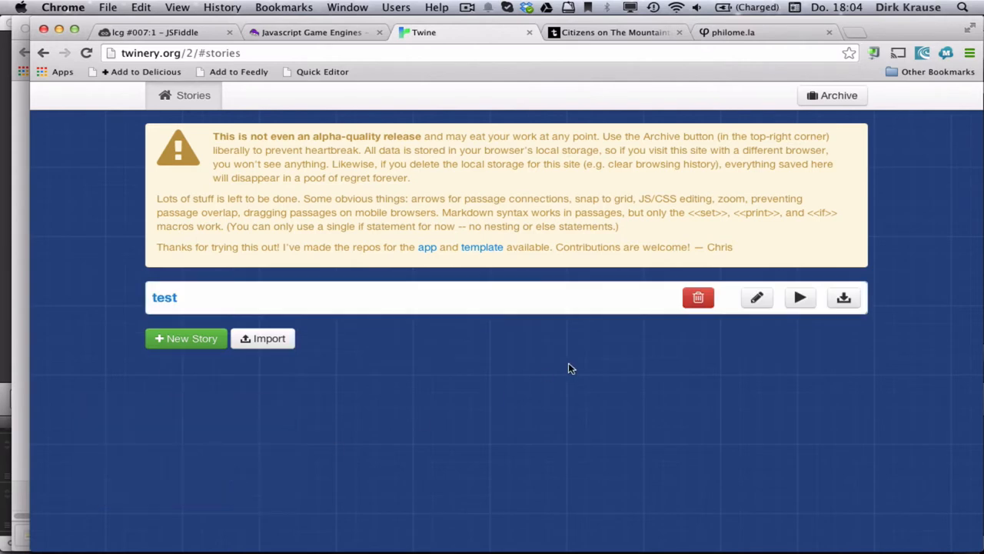
mouse_move(590, 379)
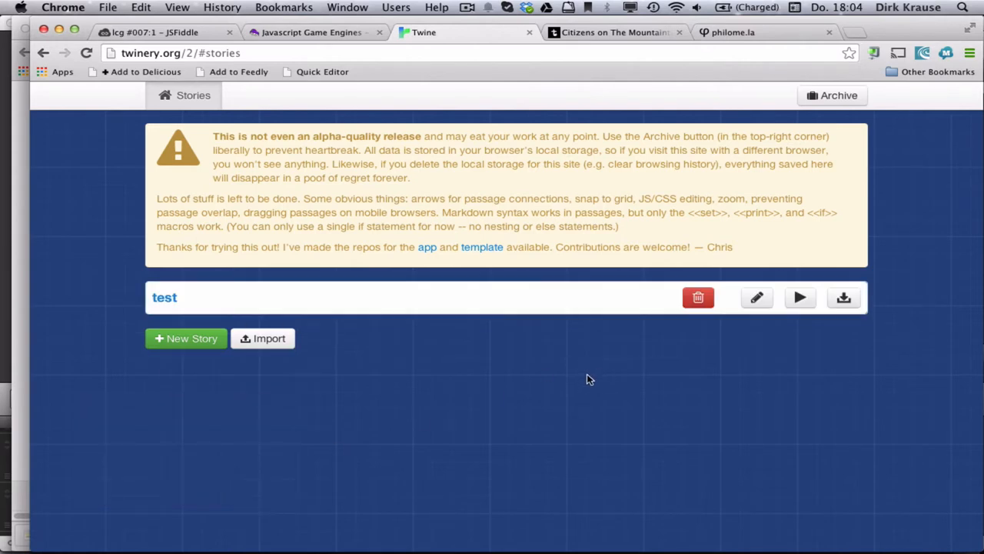
mouse_move(189, 340)
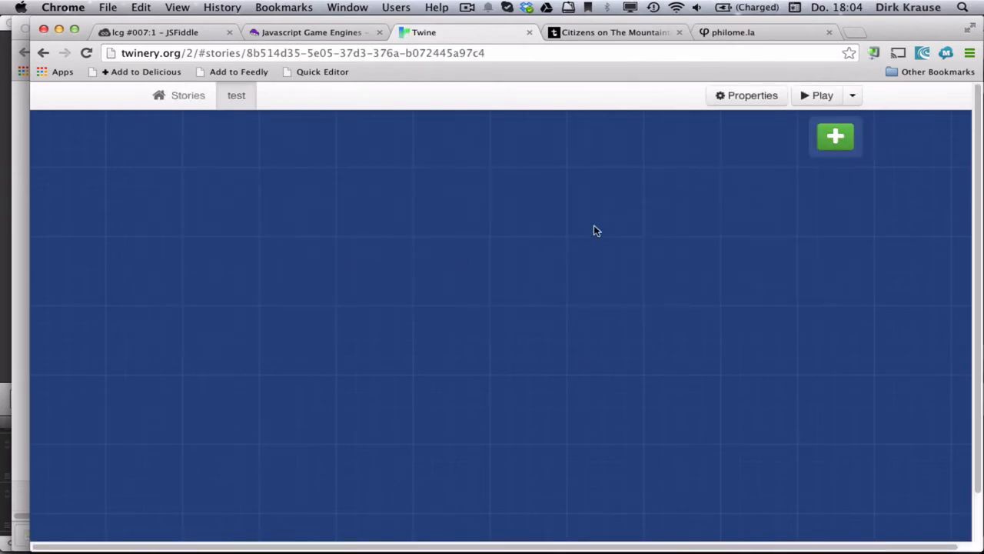
click(835, 137)
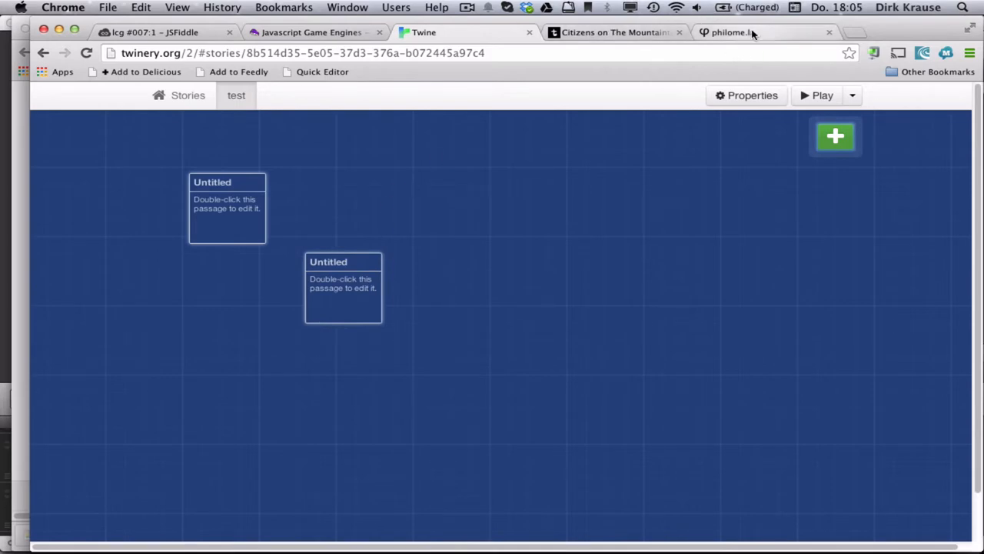
- Play Single Dad in Space via hair, ears, chaos, flashing and go supercritical links
click(738, 33)
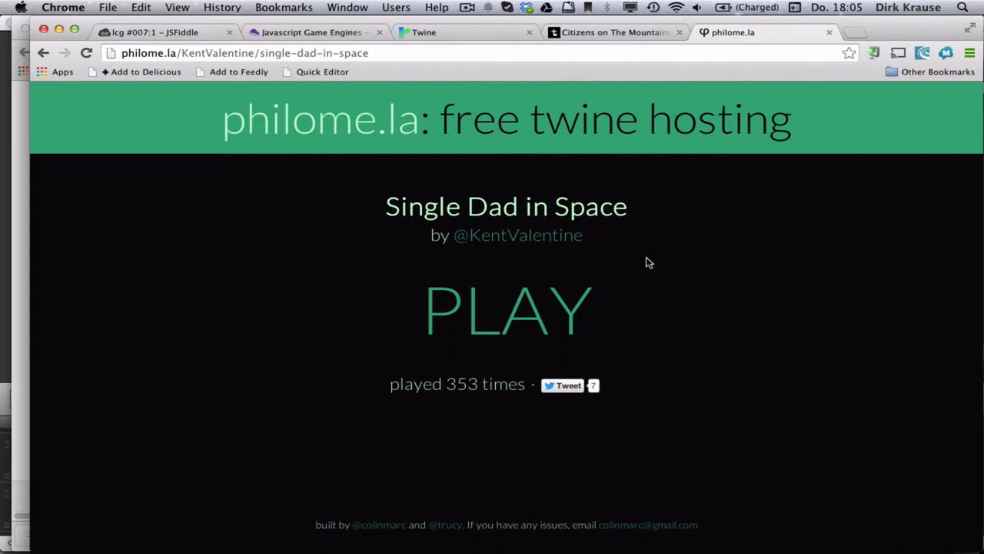
click(505, 308)
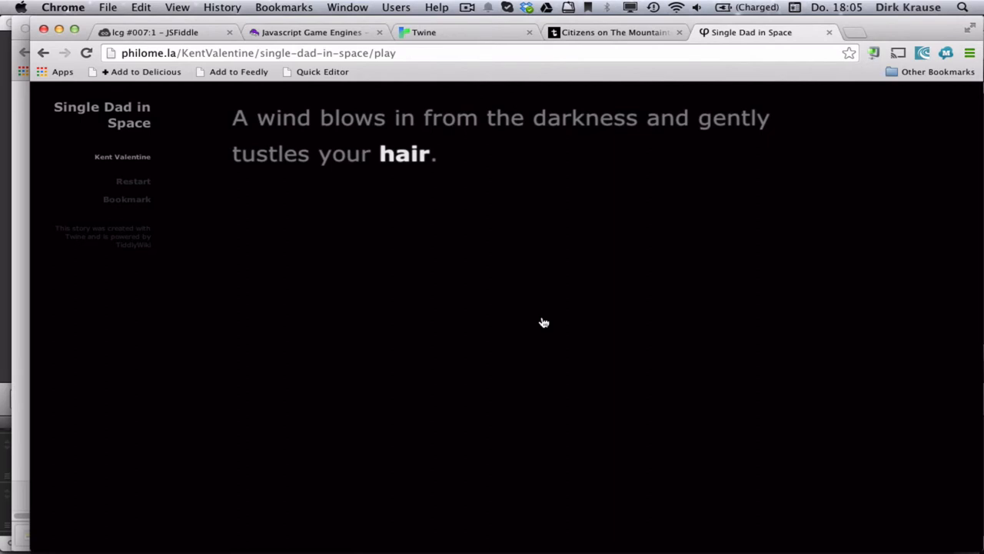
mouse_move(413, 158)
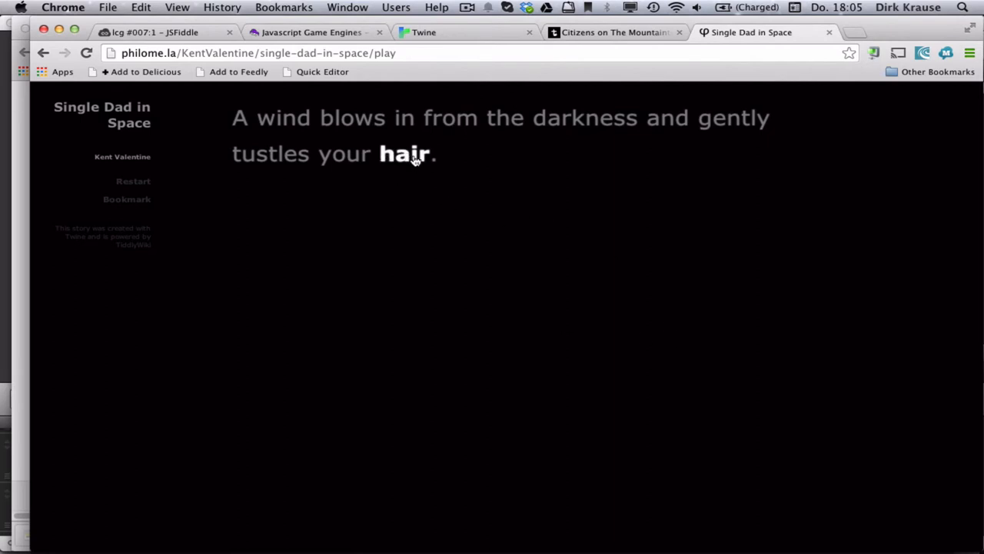
click(405, 154)
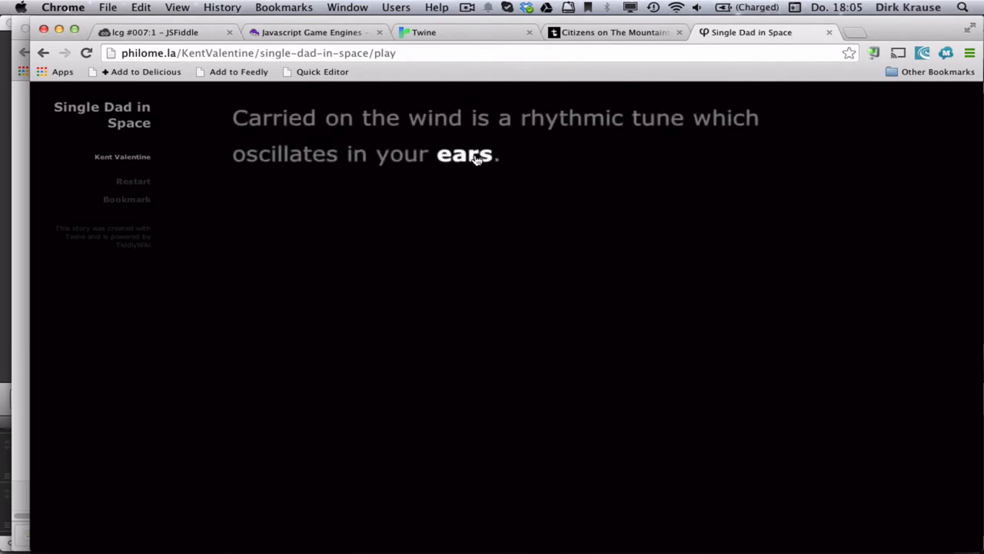
click(465, 154)
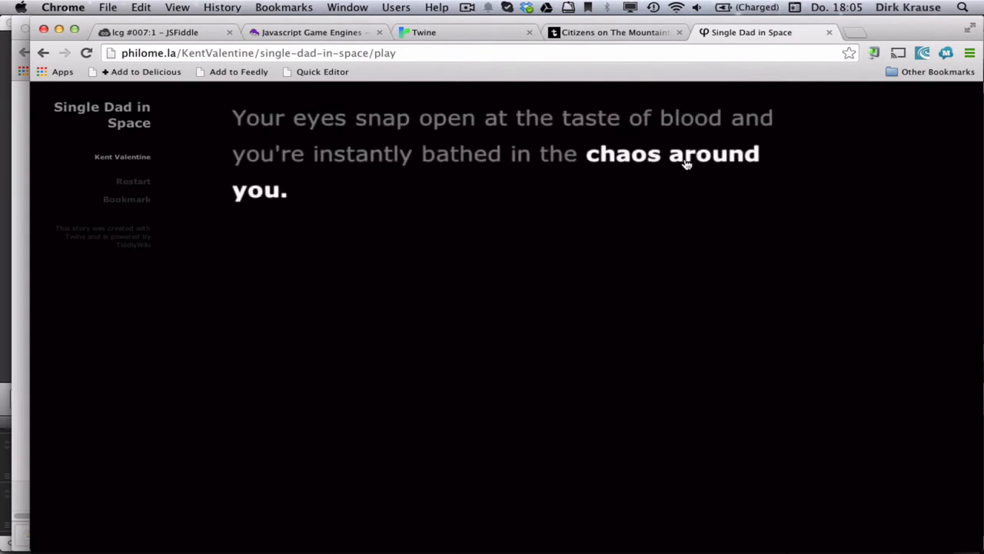
click(672, 154)
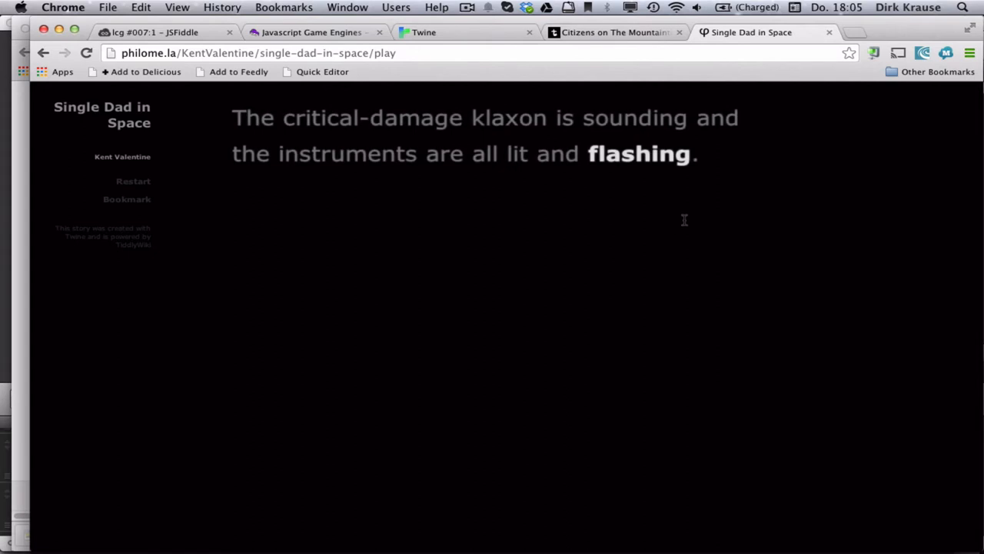
click(640, 153)
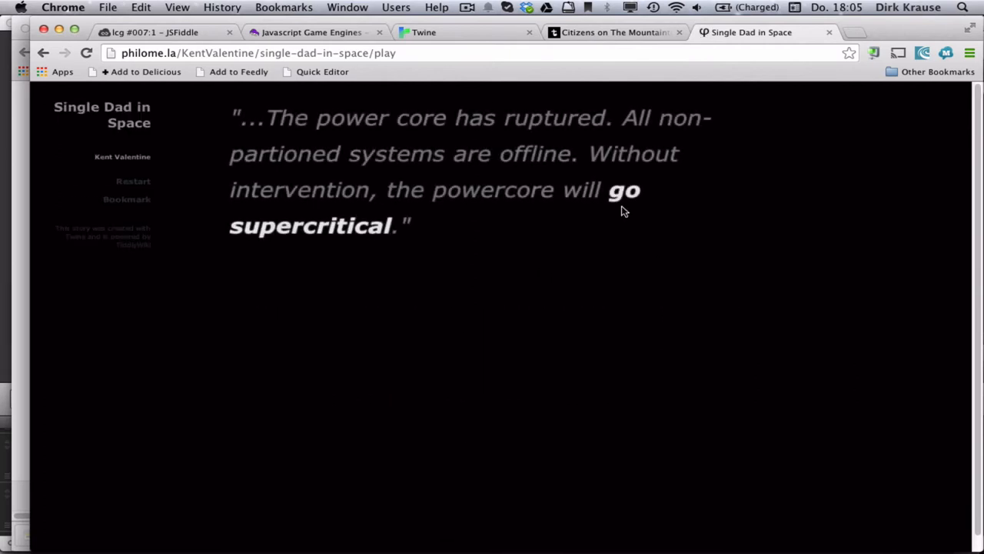
click(624, 191)
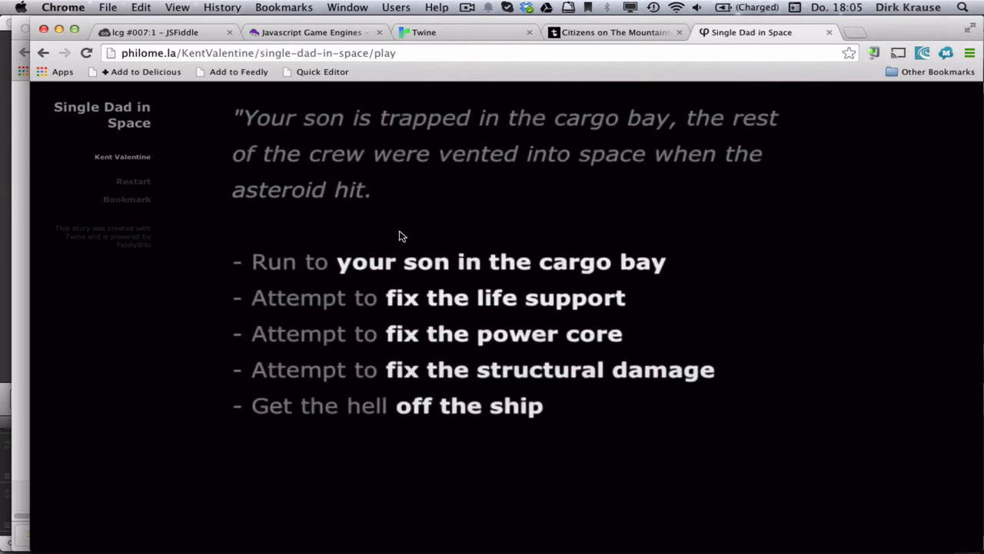
mouse_move(450, 252)
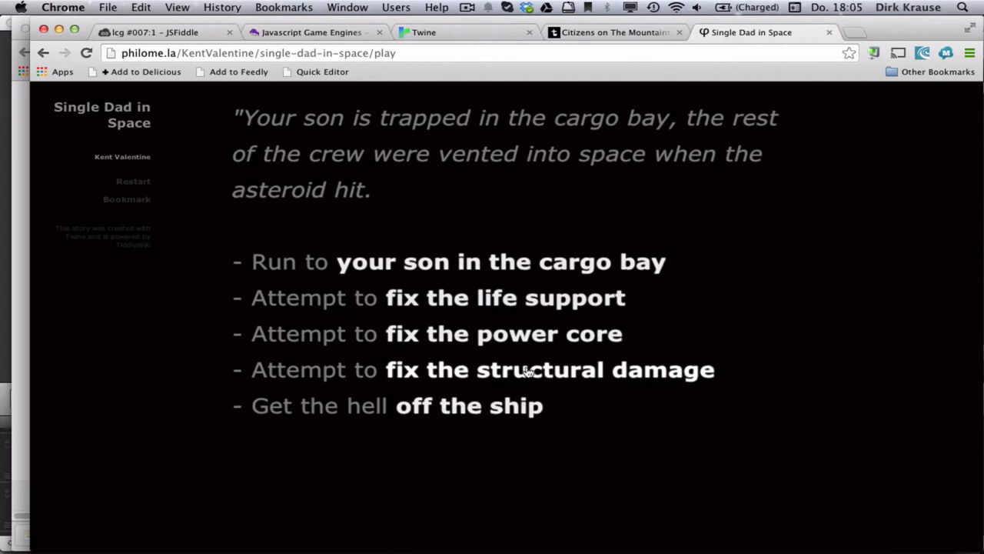
mouse_move(486, 329)
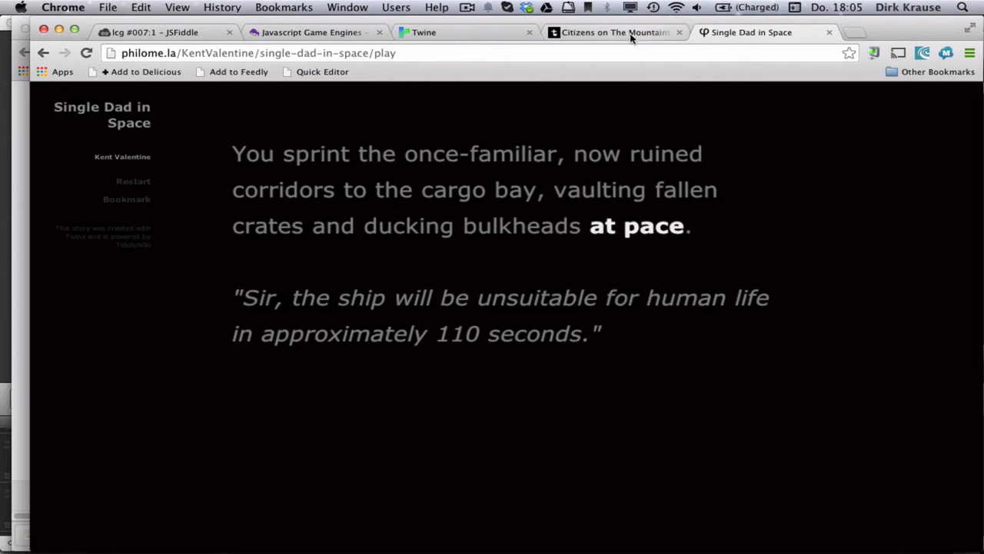
- Start the Citizens on the Mountaintop webinar and reach the multiple choice question
click(613, 32)
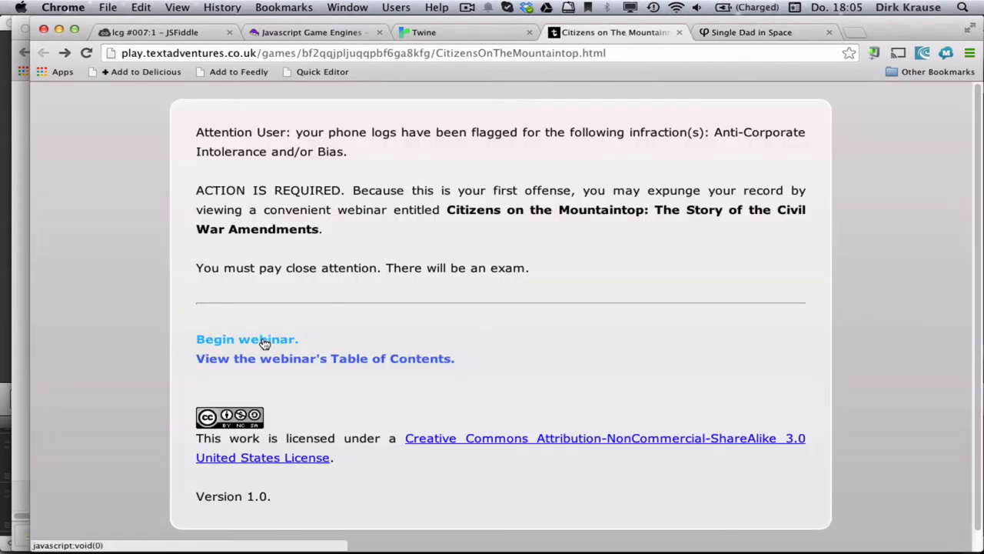
click(246, 339)
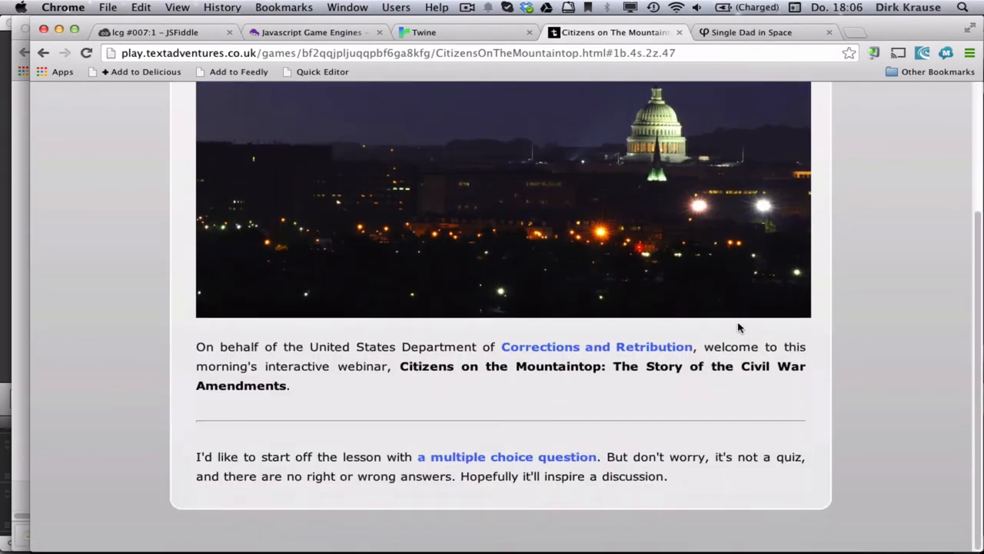
click(506, 456)
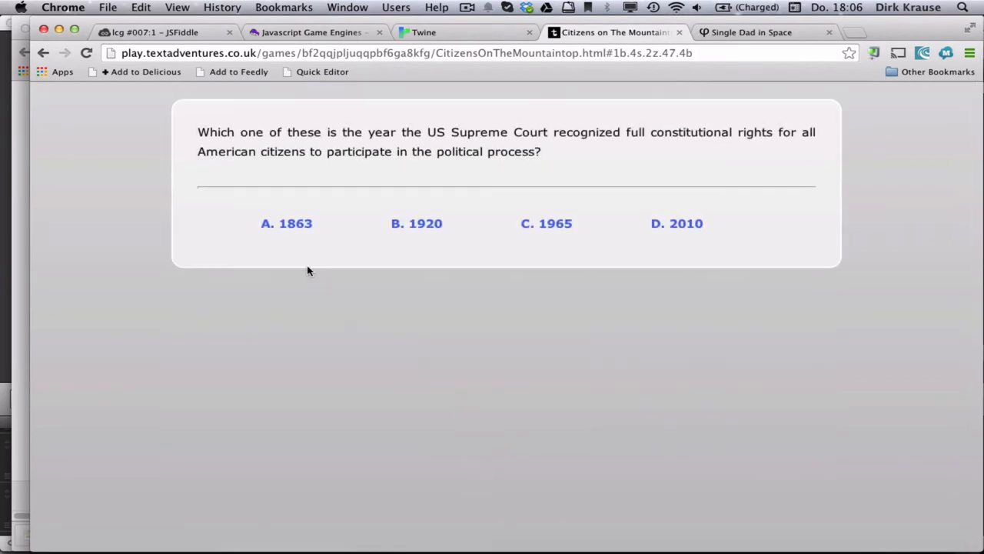
mouse_move(560, 227)
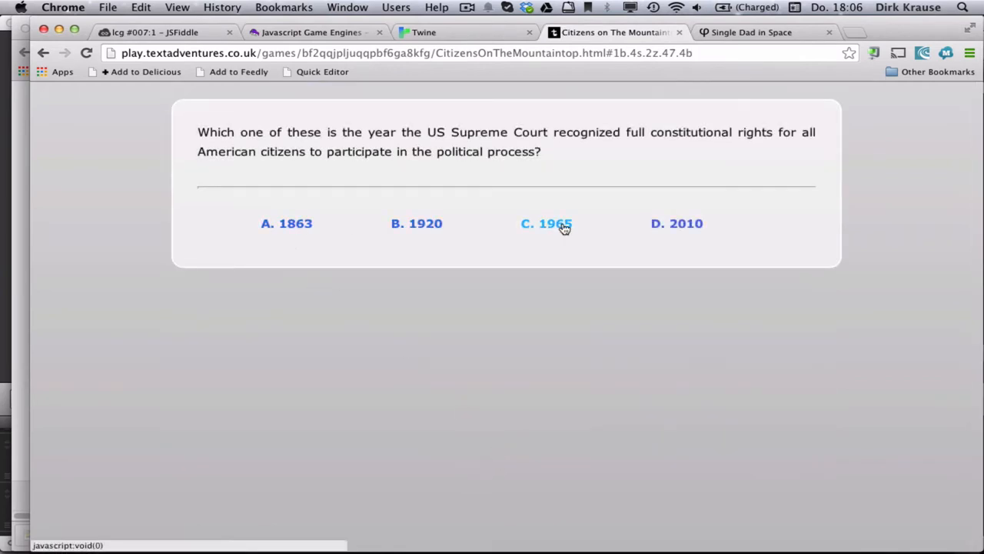
- Answer the Supreme Court question, trying 1965 and 1863 before choosing 2010
click(546, 223)
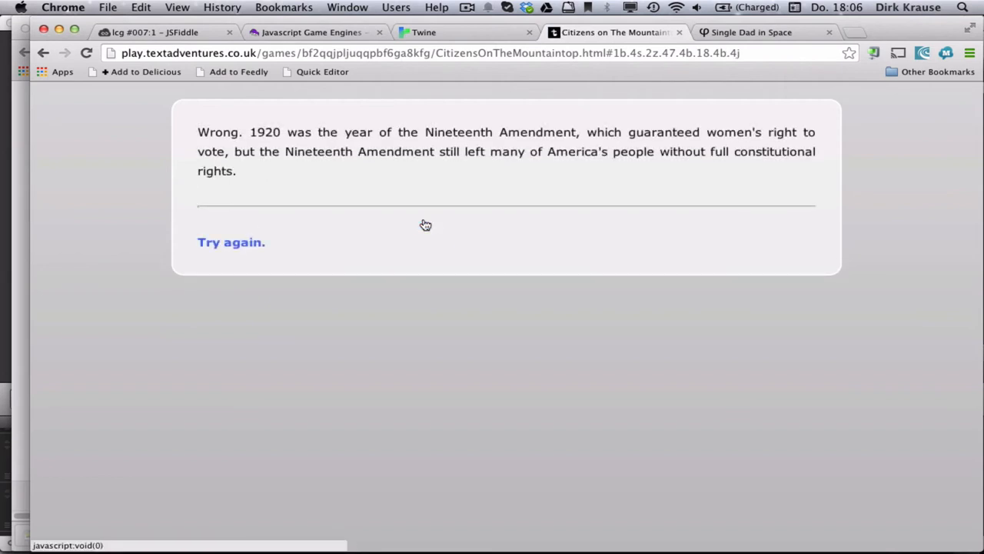
click(231, 241)
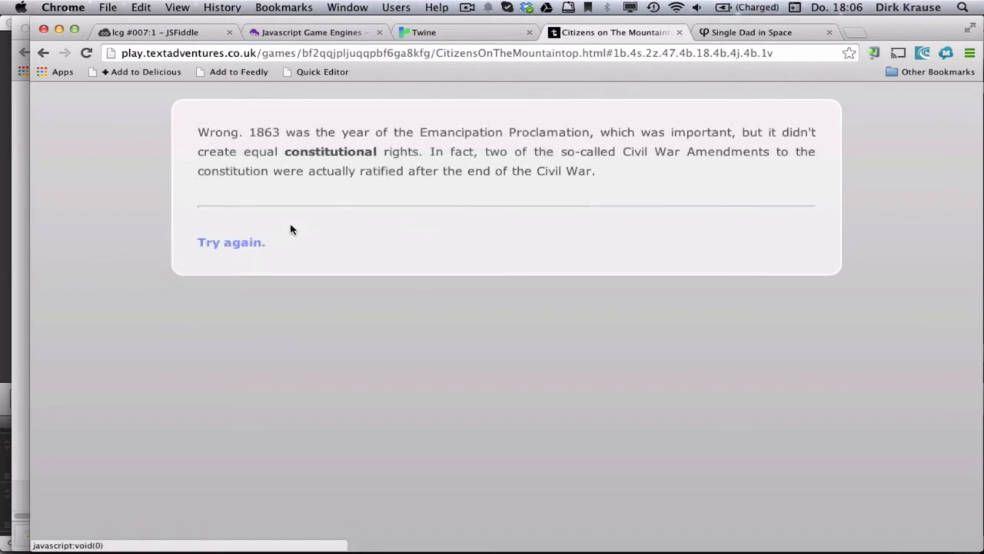
click(231, 241)
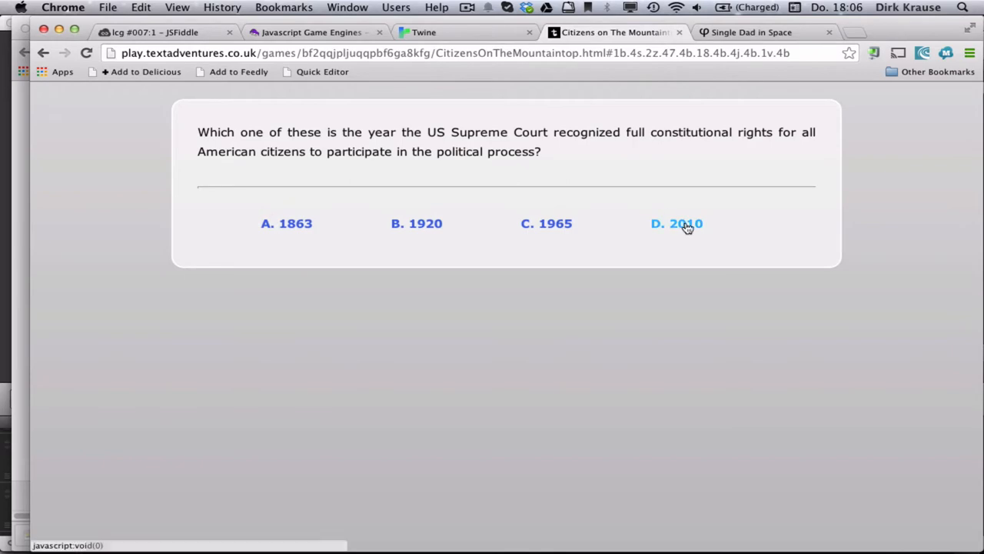
click(676, 223)
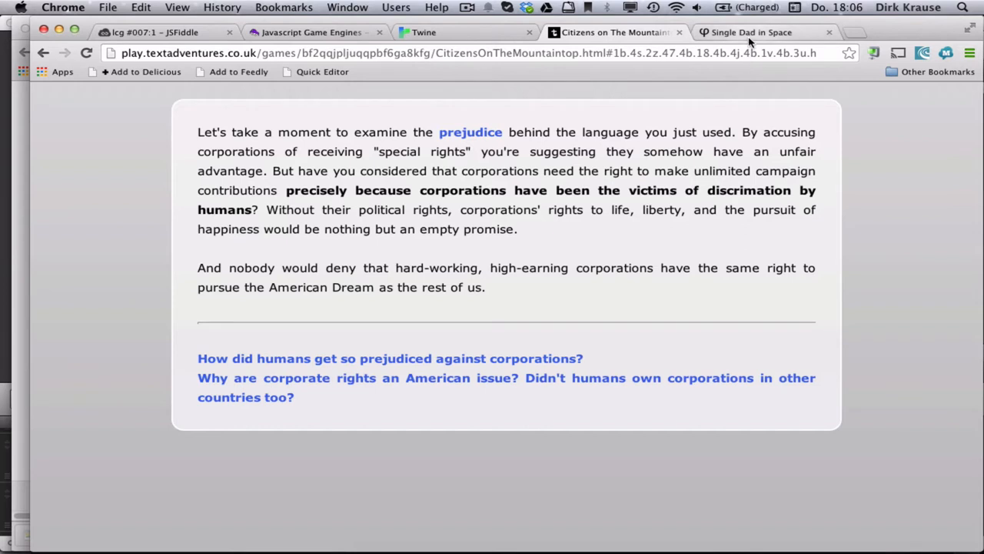
mouse_move(765, 35)
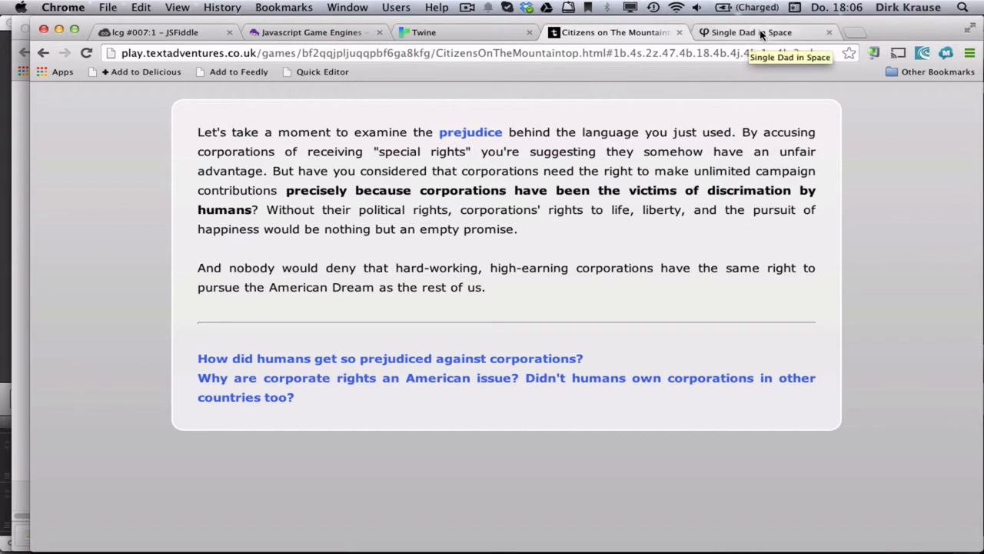
mouse_move(764, 33)
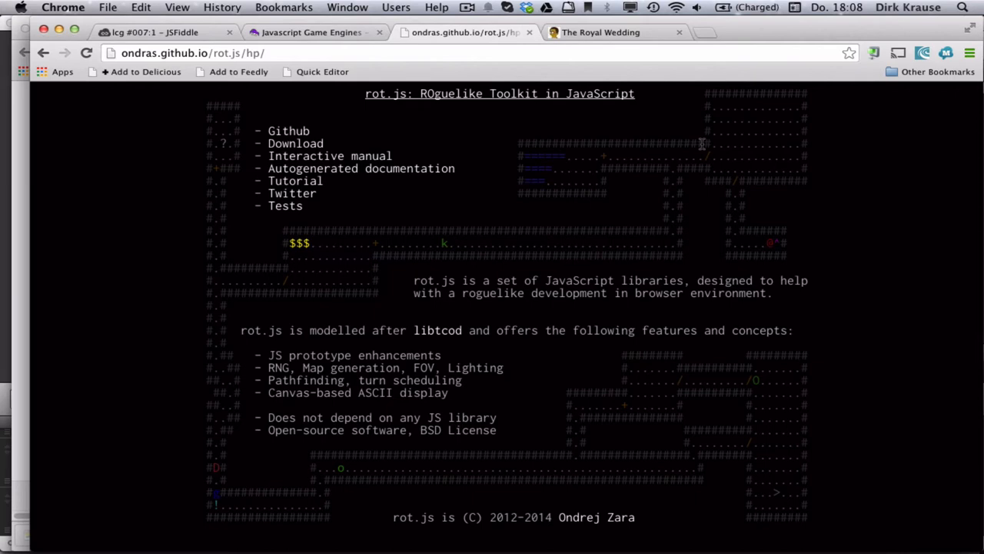
mouse_move(499, 100)
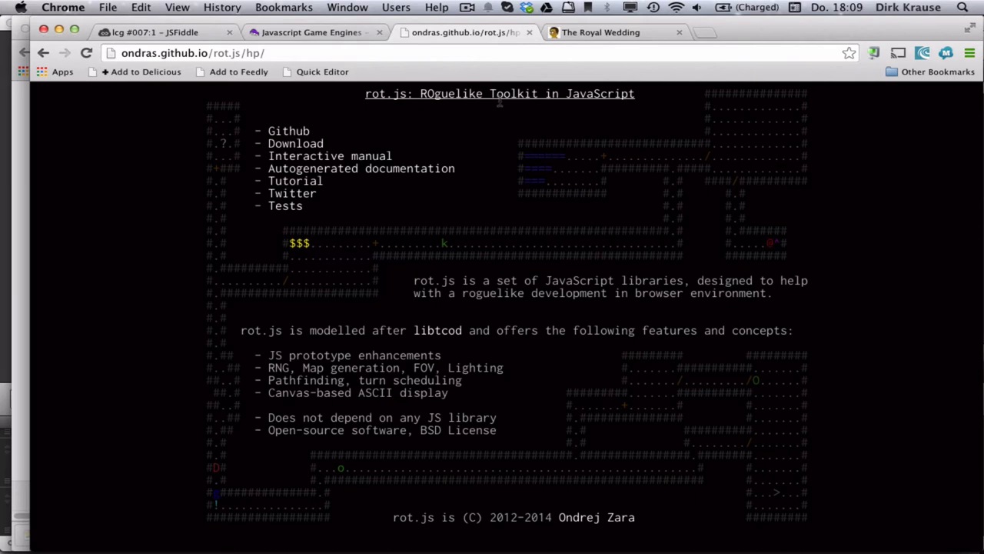
mouse_move(516, 126)
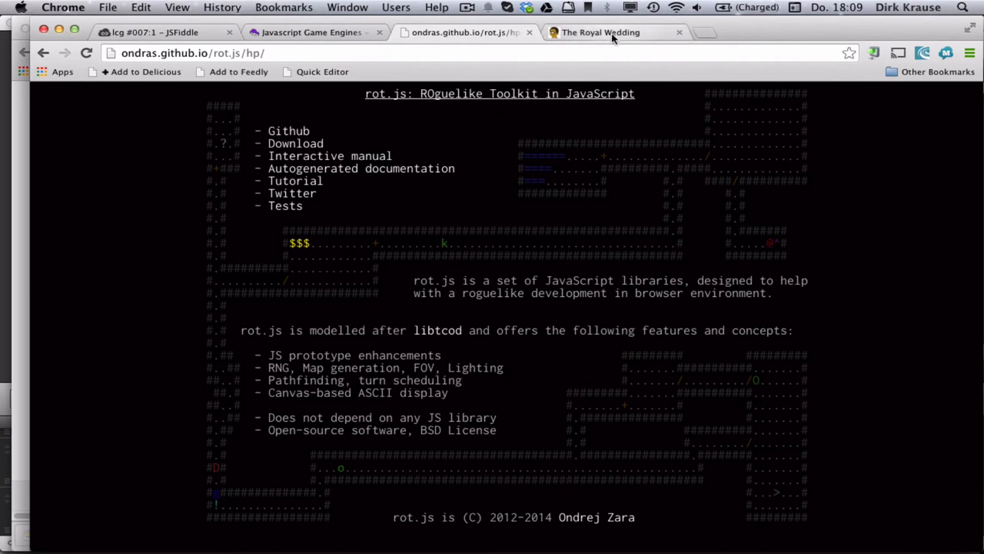
- Switch to The Royal Wedding tab
click(601, 32)
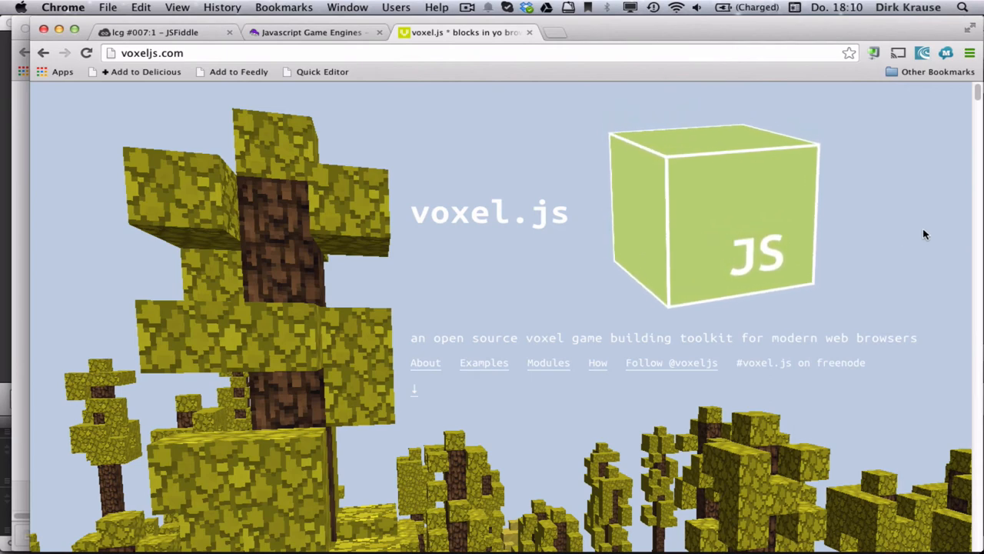
mouse_move(547, 238)
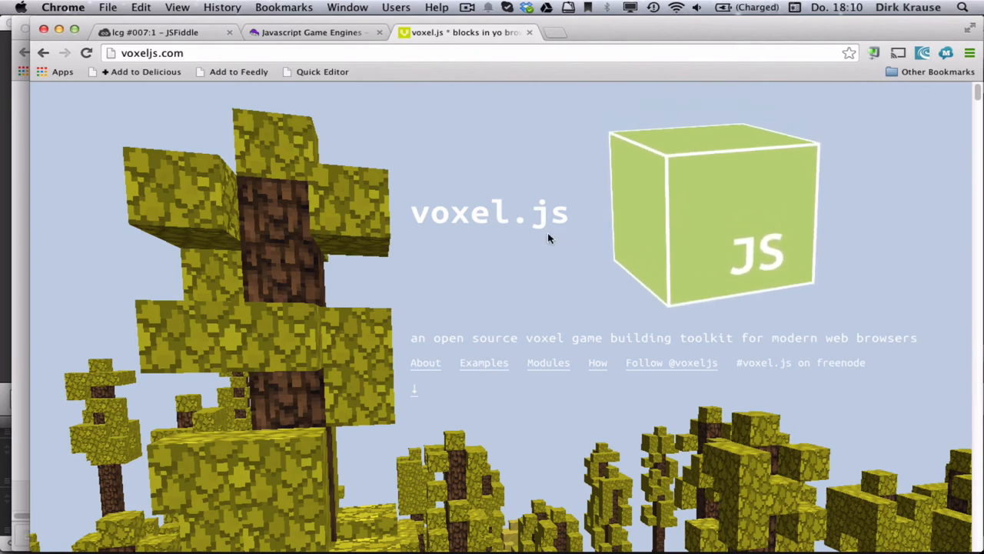
- Scroll voxeljs.com past the About section to the demo screenshots
scroll(down, 3)
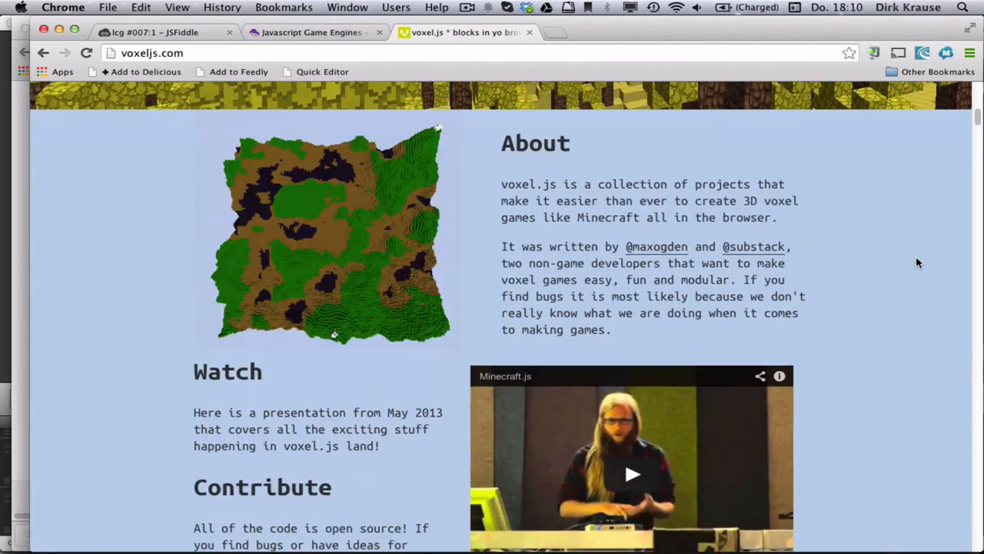
scroll(down, 3)
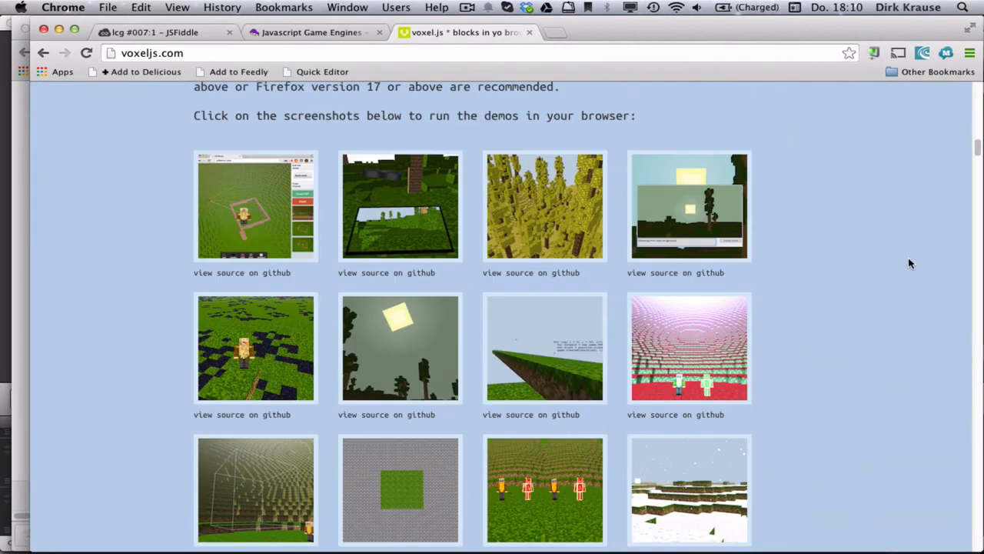
scroll(down, 3)
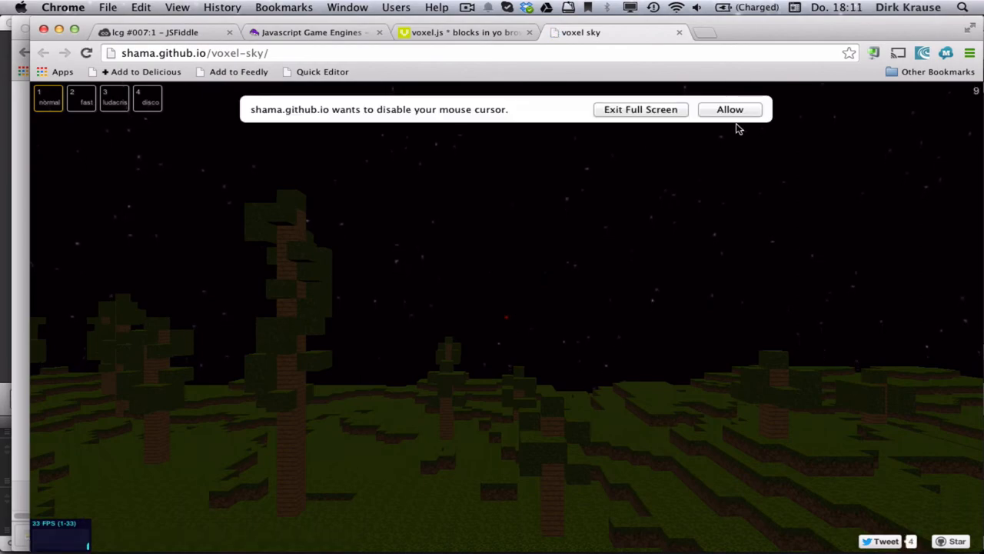
- Allow the voxel sky demo's look controls and switch the sky to ludacris and disco modes
click(729, 109)
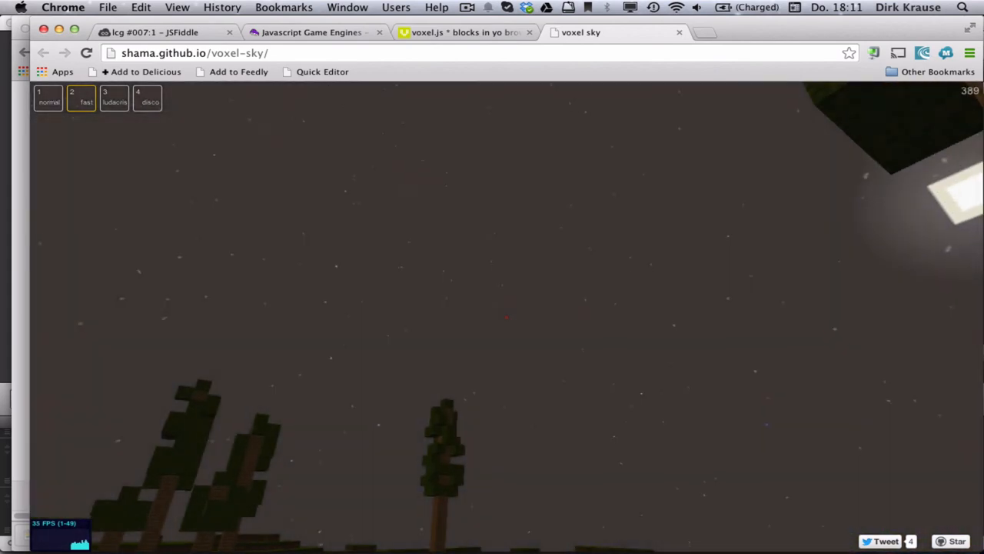
click(113, 99)
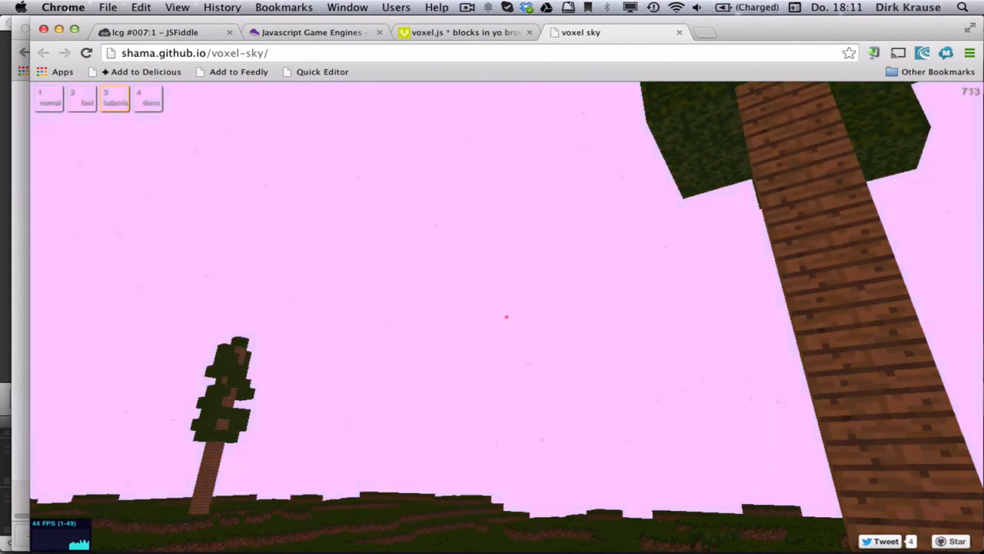
click(148, 99)
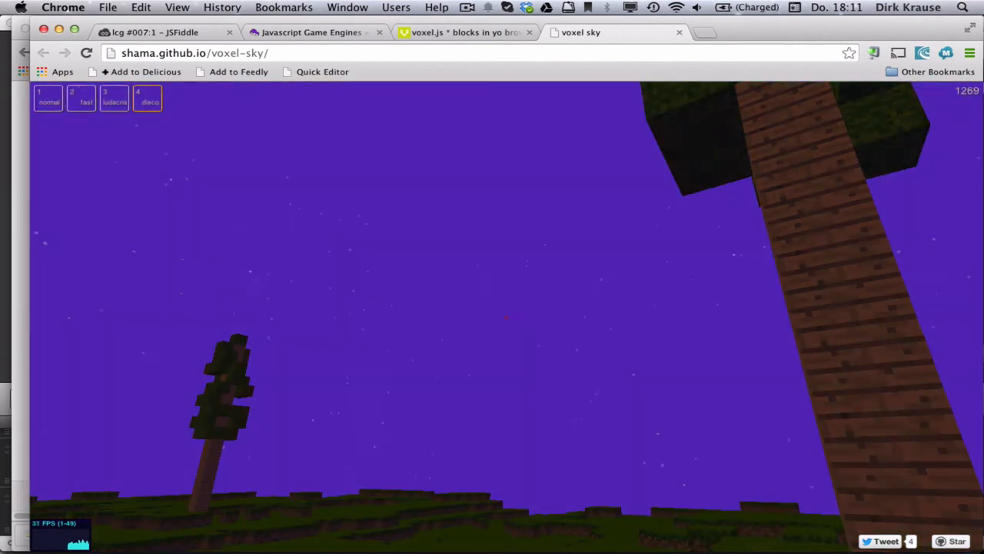
click(81, 100)
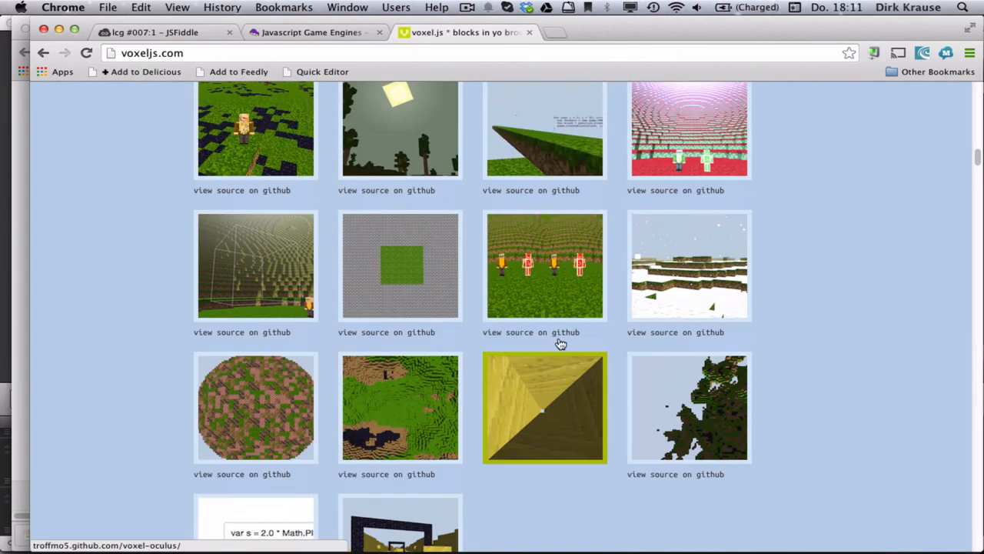
- Run takeoff() in the voxel-drone demo's command box
scroll(up, 3)
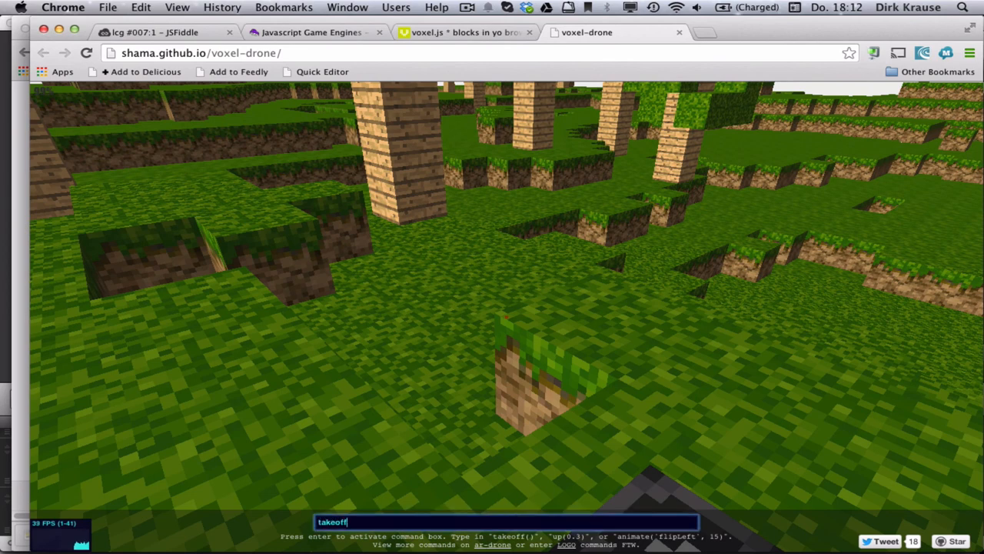
text(())
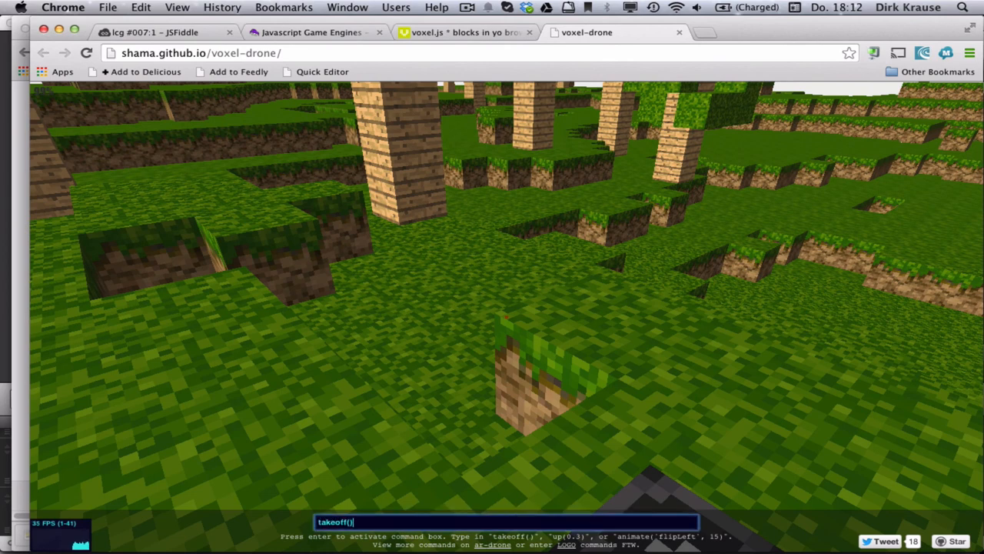
key(Return)
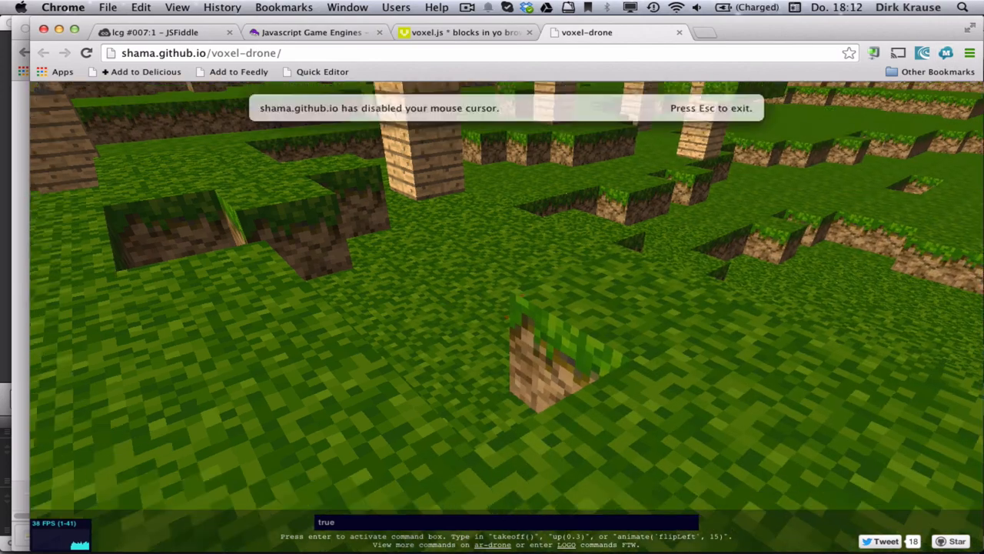